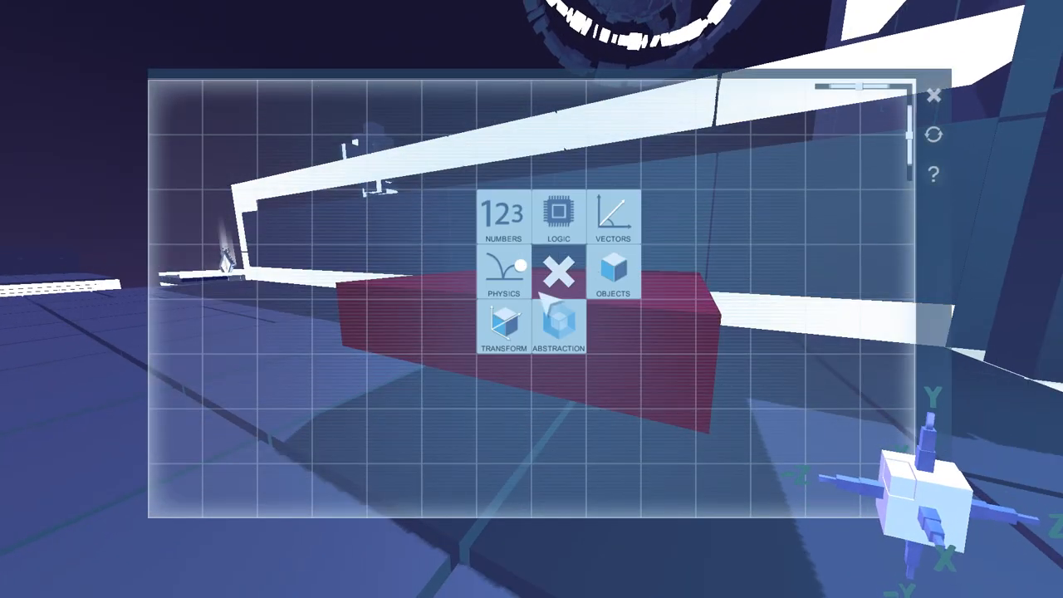
# Quit to the Story menu, continue from the saved point and reopen the slab's program grid.
pyautogui.click(504, 217)
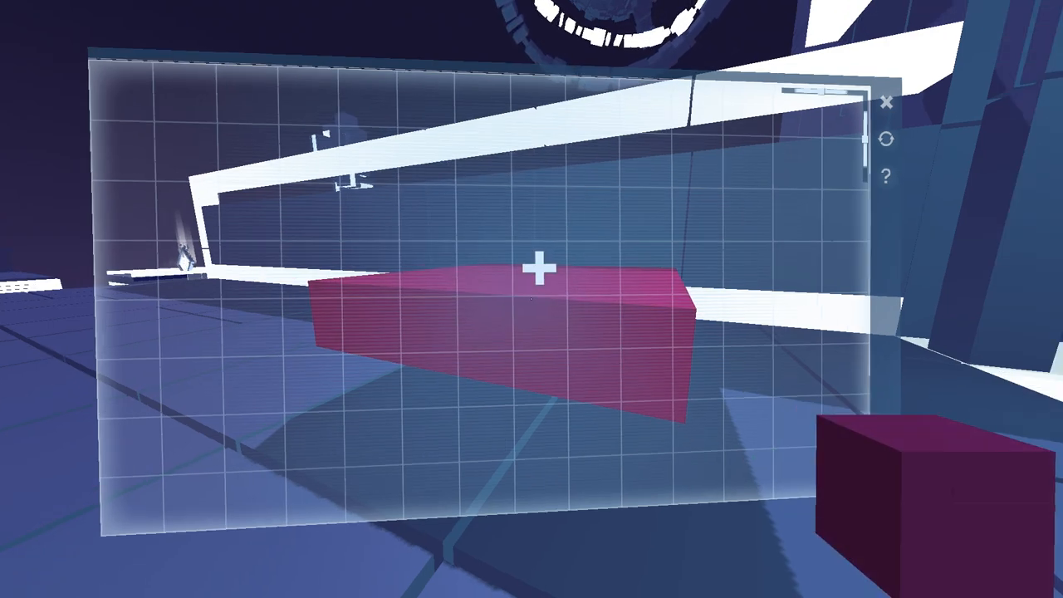
pyautogui.press('Escape')
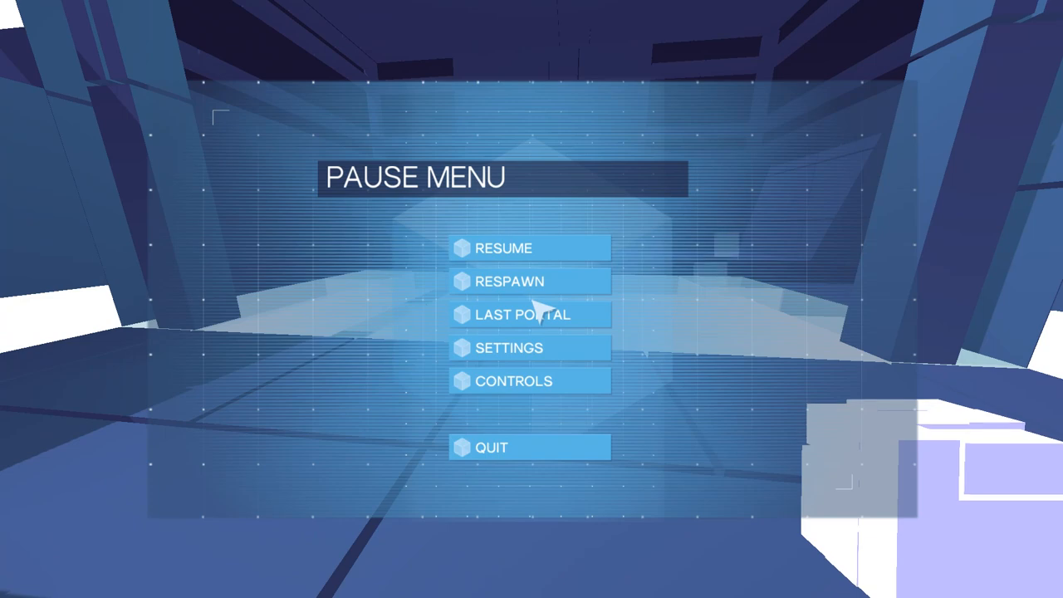
pyautogui.moveTo(548, 332)
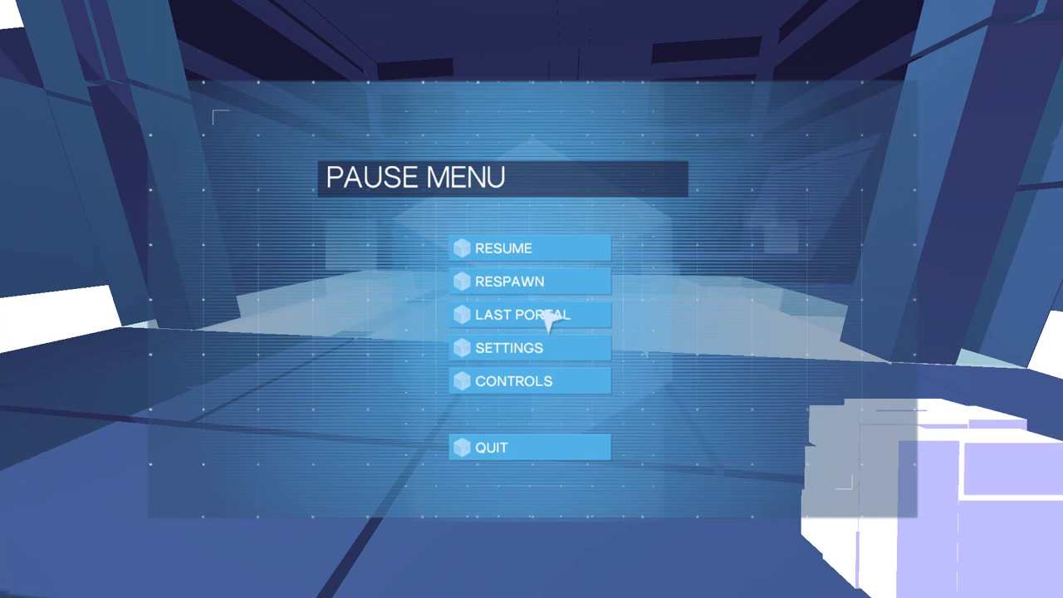
pyautogui.click(528, 248)
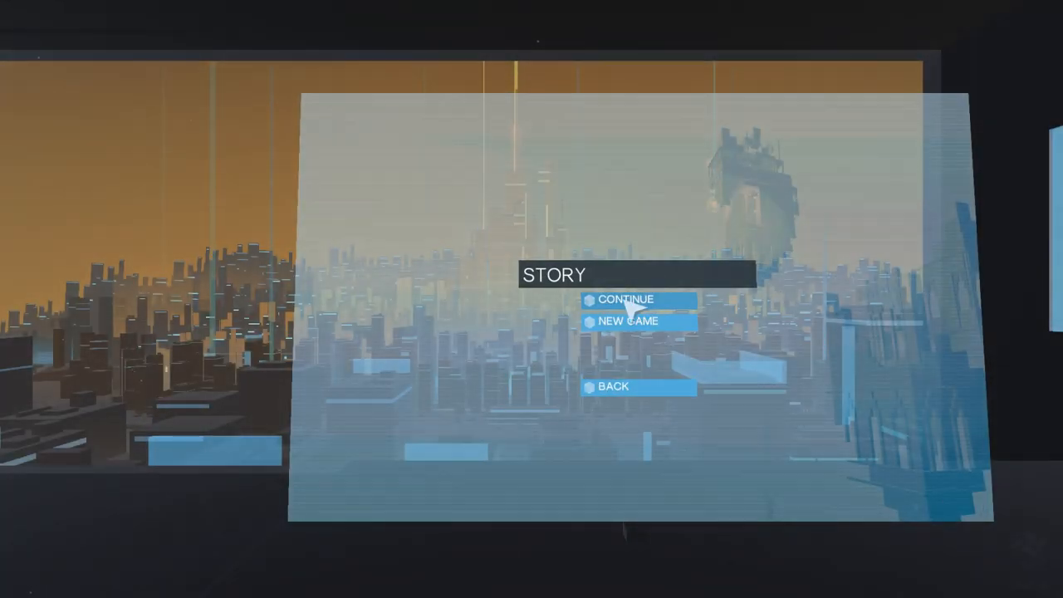
pyautogui.click(626, 299)
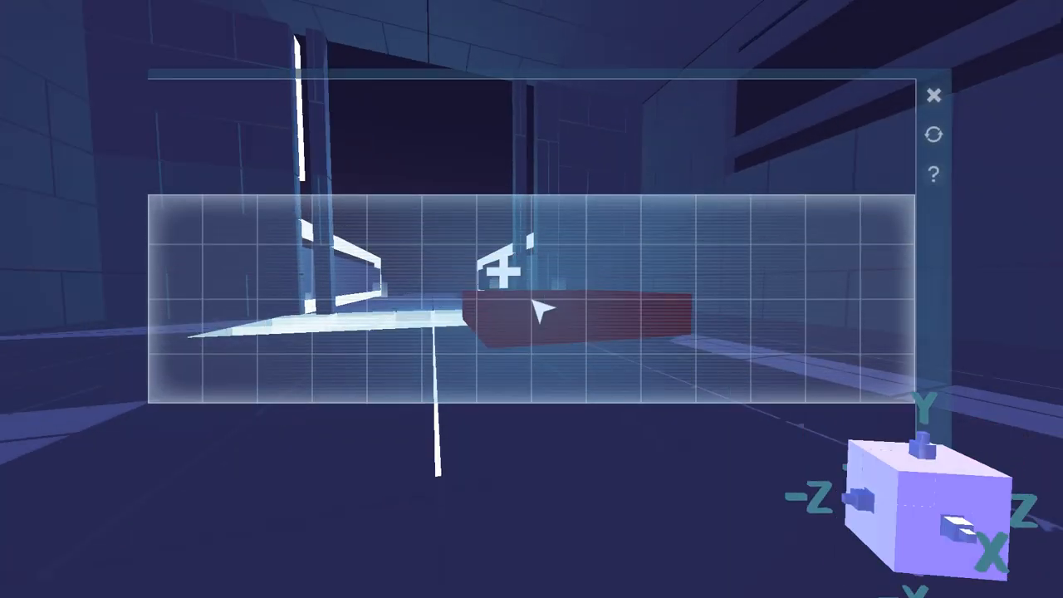
pyautogui.click(507, 272)
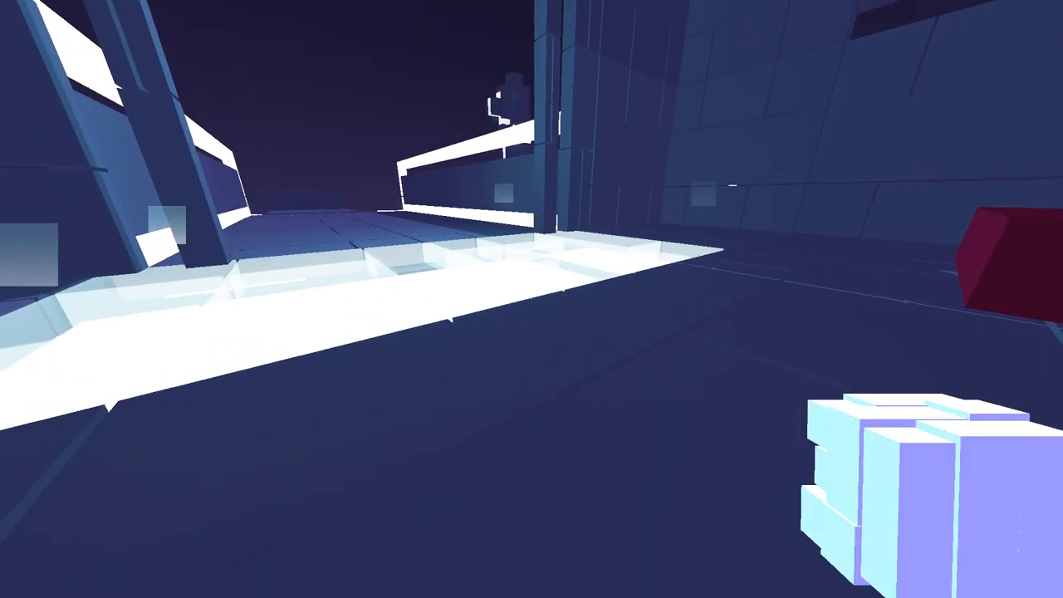
pyautogui.moveTo(531, 299)
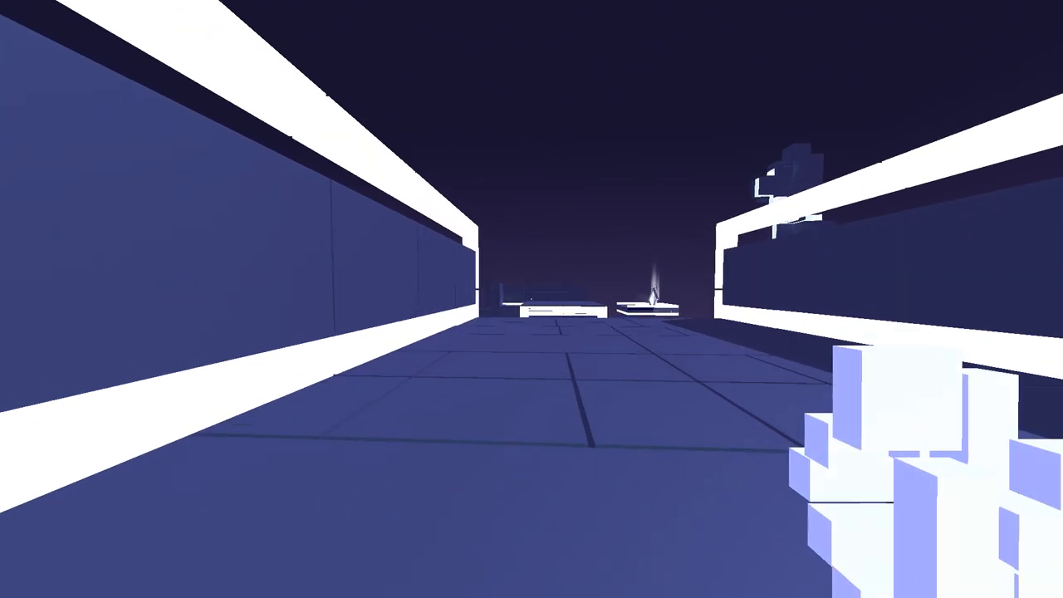
# Walk the corridors and stairways toward the plaza, then leave the level to the story menu.
pyautogui.press('w')
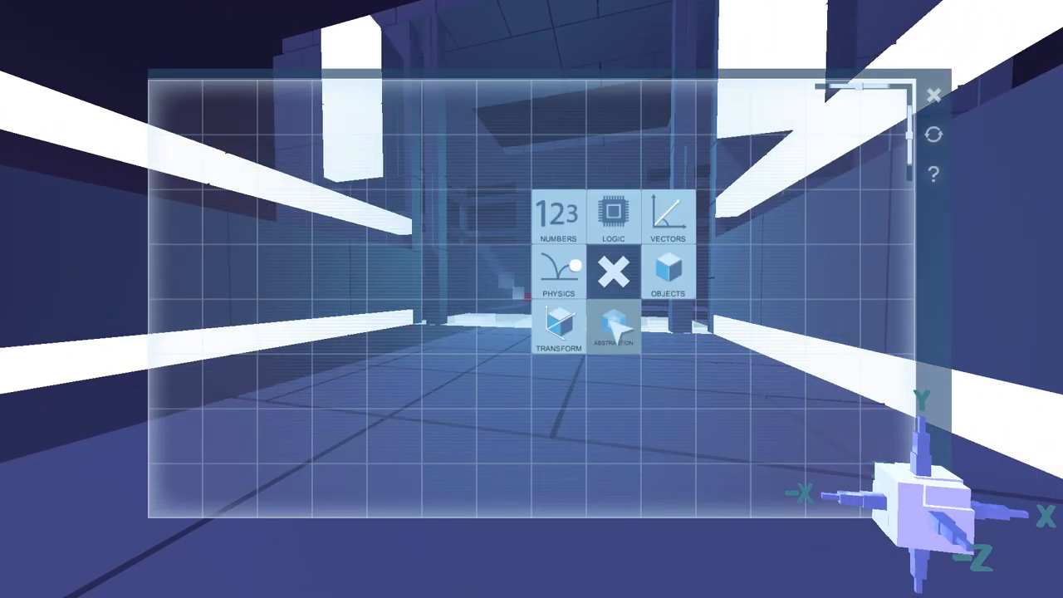
pyautogui.click(558, 272)
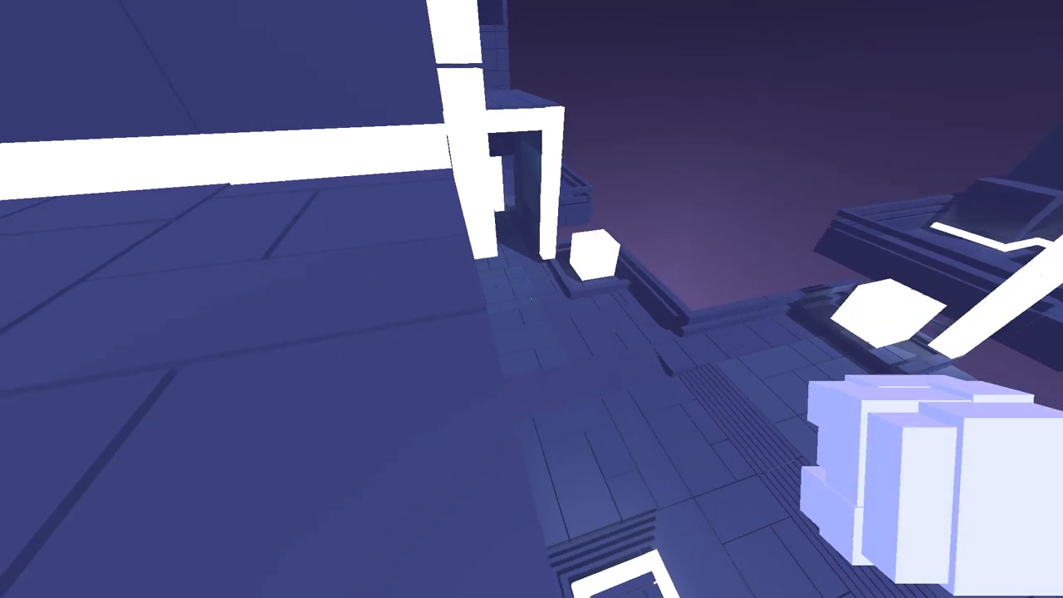
pyautogui.moveTo(531, 299)
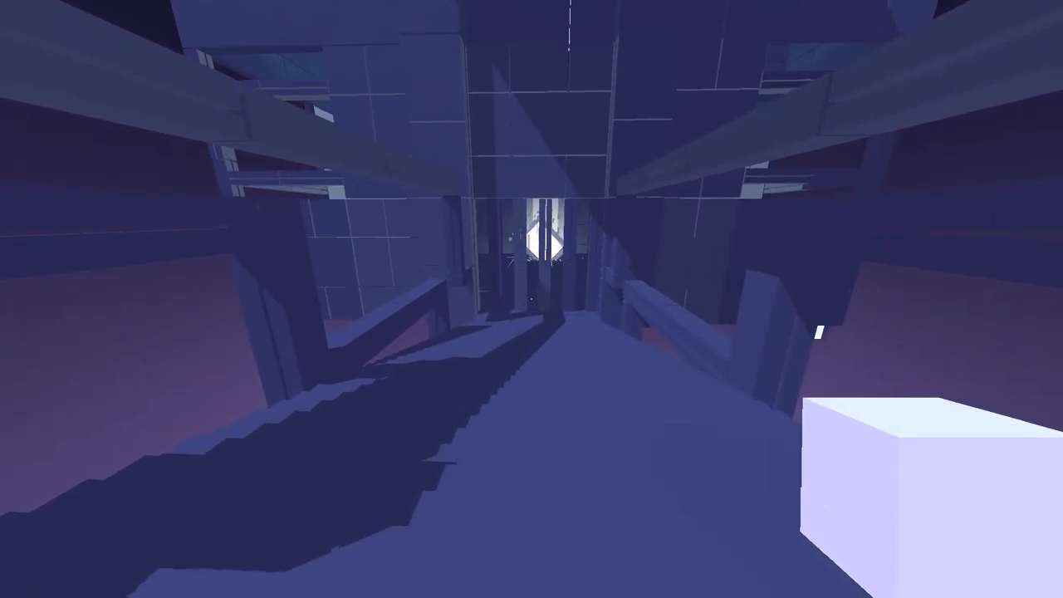
pyautogui.moveTo(532, 299)
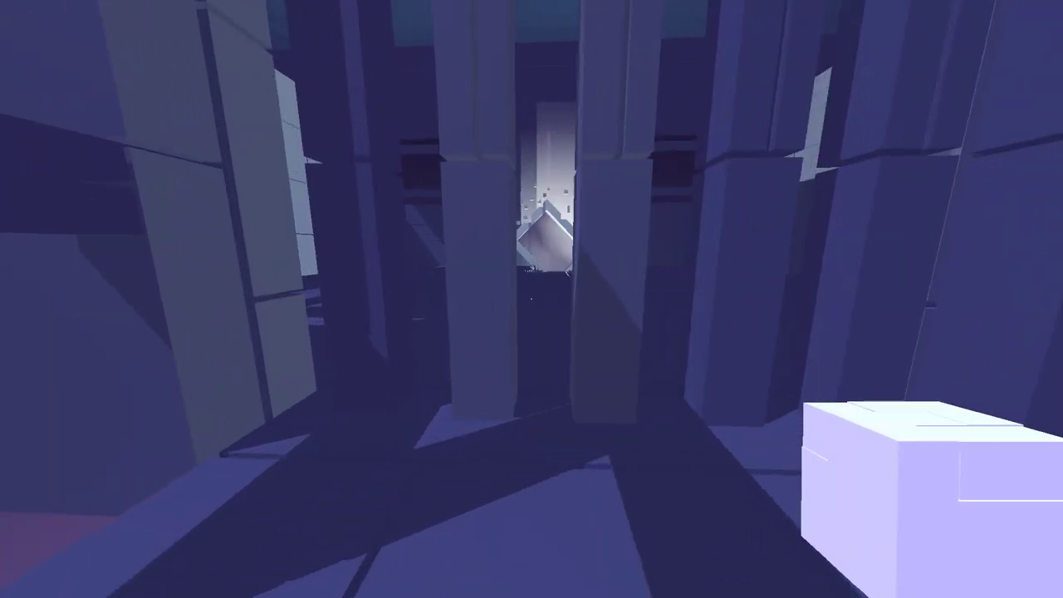
pyautogui.moveTo(531, 299)
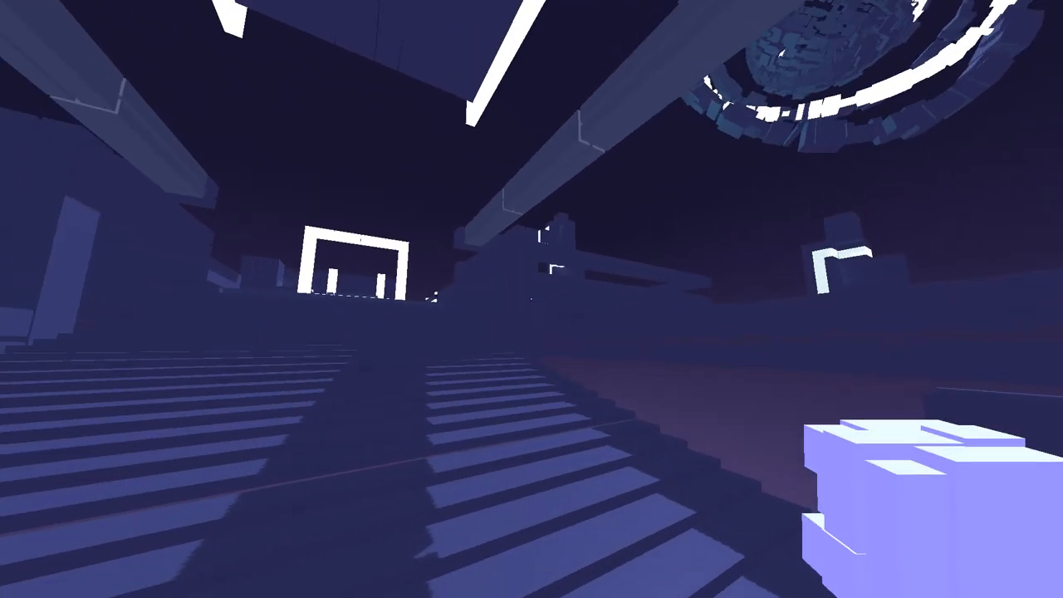
pyautogui.moveTo(531, 299)
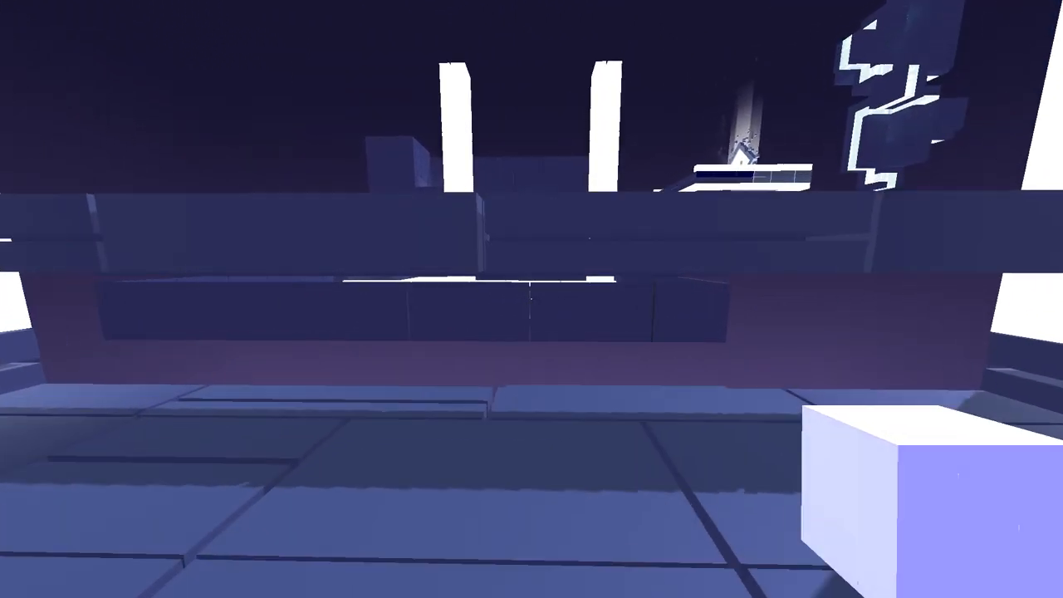
pyautogui.moveTo(531, 299)
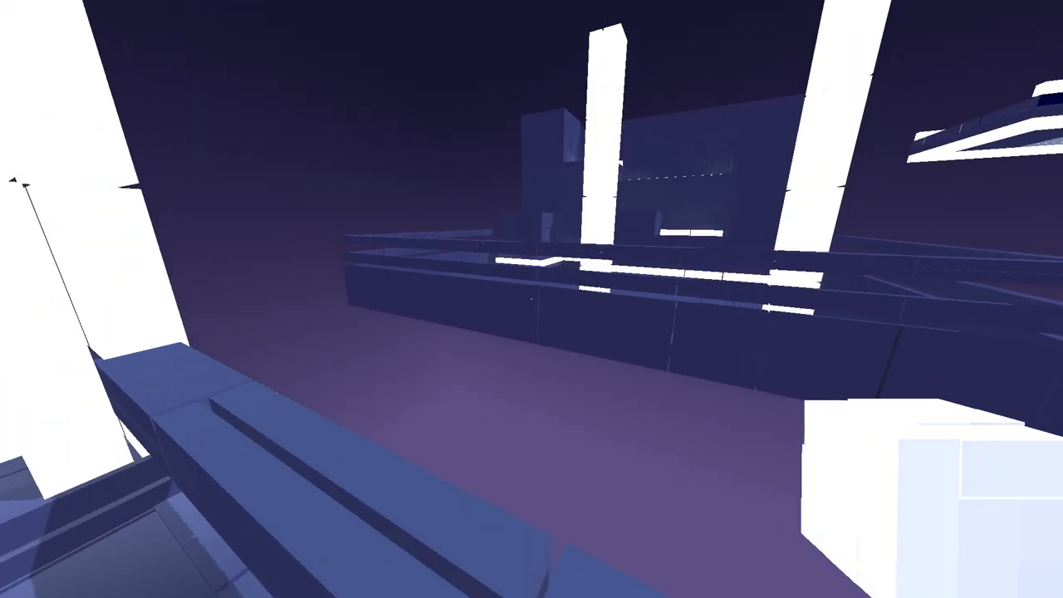
pyautogui.moveTo(531, 299)
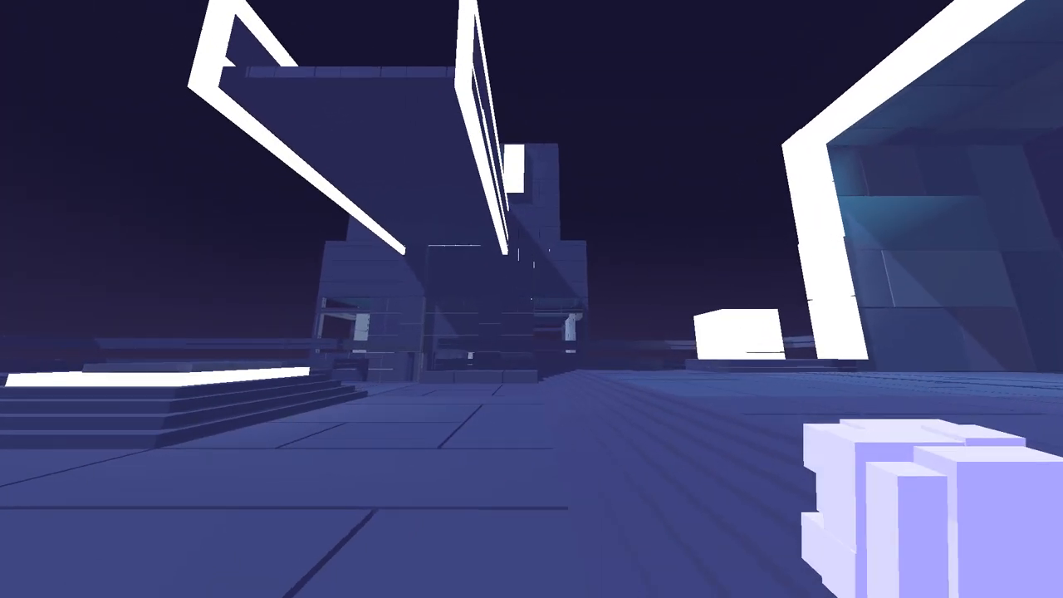
pyautogui.press('Escape')
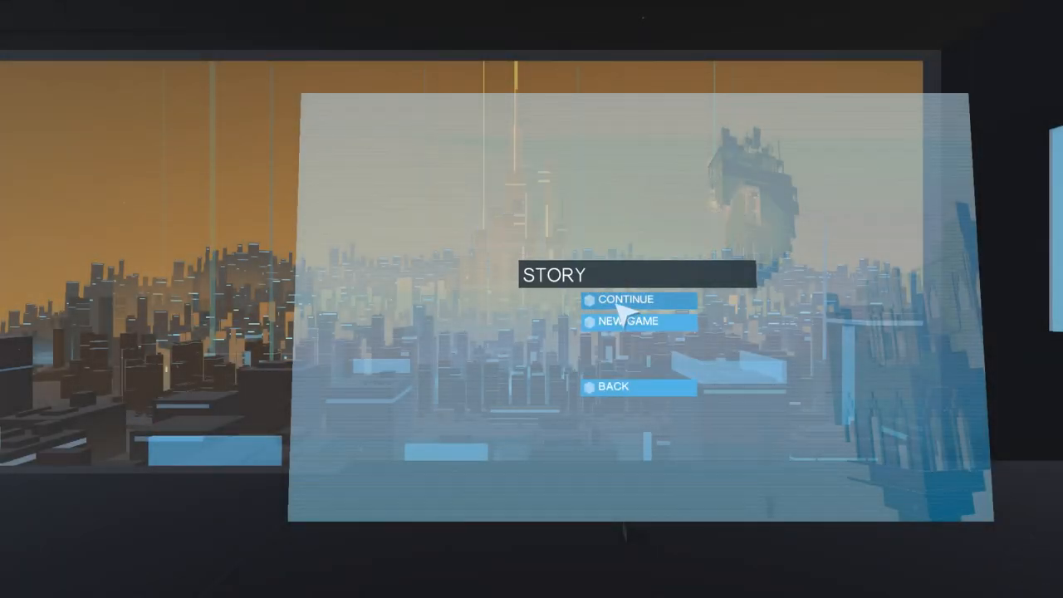
# Continue the story and add a Fifty number node and an AlongY vector node to the slab's program.
pyautogui.click(625, 299)
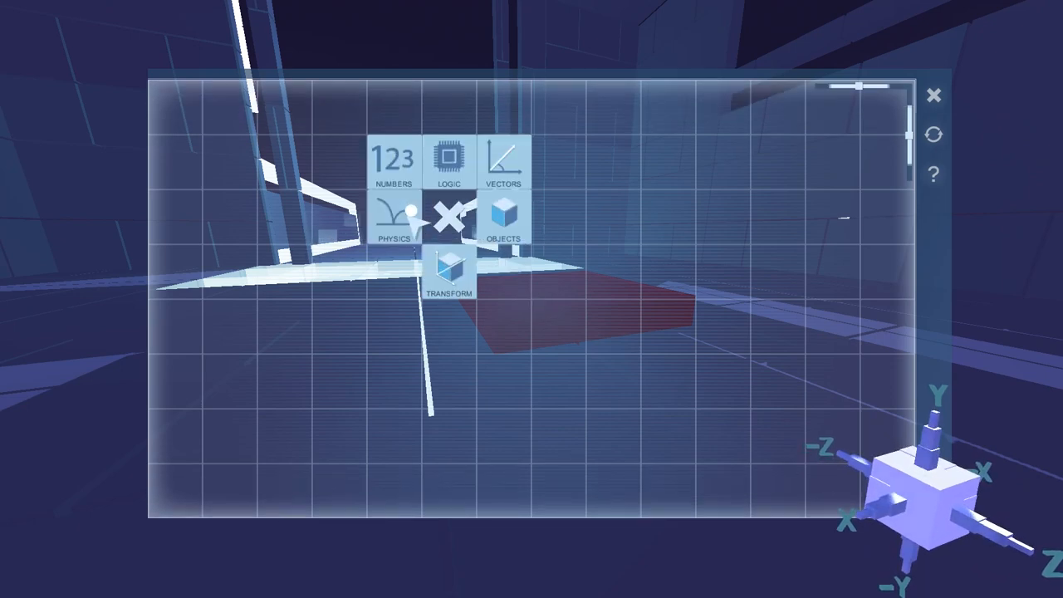
pyautogui.click(392, 157)
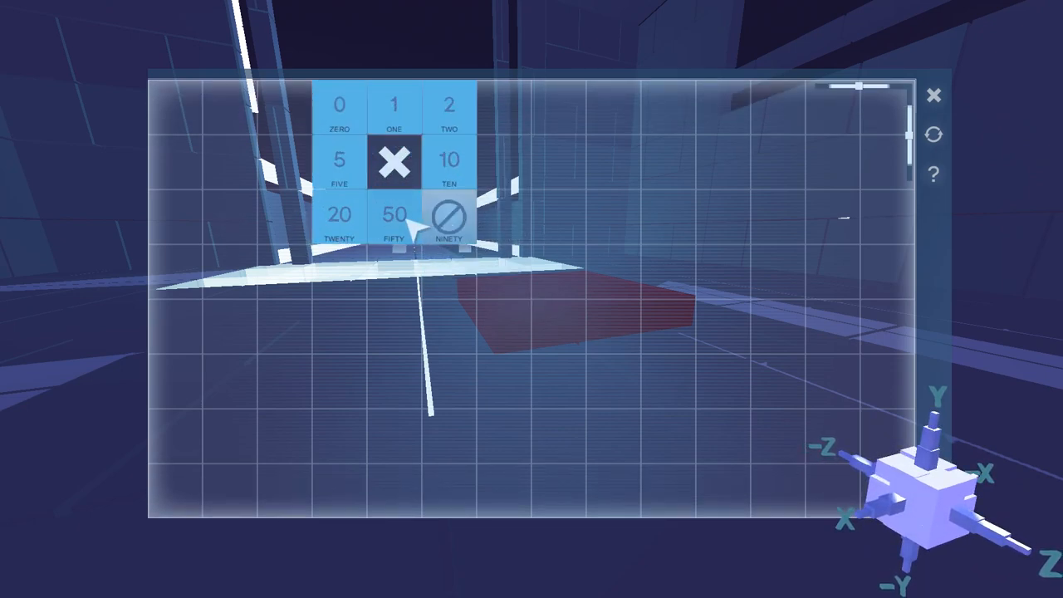
pyautogui.click(393, 212)
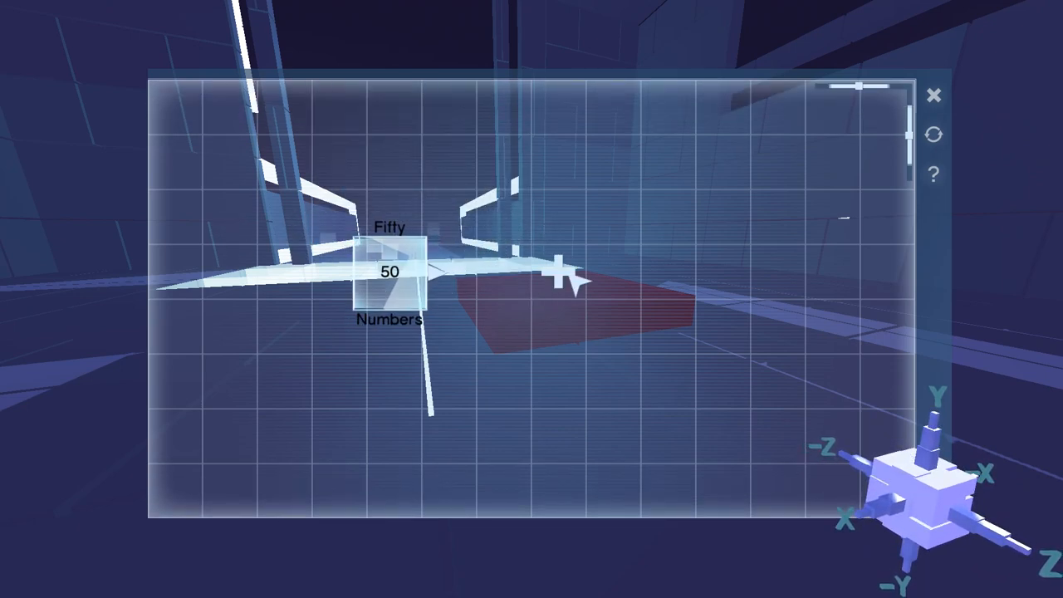
pyautogui.click(613, 218)
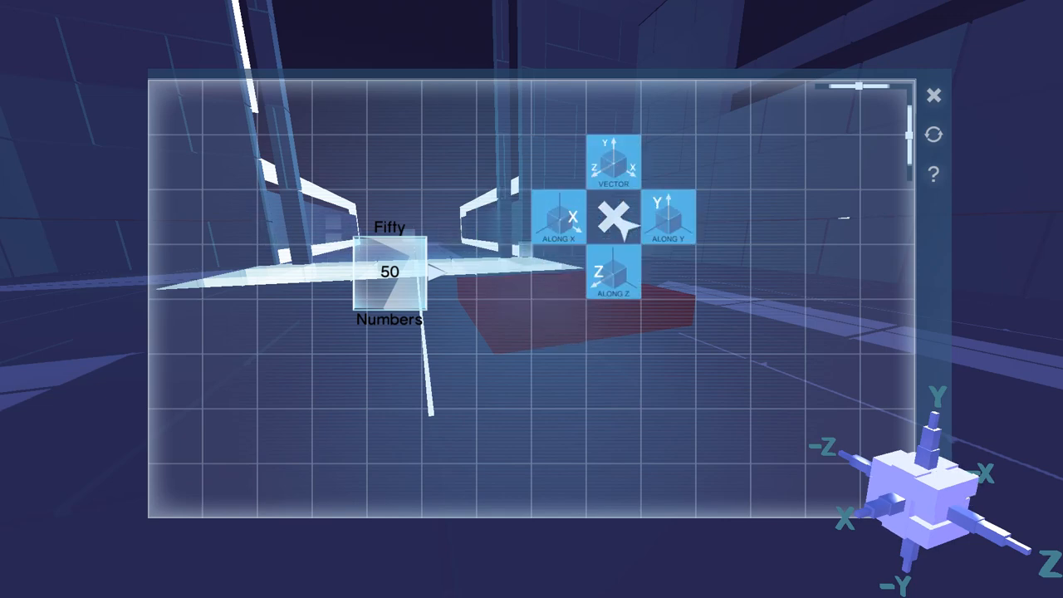
pyautogui.click(668, 224)
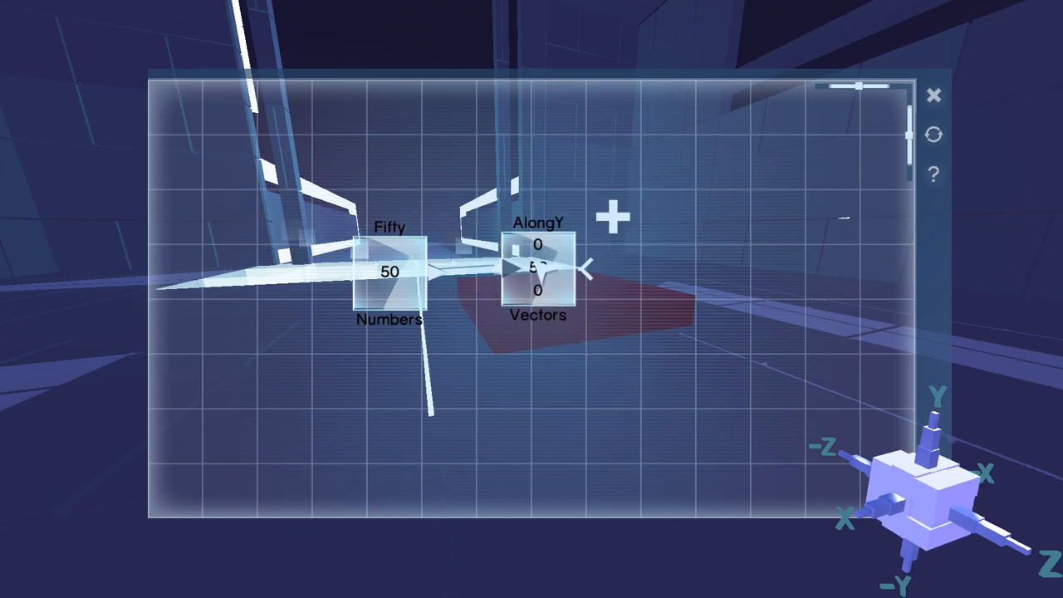
# Add a Physics > Apply Force node to the program and resume play.
pyautogui.click(614, 215)
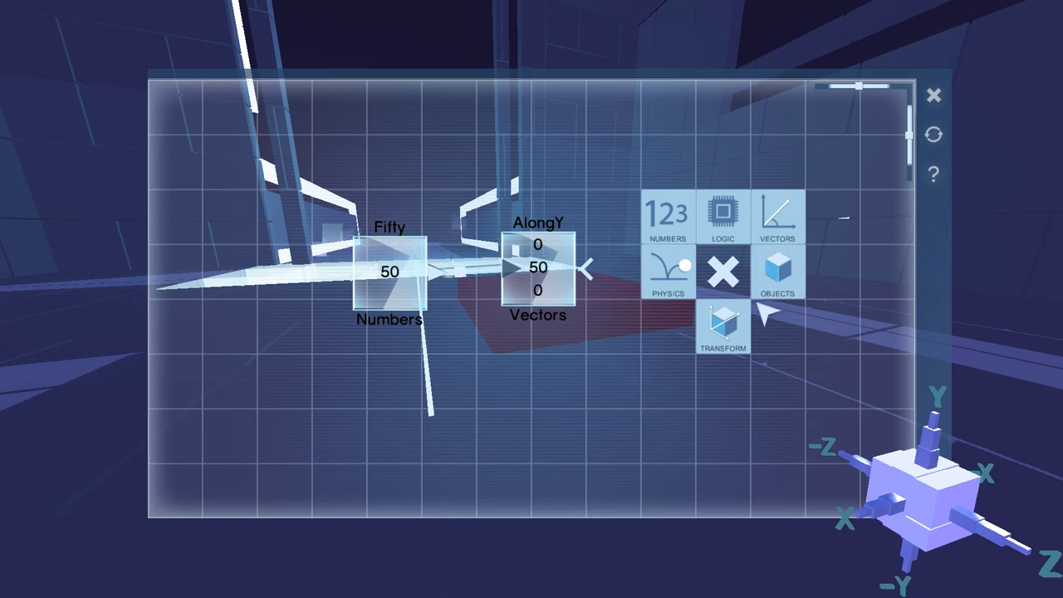
pyautogui.click(668, 275)
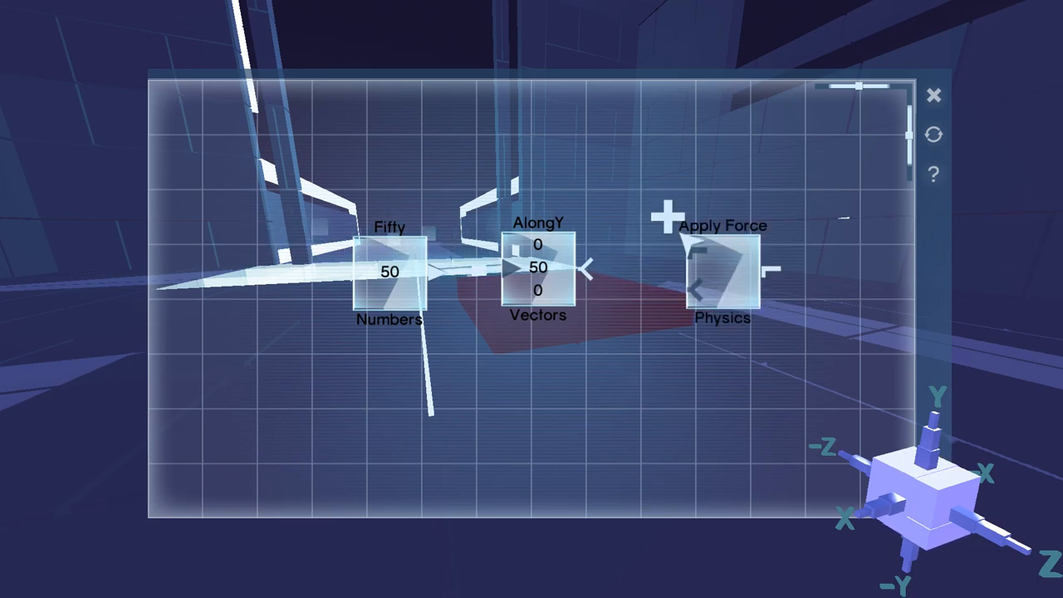
pyautogui.click(667, 218)
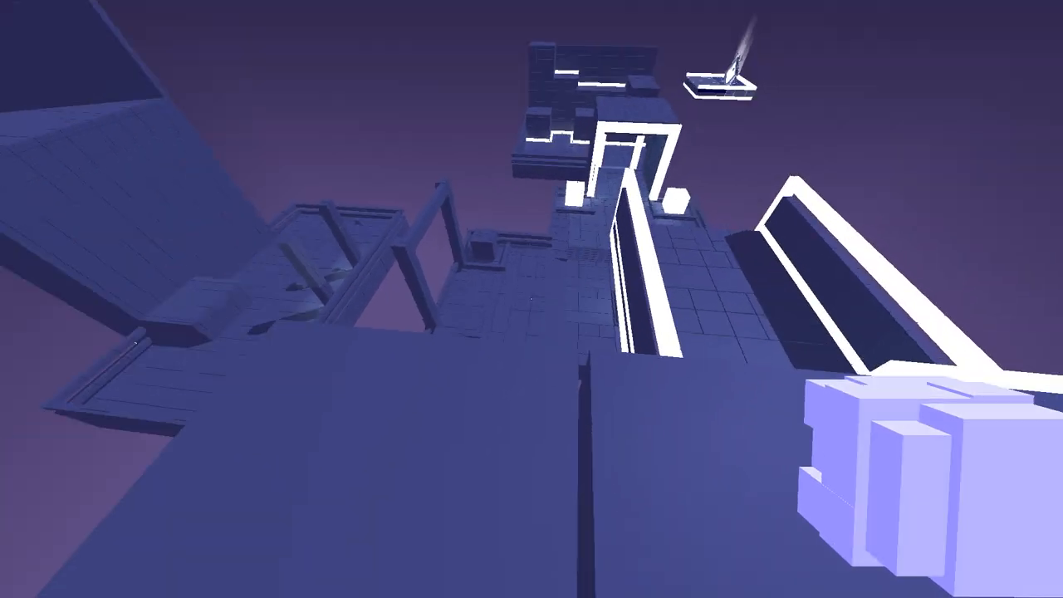
pyautogui.moveTo(532, 299)
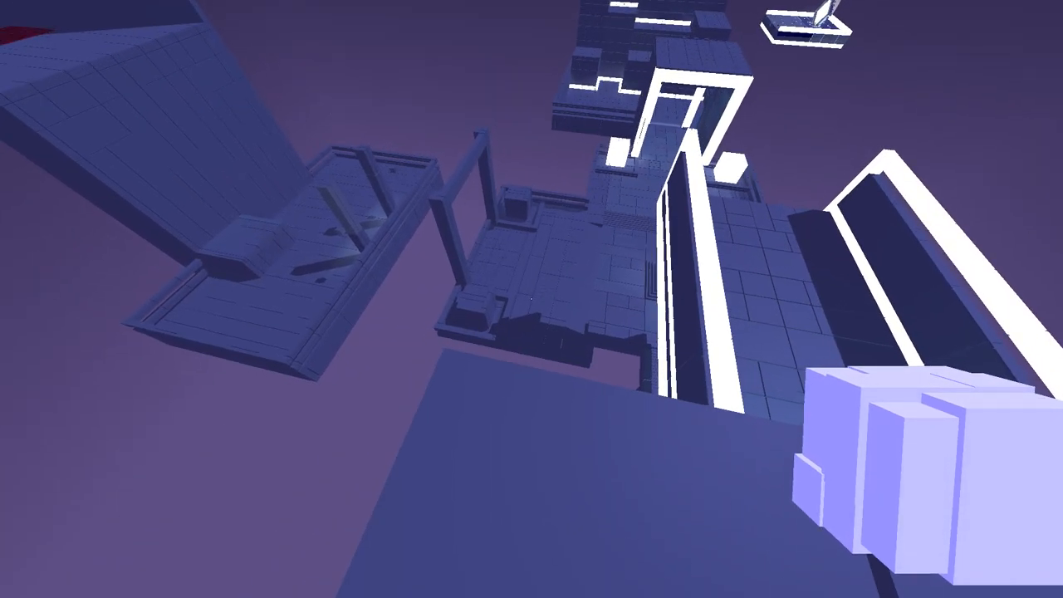
pyautogui.moveTo(532, 299)
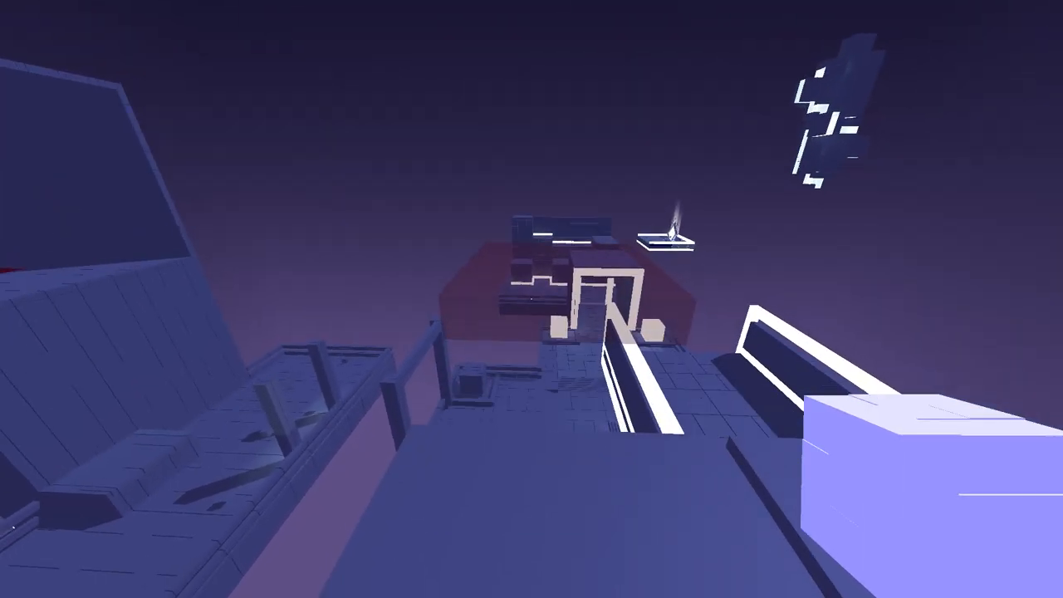
pyautogui.moveTo(531, 299)
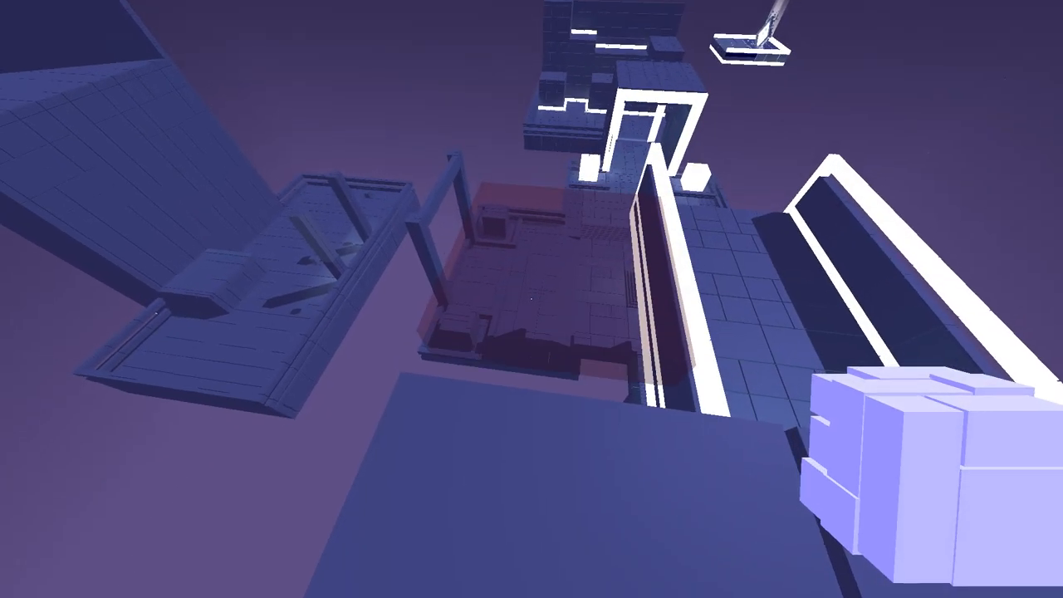
pyautogui.moveTo(531, 298)
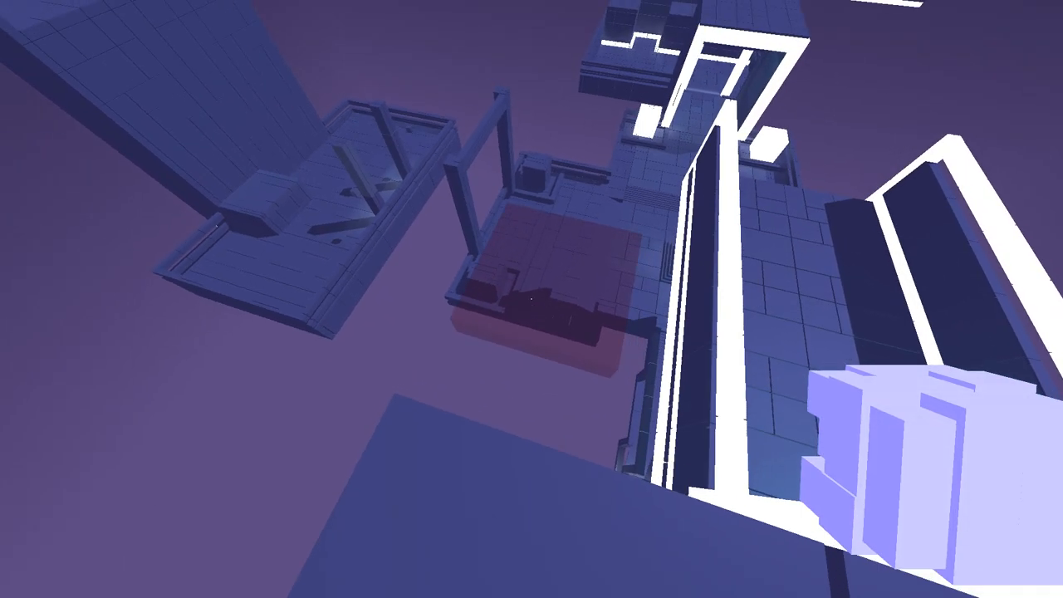
pyautogui.moveTo(531, 299)
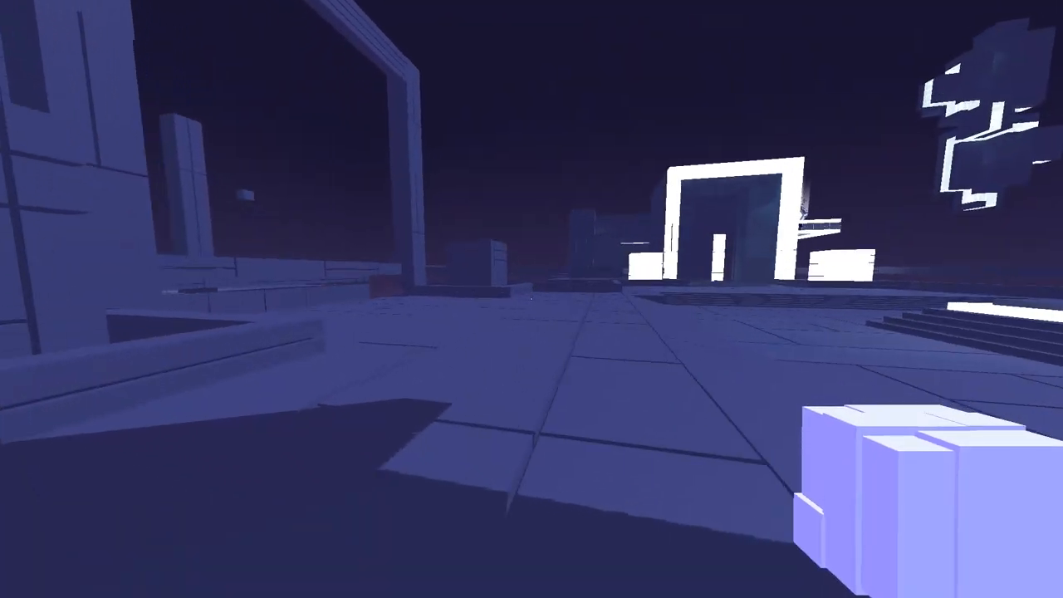
pyautogui.moveTo(531, 299)
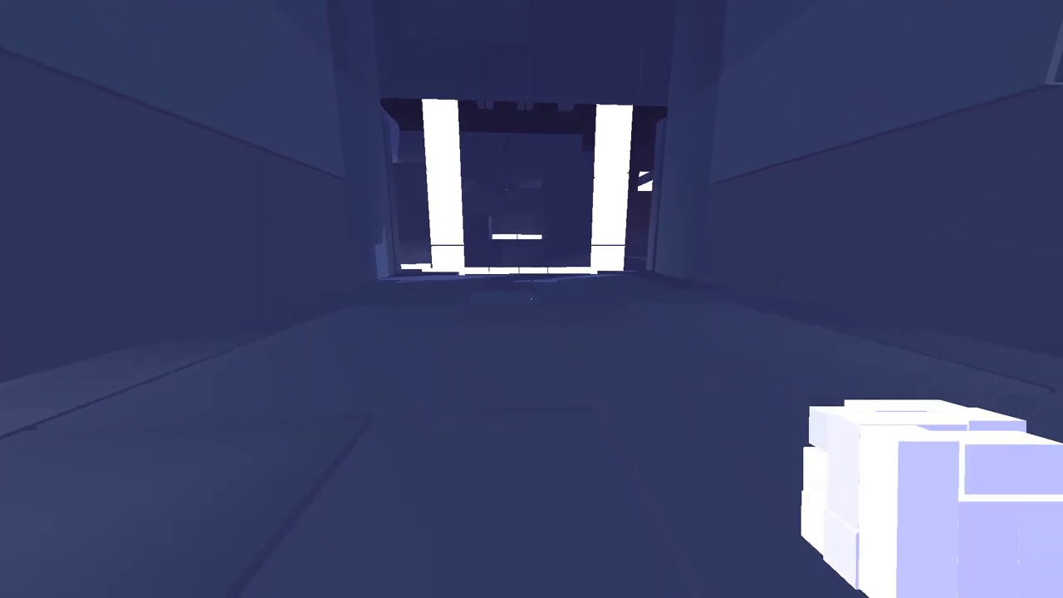
pyautogui.moveTo(531, 299)
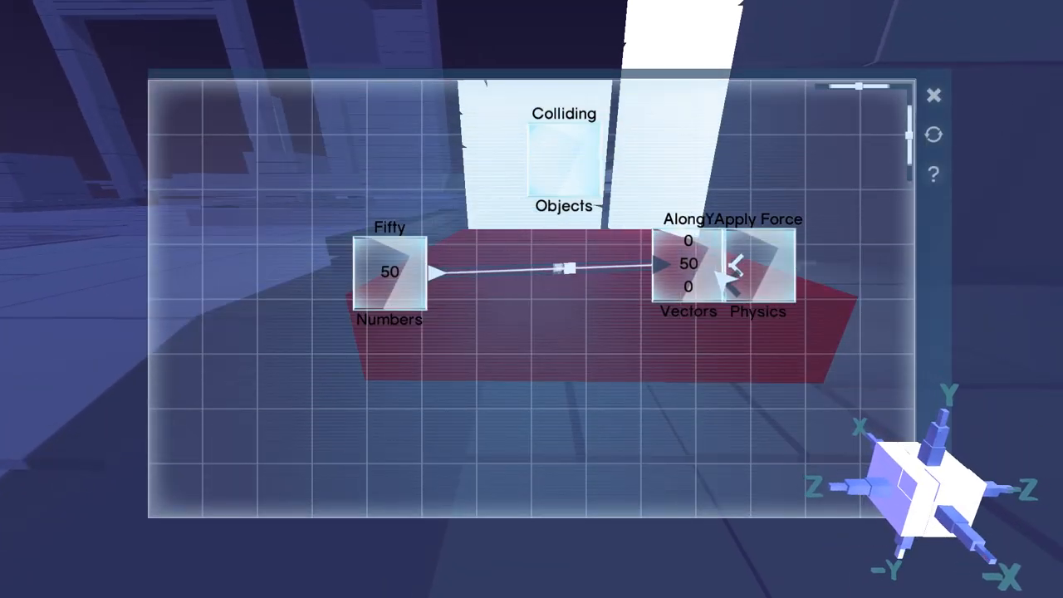
# Link the AlongY upward vector into the Apply Force node.
pyautogui.moveTo(689, 266); pyautogui.dragTo(568, 299)
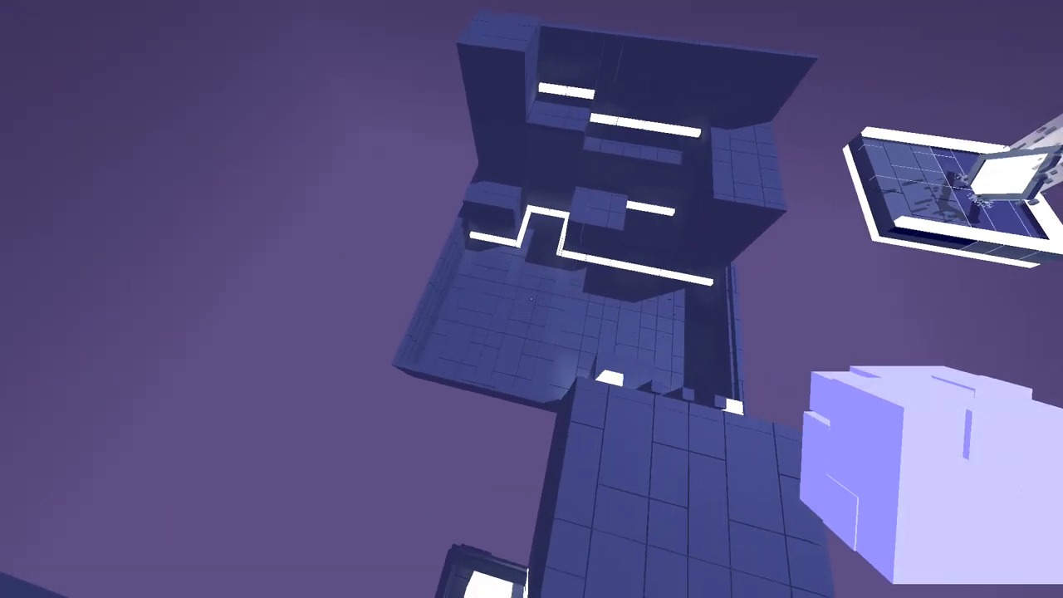
pyautogui.moveTo(532, 299)
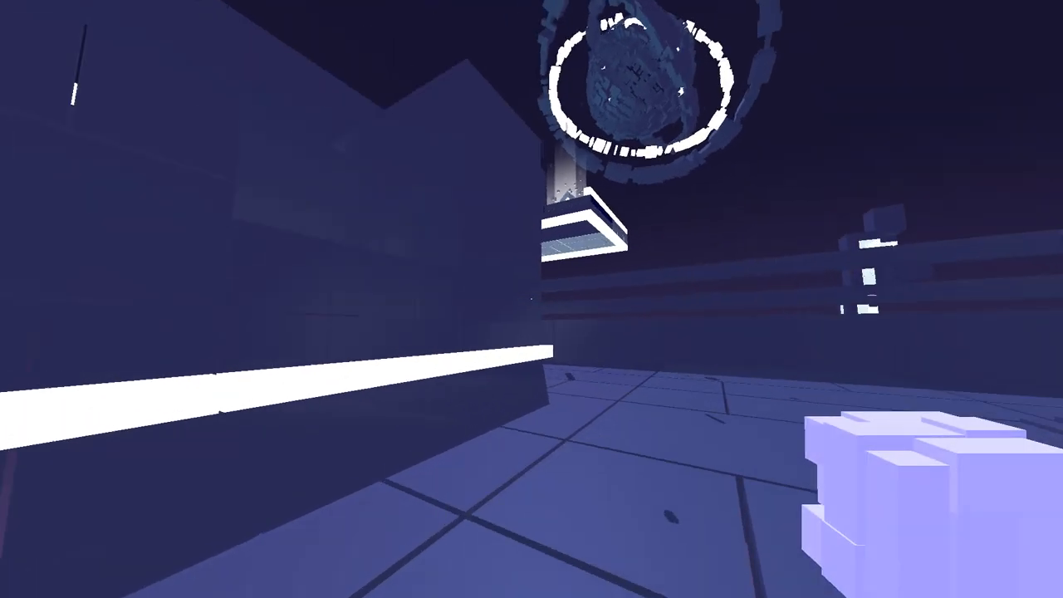
pyautogui.moveTo(531, 299)
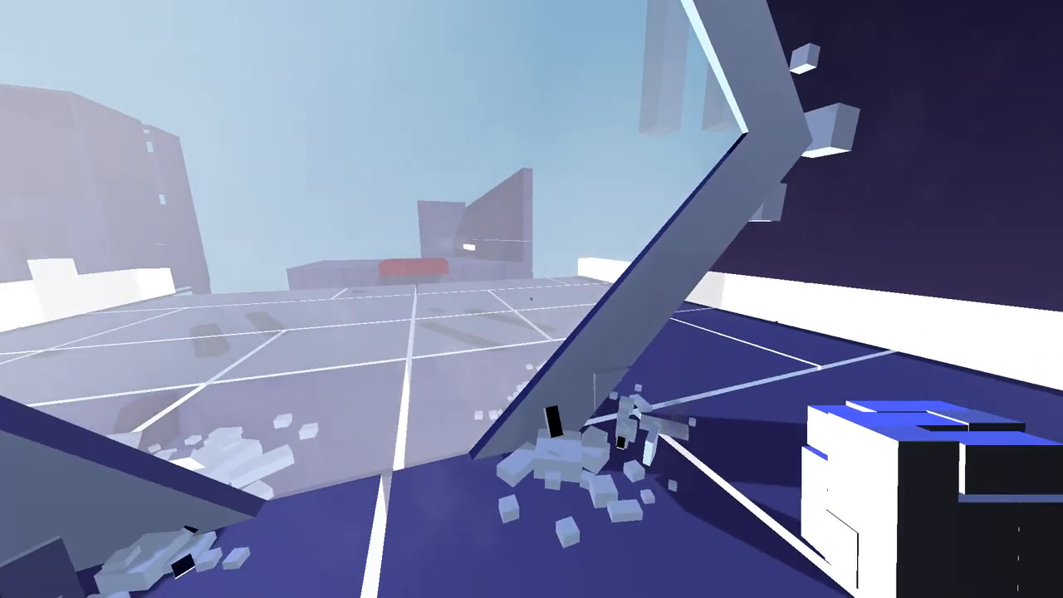
# Reach the portal beneath the floating ring and leave to the story menu.
pyautogui.press('Escape')
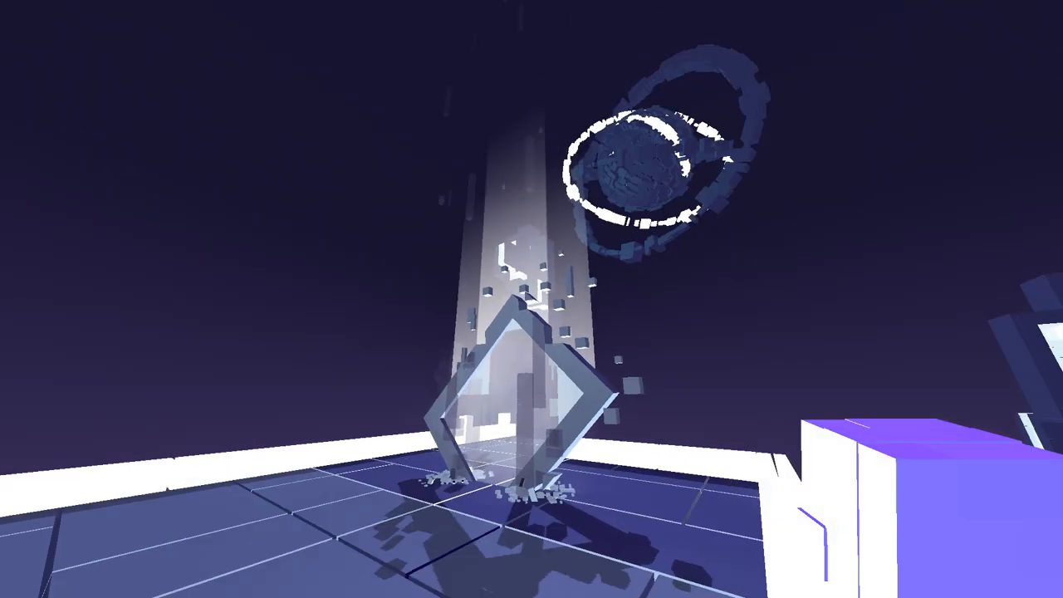
pyautogui.moveTo(532, 299)
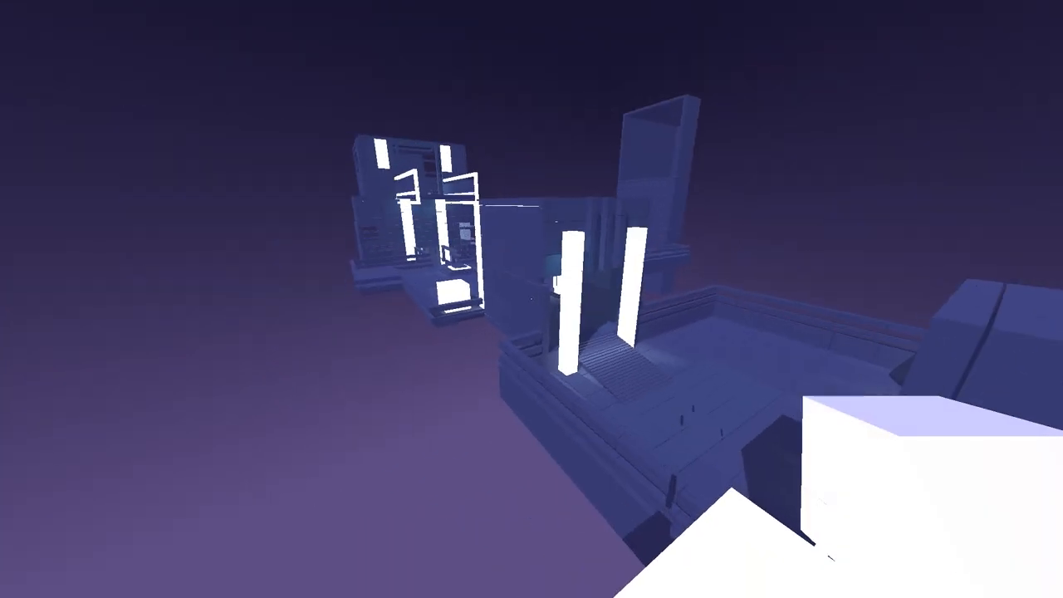
pyautogui.press('Escape')
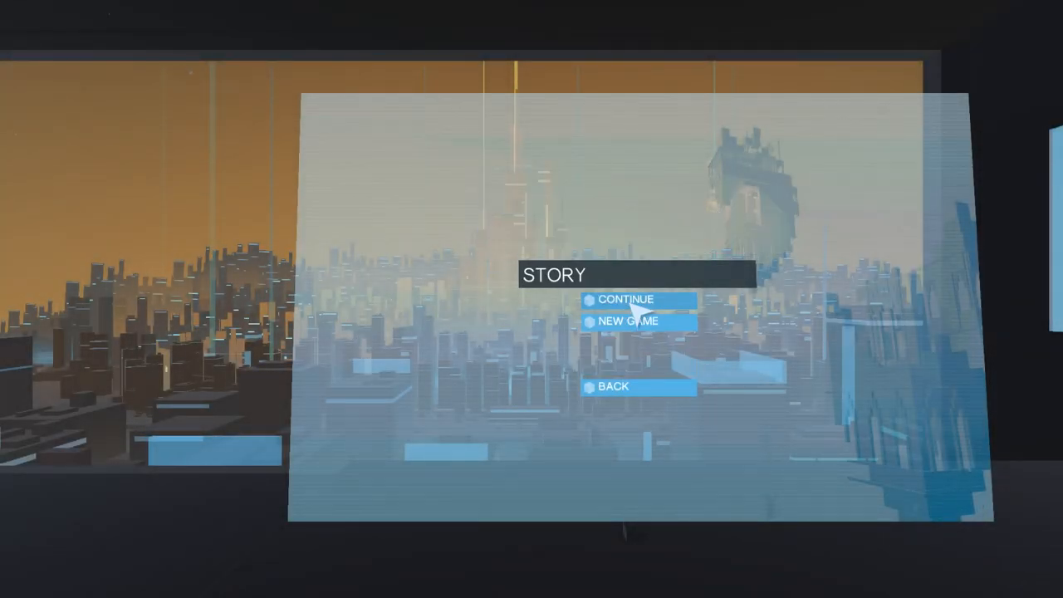
pyautogui.moveTo(720, 341)
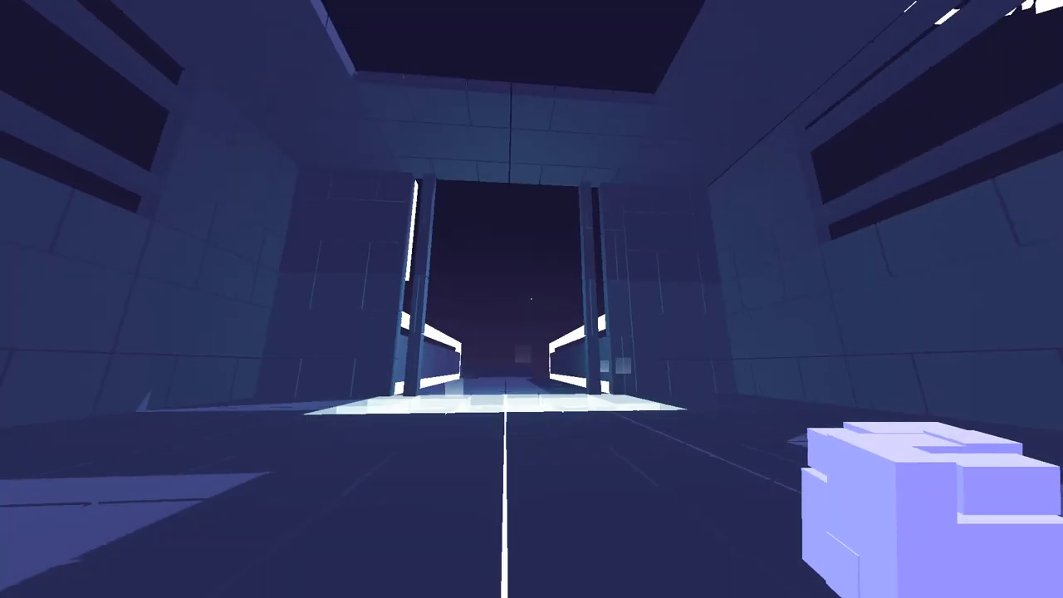
# Walk forward into the new level's long corridor.
pyautogui.press('w')
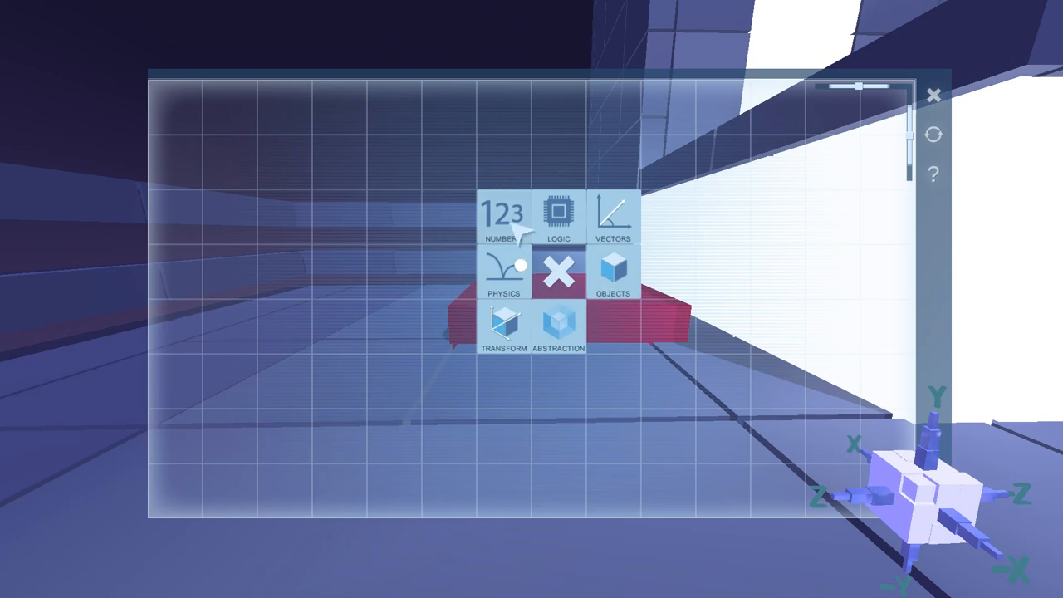
# Add a Fifty number node and an Objects > Colliding node to the new block's program.
pyautogui.click(501, 216)
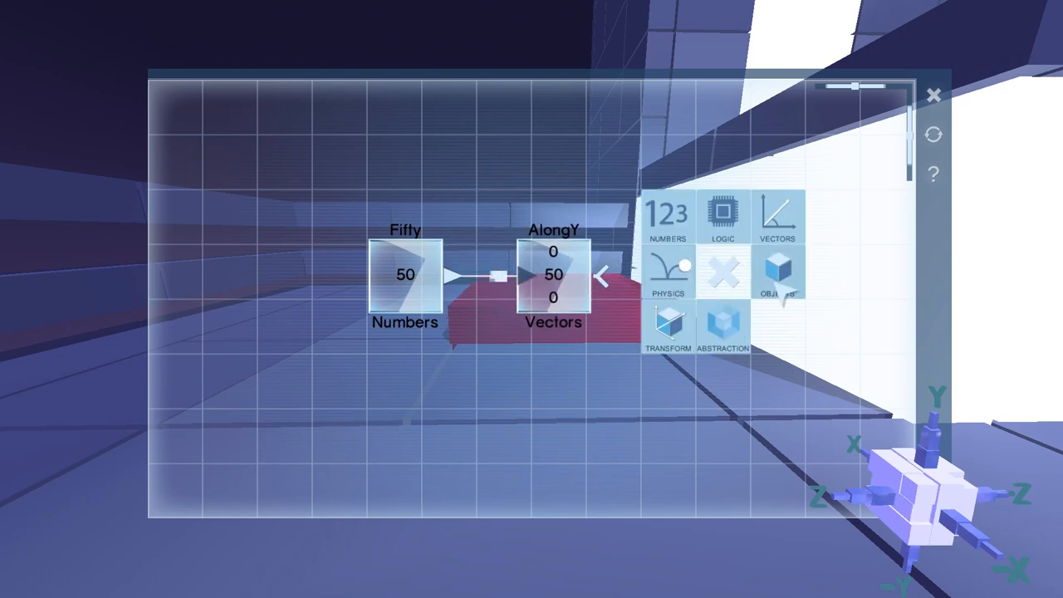
pyautogui.click(776, 274)
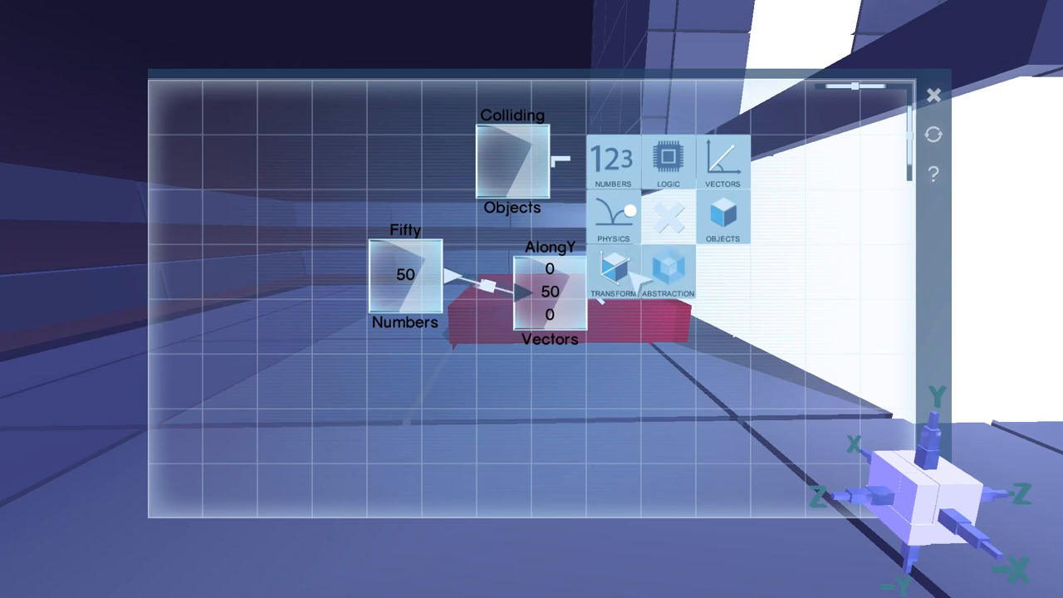
pyautogui.click(613, 279)
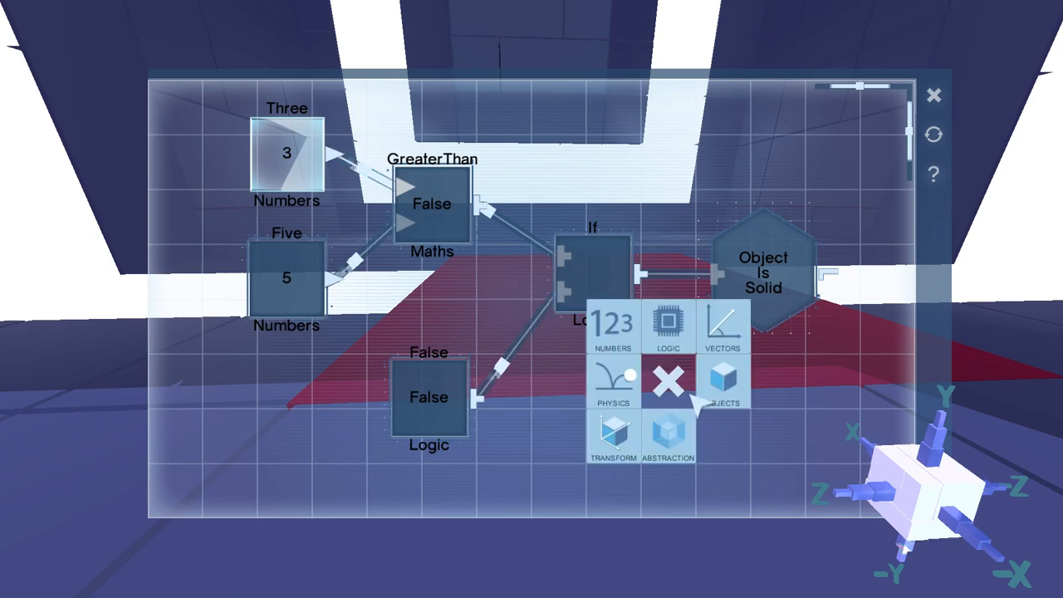
# Dismiss the node category choices and return to first-person play.
pyautogui.click(667, 382)
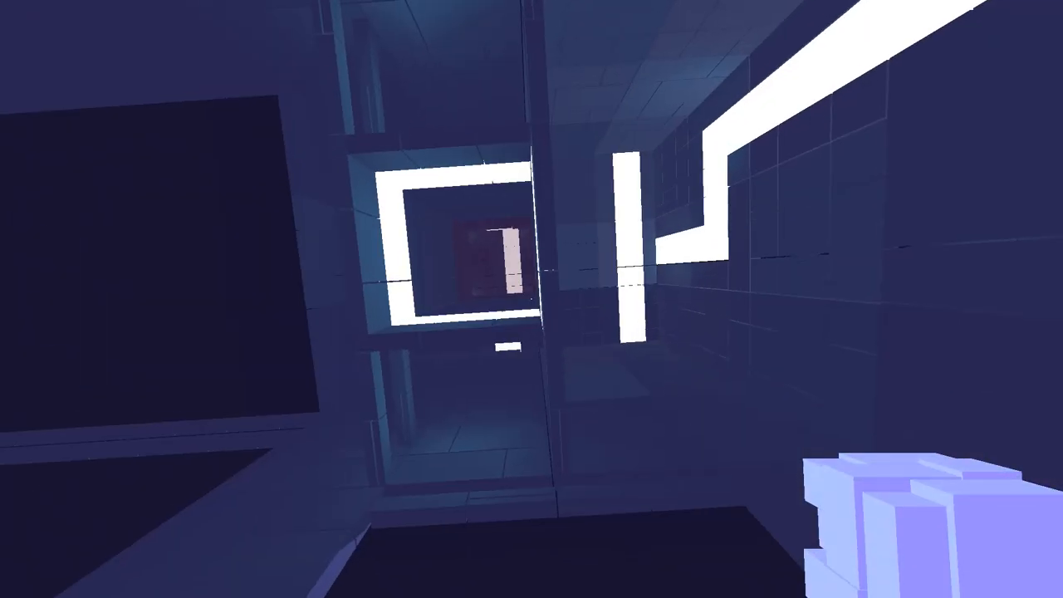
pyautogui.moveTo(531, 299)
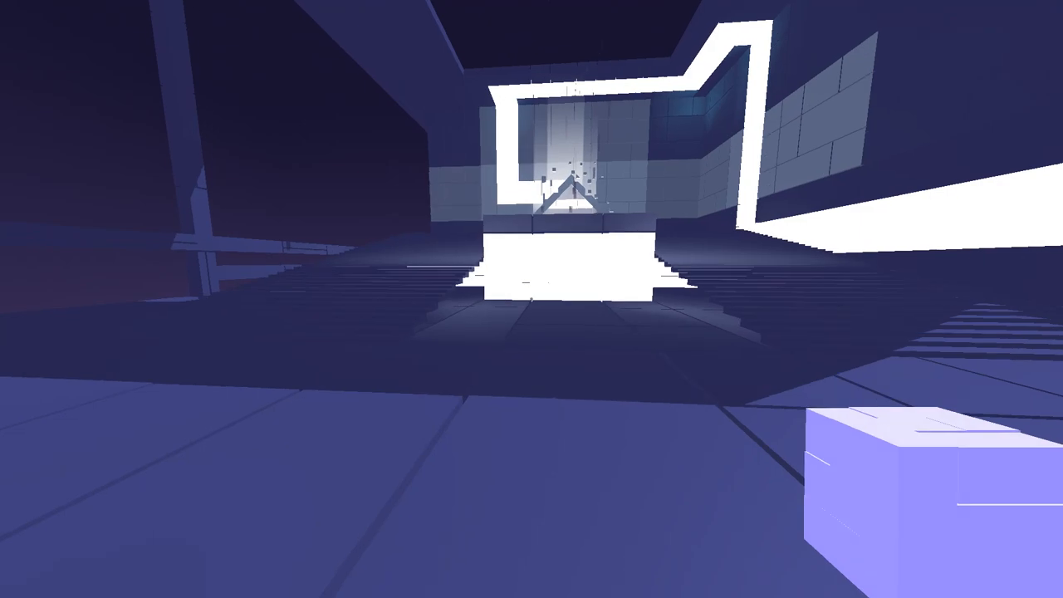
pyautogui.moveTo(531, 299)
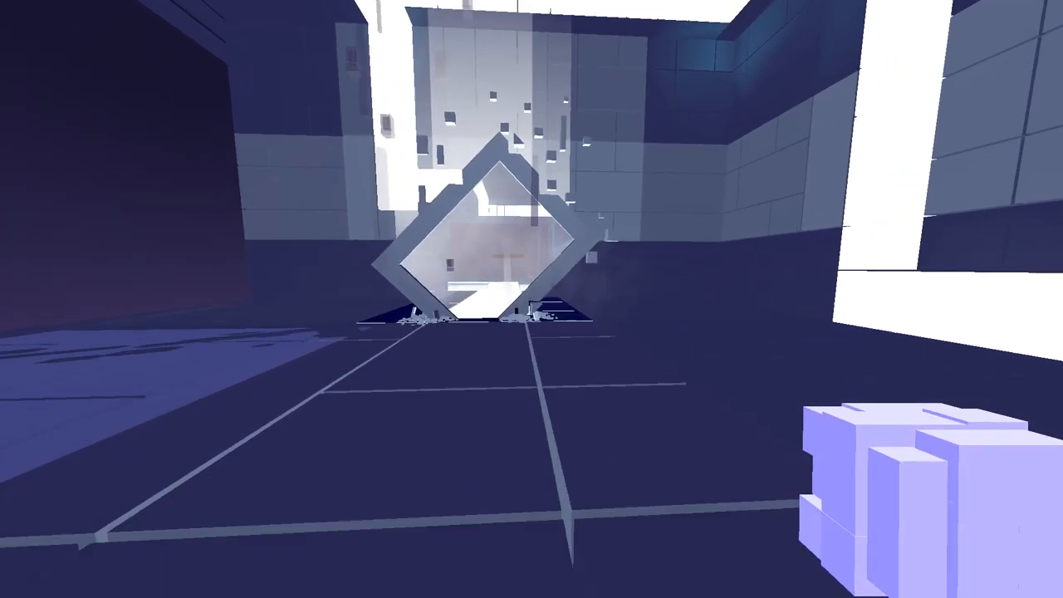
pyautogui.moveTo(531, 298)
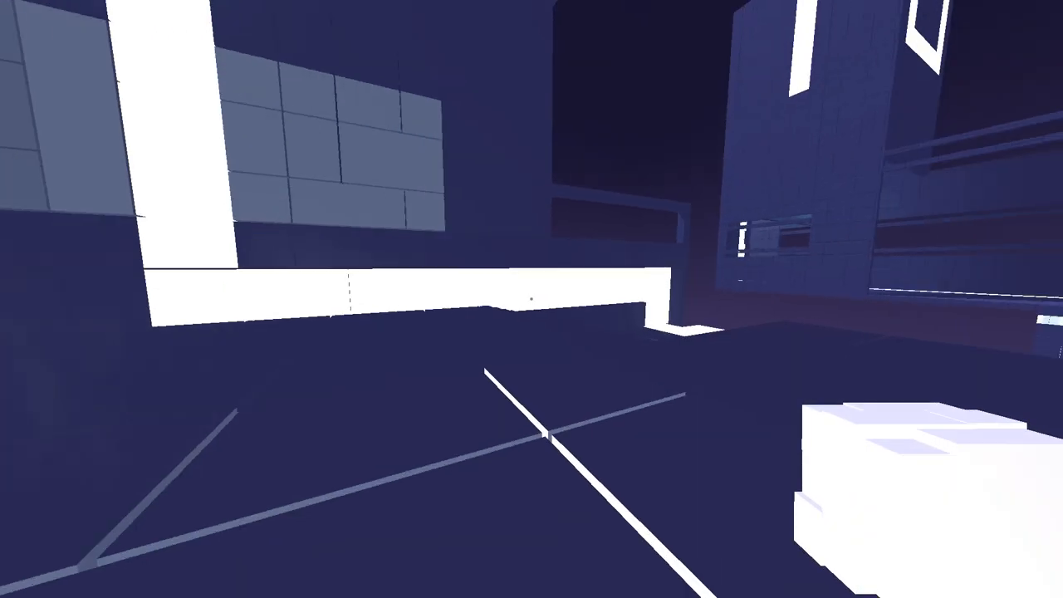
pyautogui.moveTo(531, 299)
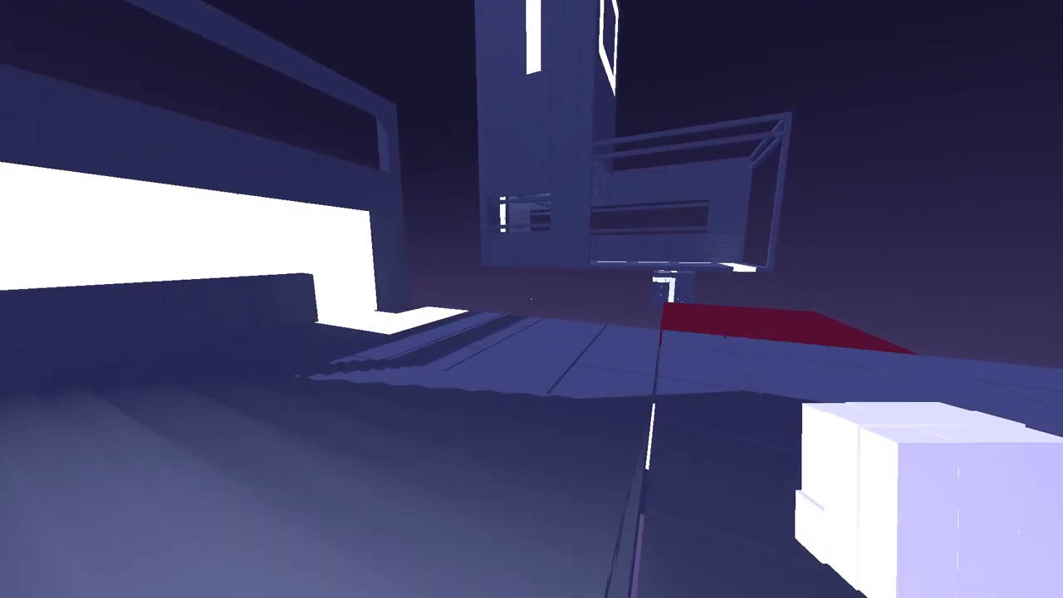
pyautogui.moveTo(531, 298)
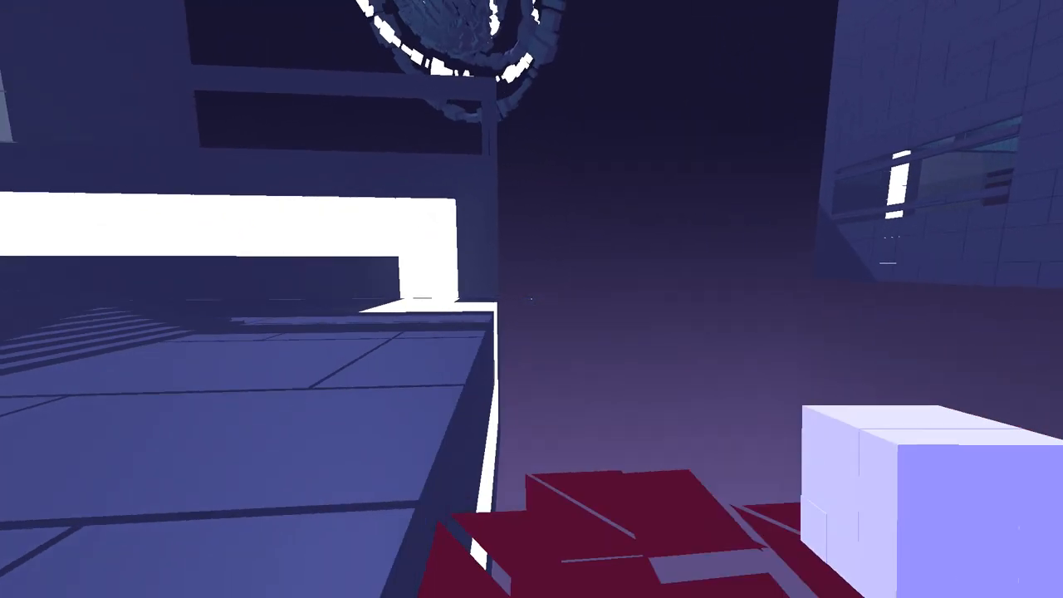
# Enter the portal and reach the red block in the new area.
pyautogui.press('Escape')
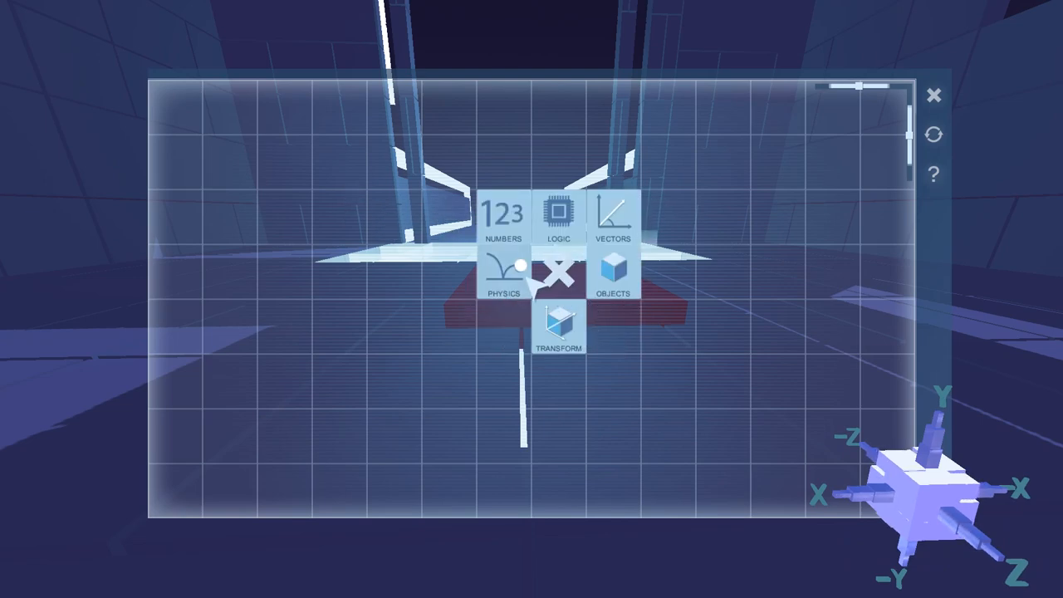
# Add an Apply Force node and a vector with Fifty as its Y value, then resume play.
pyautogui.click(501, 269)
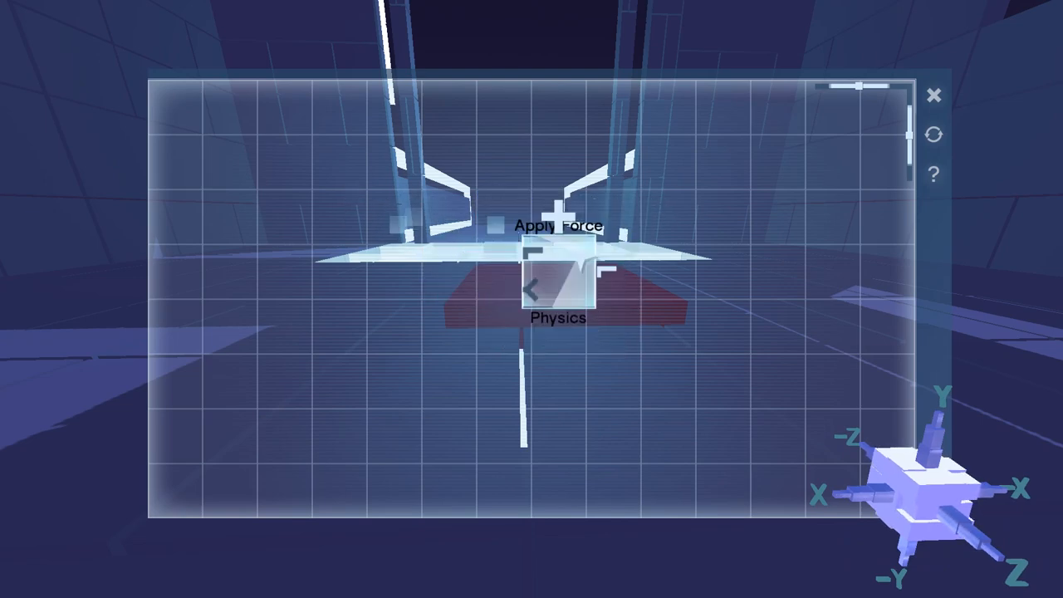
pyautogui.click(558, 282)
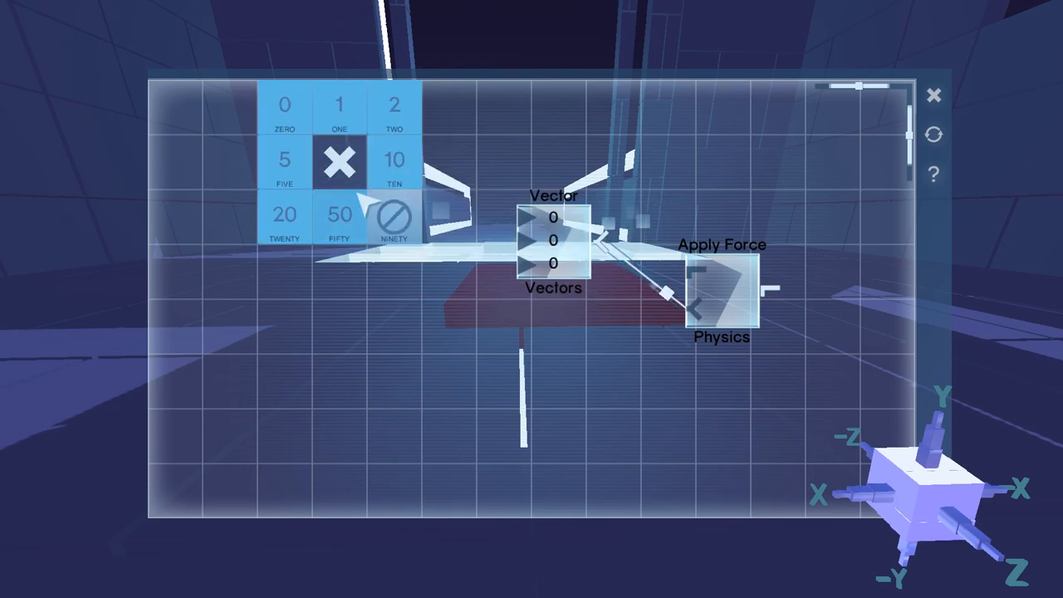
pyautogui.click(338, 214)
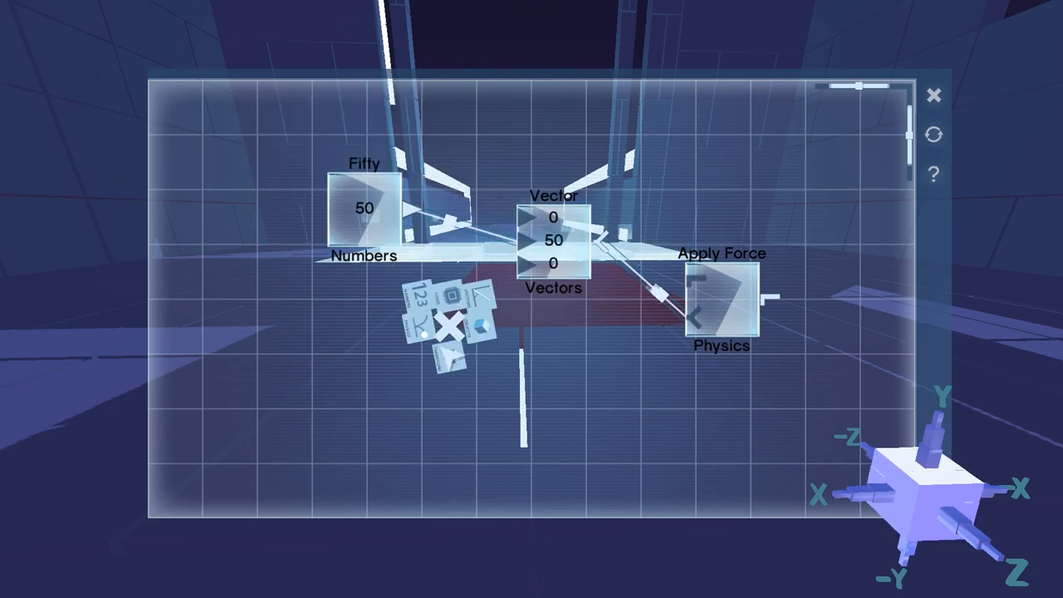
pyautogui.click(448, 329)
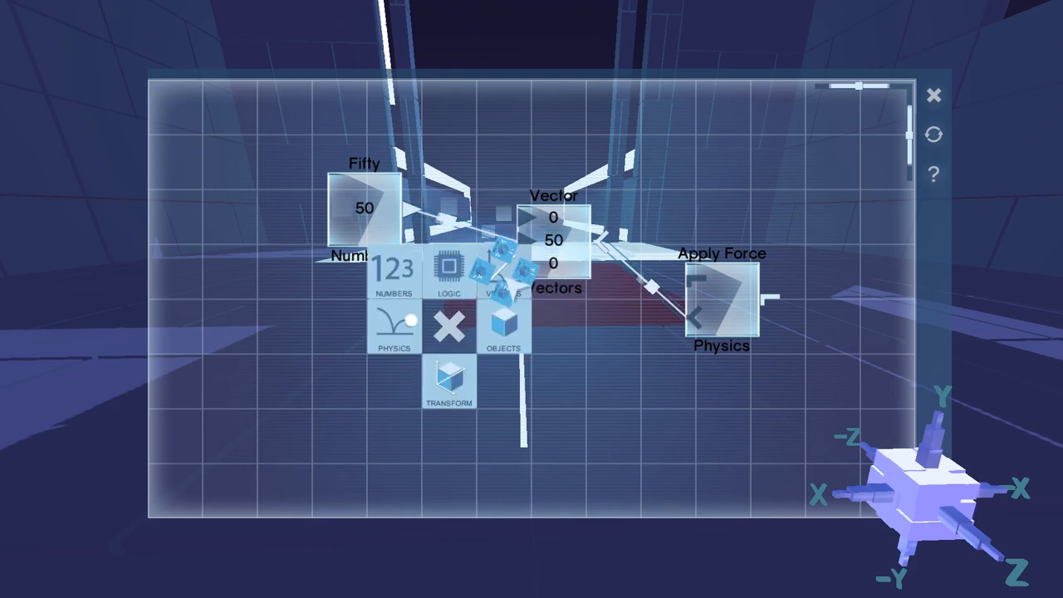
pyautogui.click(505, 324)
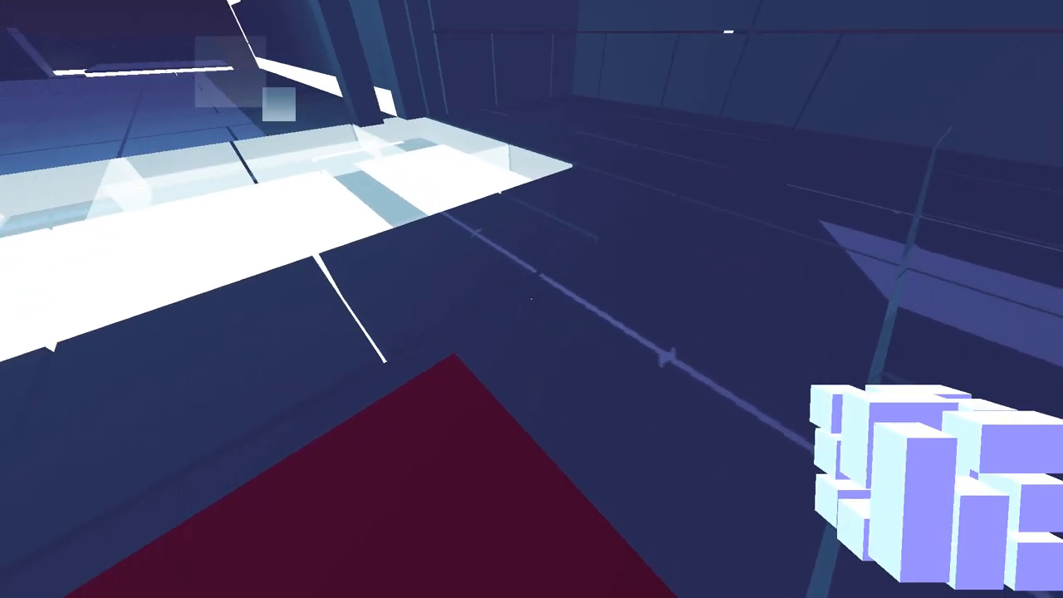
# Respawn at the last portal checkpoint from the pause menu.
pyautogui.press('Escape')
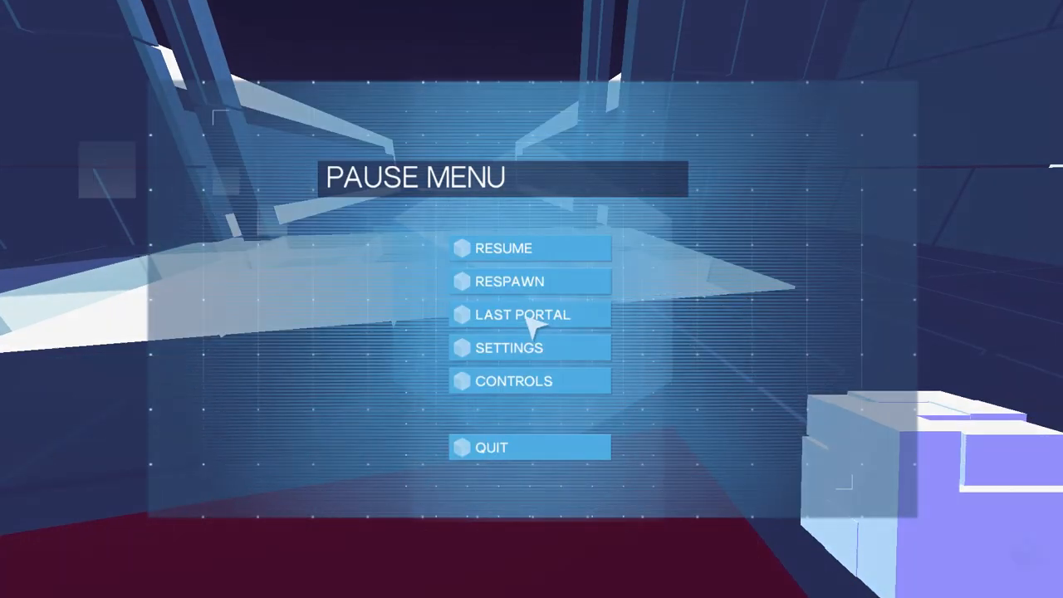
pyautogui.click(503, 247)
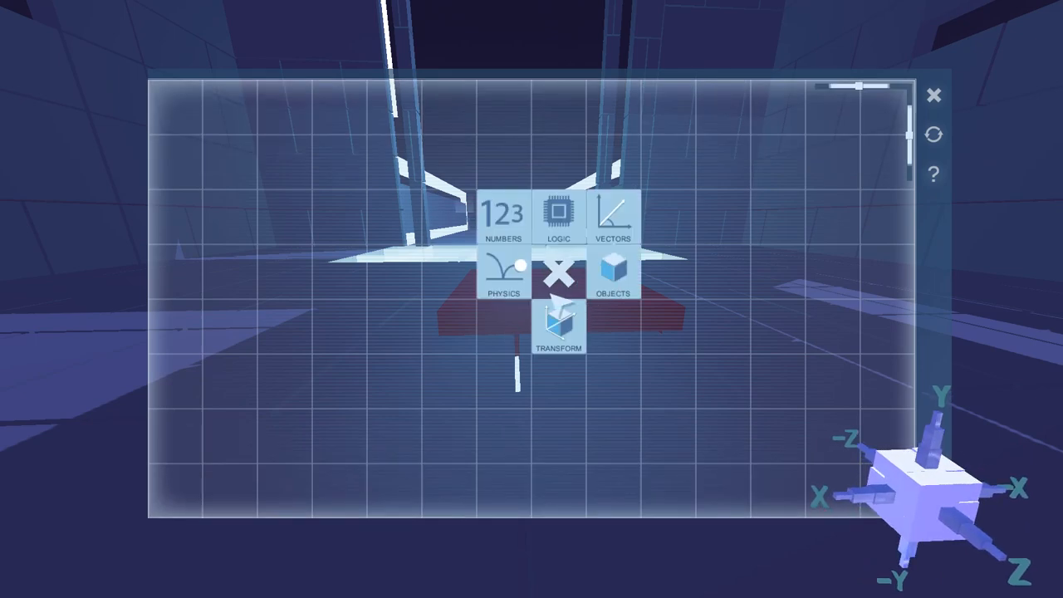
# Start the red block's program with a Vectors > Along Y node and a number node.
pyautogui.click(558, 326)
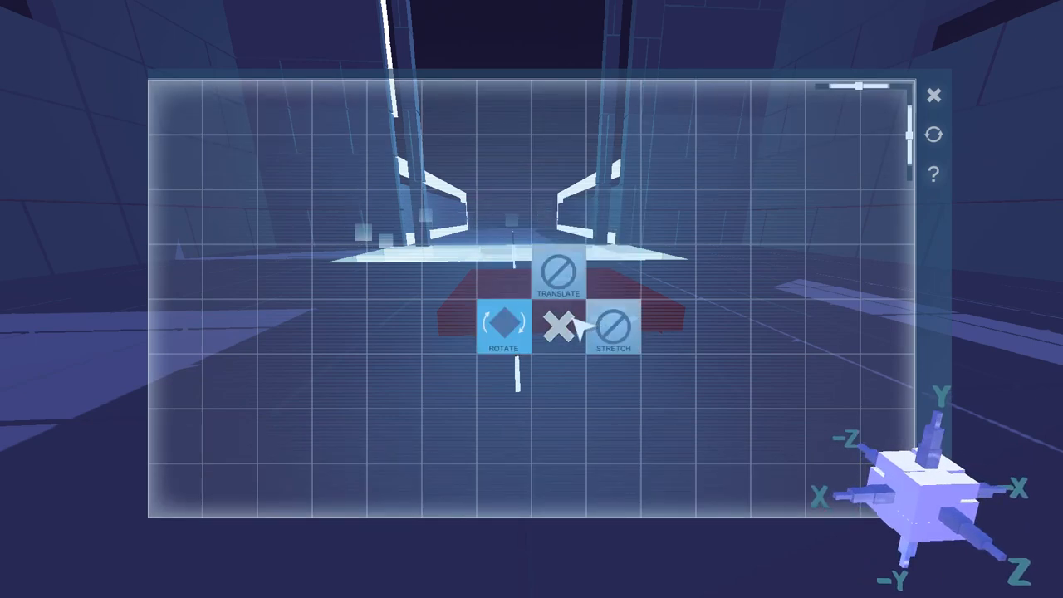
pyautogui.click(562, 322)
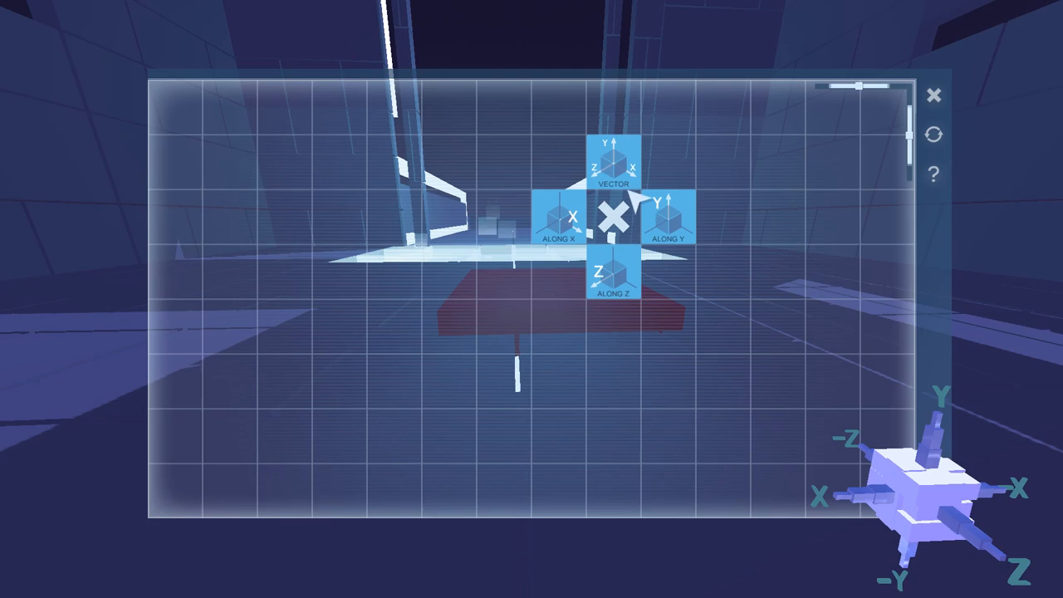
pyautogui.click(667, 219)
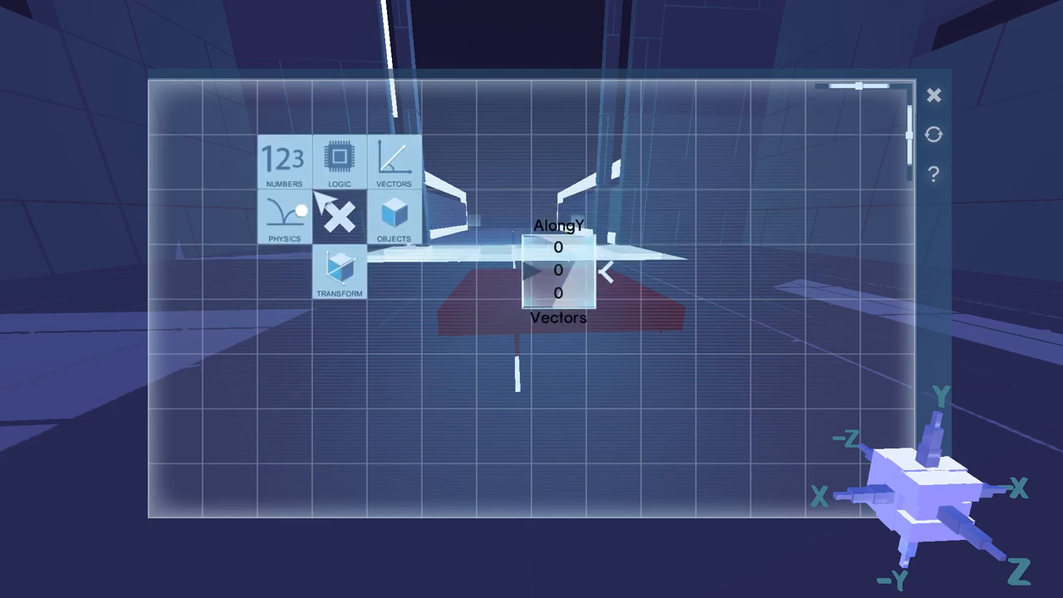
pyautogui.click(284, 163)
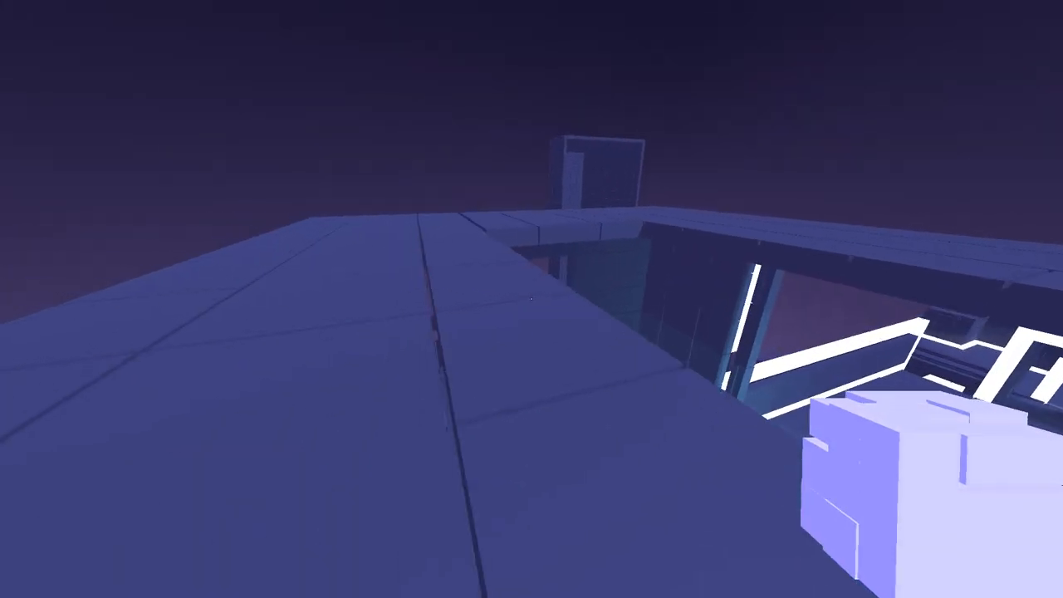
pyautogui.moveTo(531, 299)
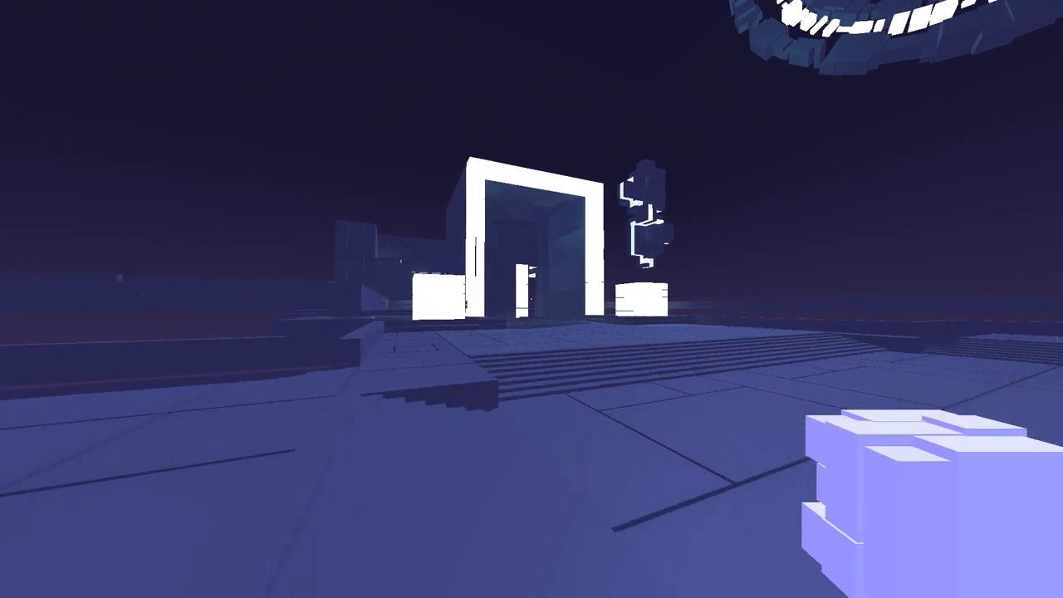
pyautogui.moveTo(531, 299)
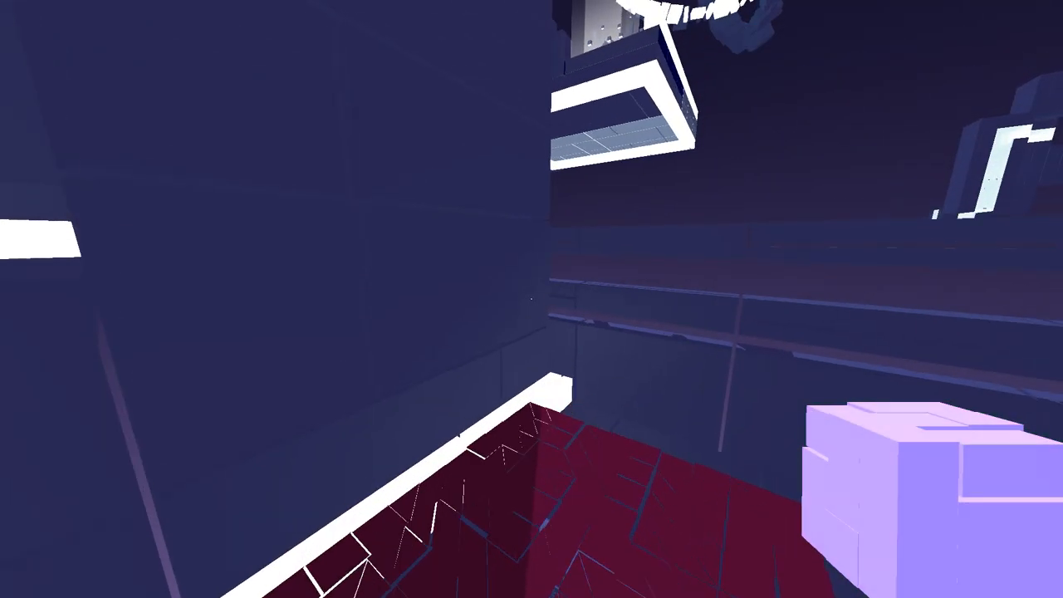
pyautogui.moveTo(531, 298)
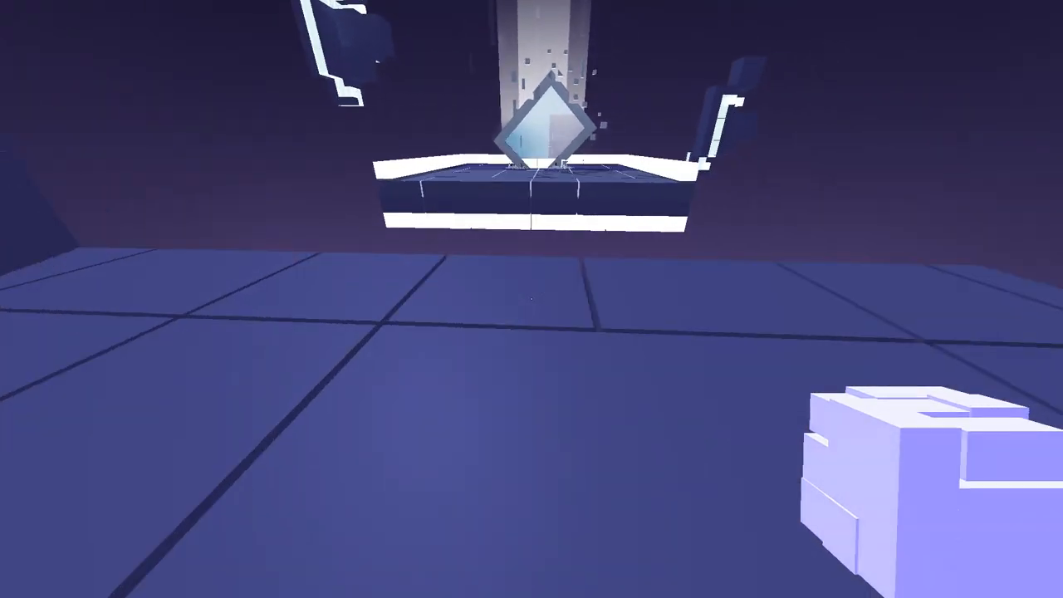
pyautogui.moveTo(531, 299)
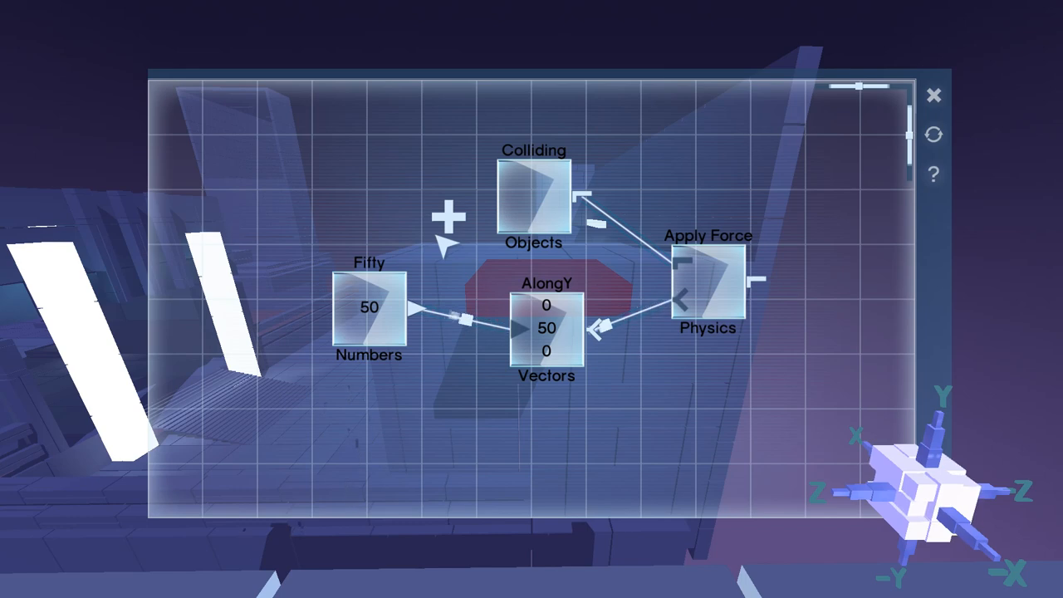
pyautogui.moveTo(423, 182)
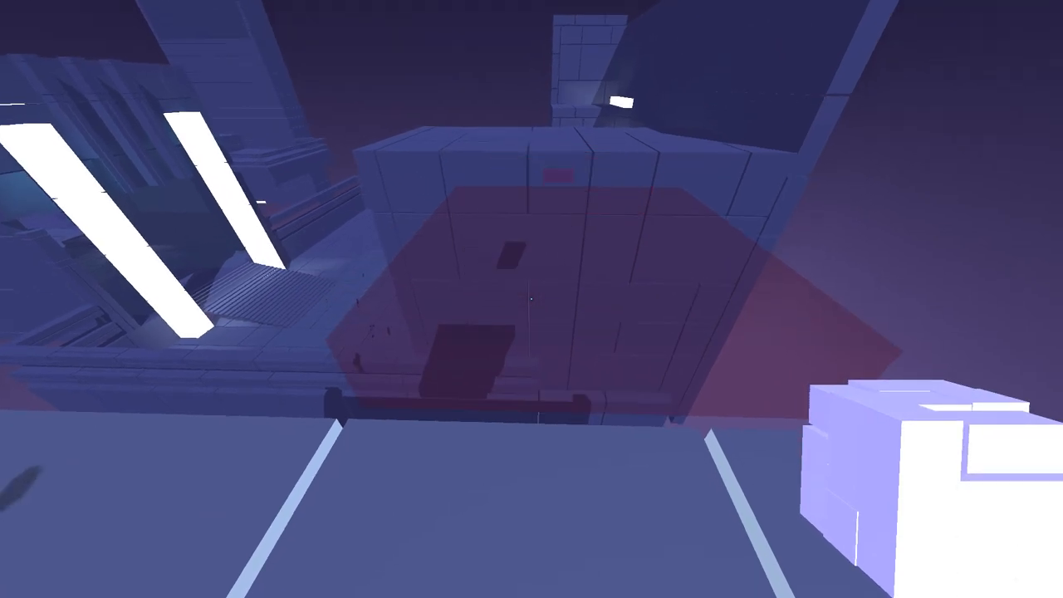
pyautogui.moveTo(531, 299)
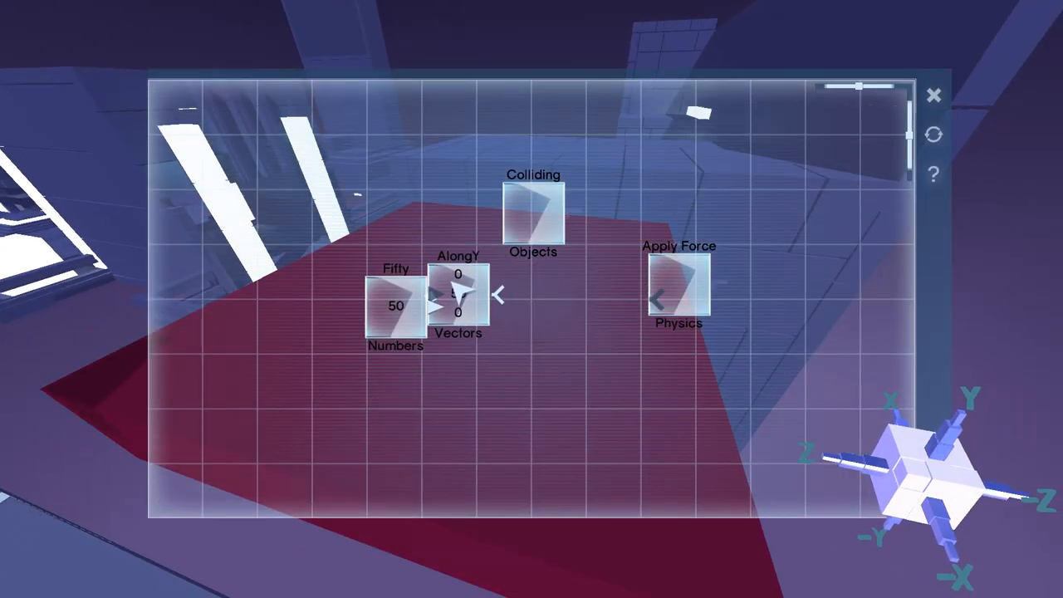
# Drag the Fifty and AlongY nodes into a new arrangement in the force program.
pyautogui.moveTo(457, 299); pyautogui.dragTo(509, 332)
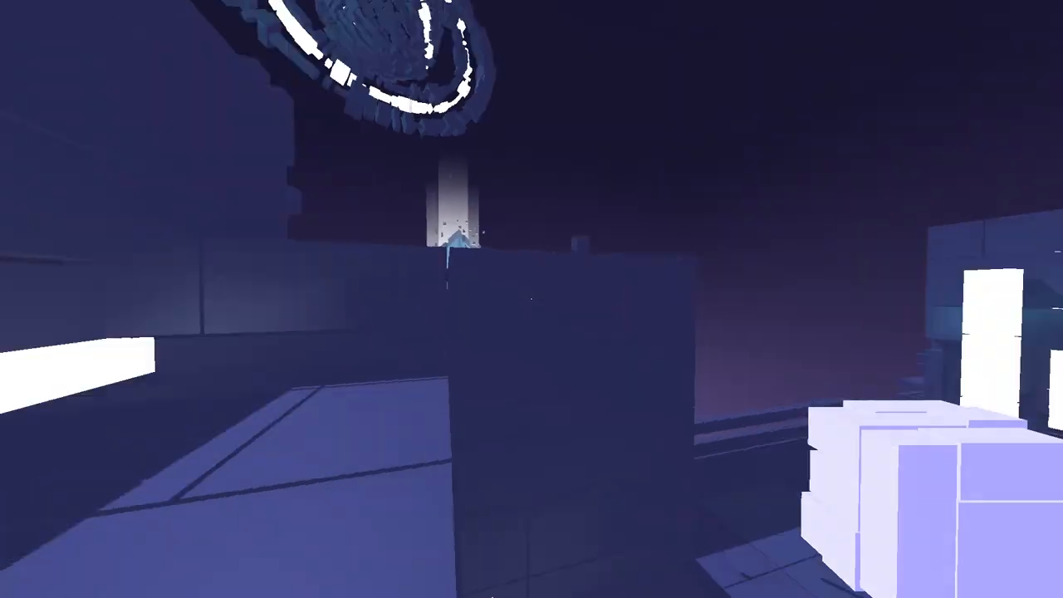
pyautogui.moveTo(531, 299)
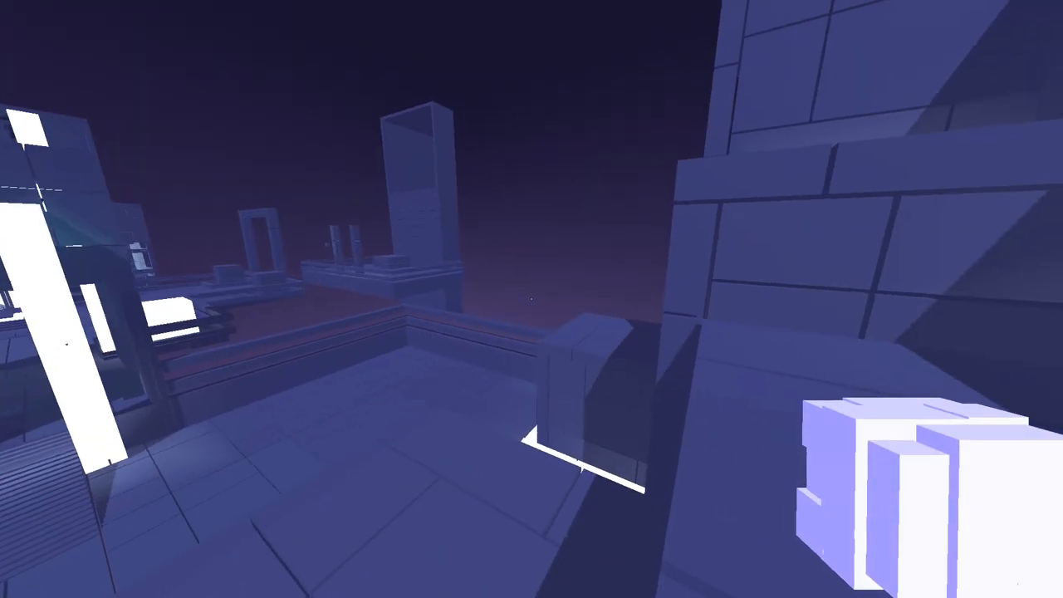
pyautogui.moveTo(531, 299)
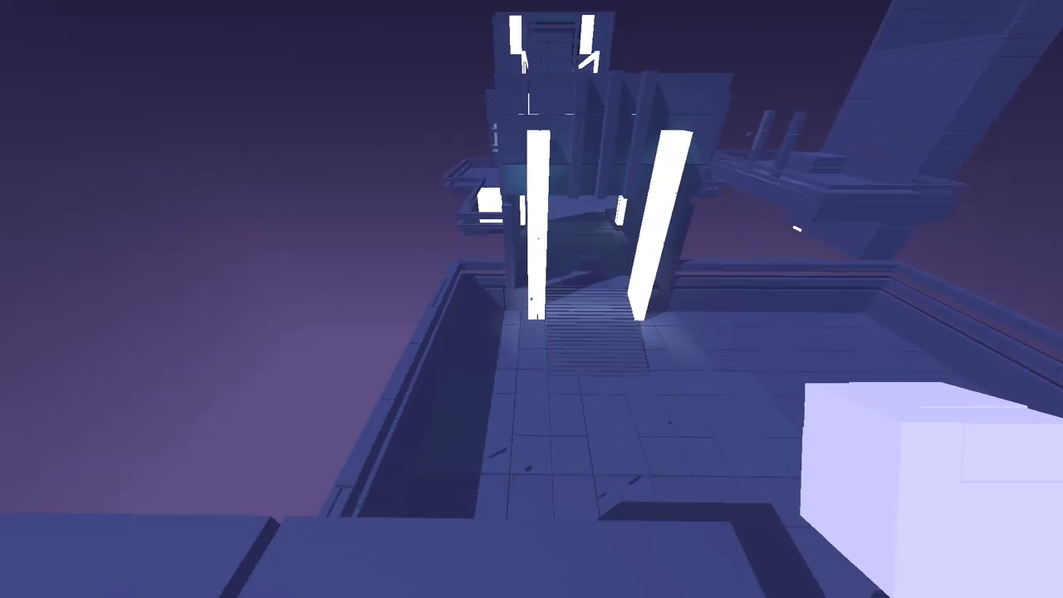
# Leave the editor and walk forward across the rooftops and corridor toward the white gateway.
pyautogui.press('Escape')
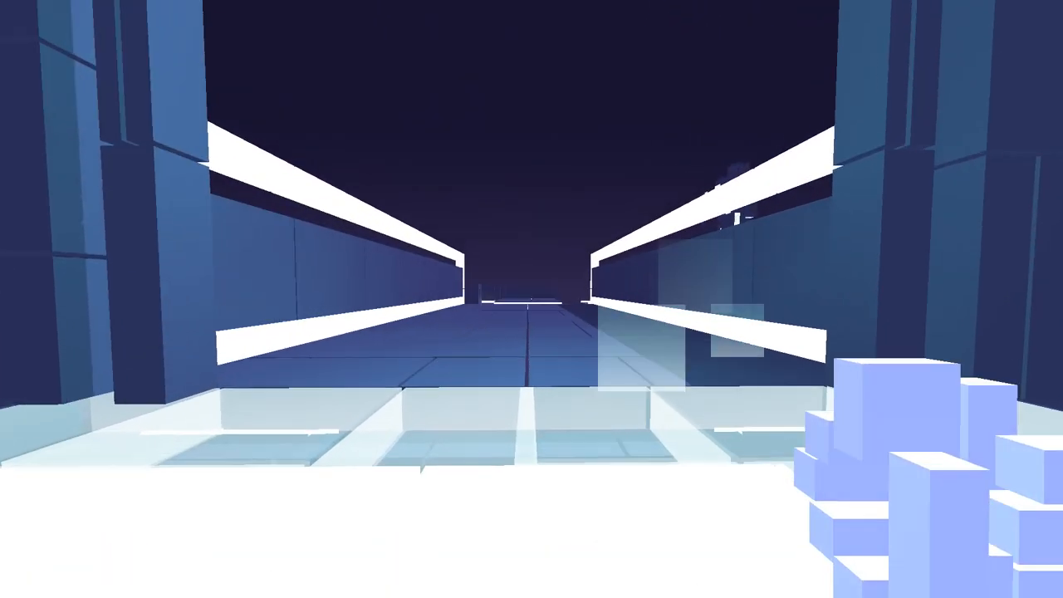
pyautogui.press('w')
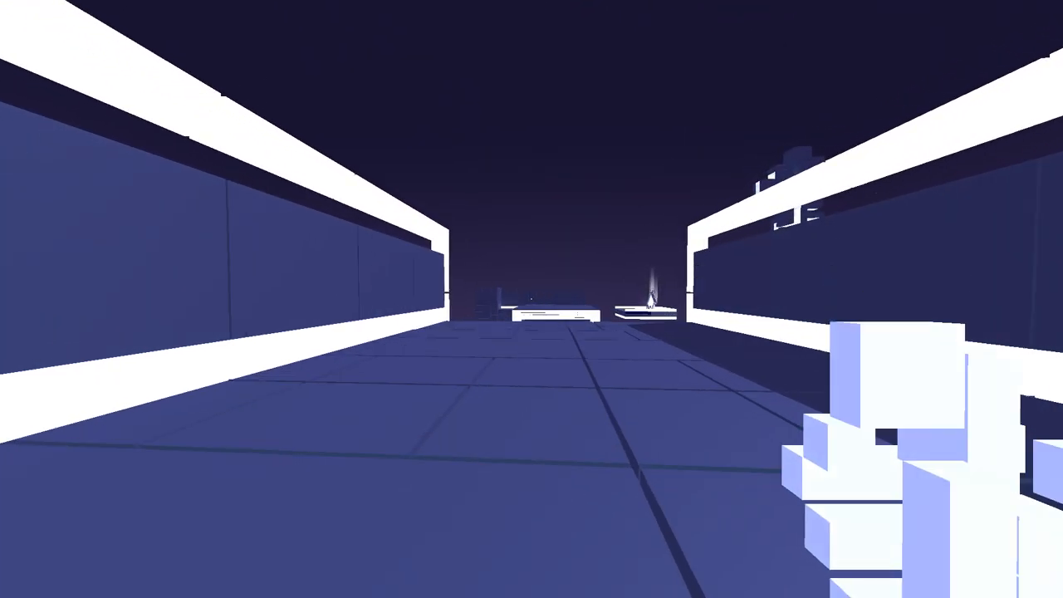
pyautogui.moveTo(531, 299)
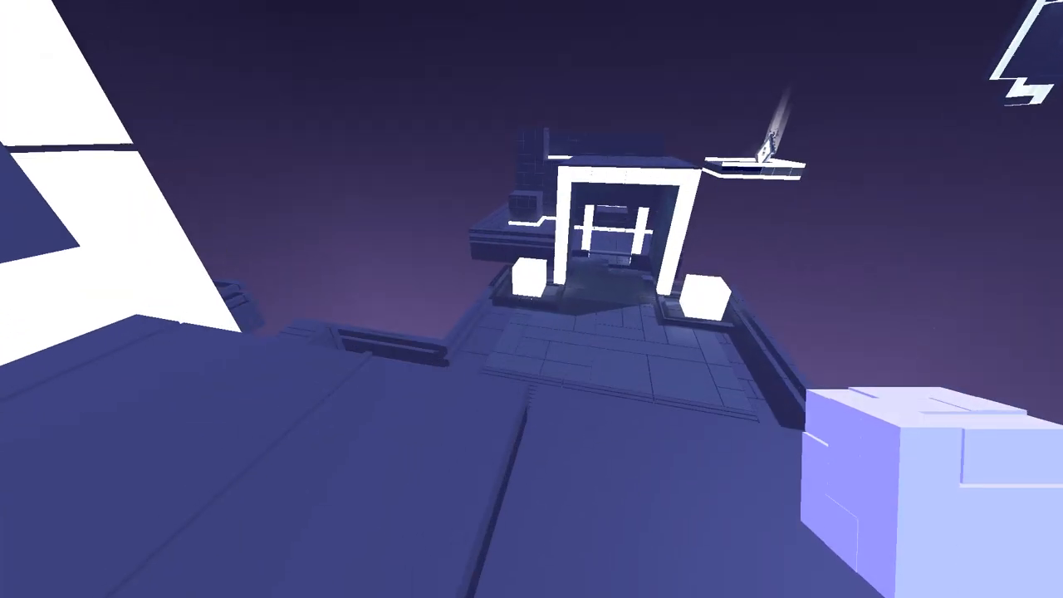
pyautogui.moveTo(531, 299)
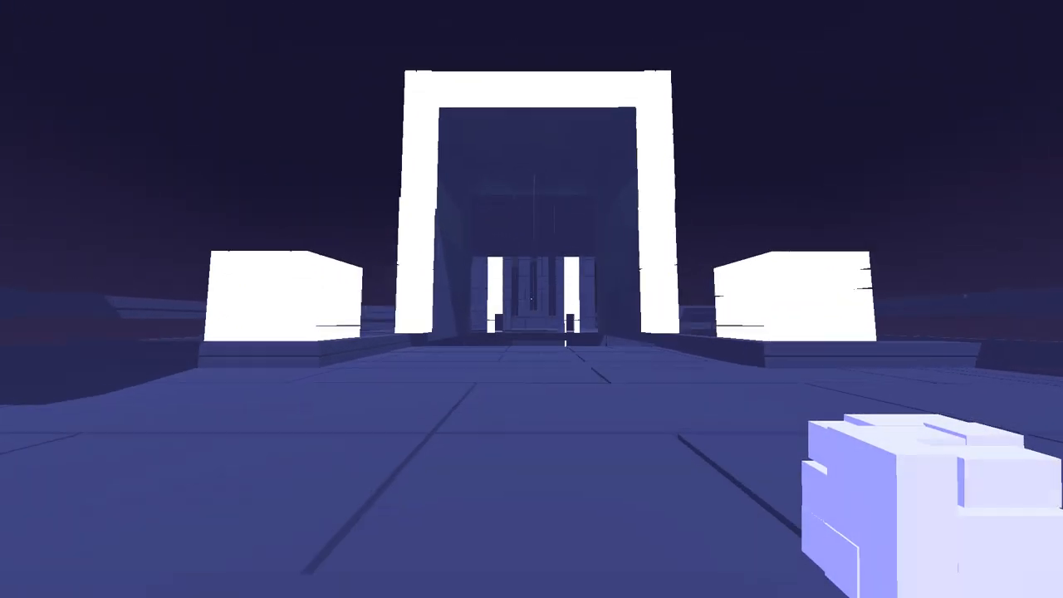
pyautogui.press('w')
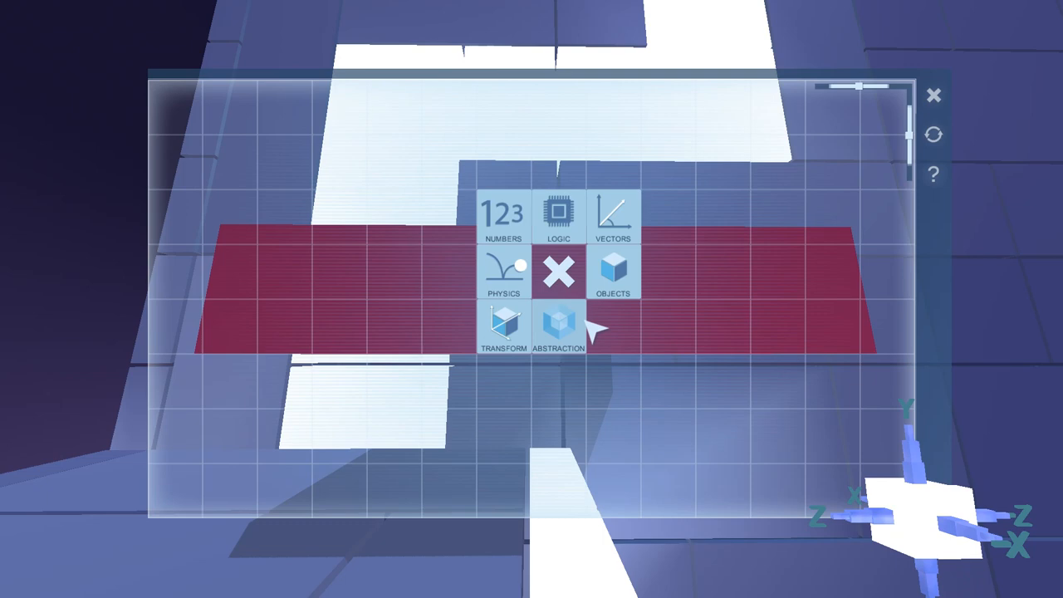
# Add a Physics > Apply Force node to the red platform's empty program.
pyautogui.click(613, 274)
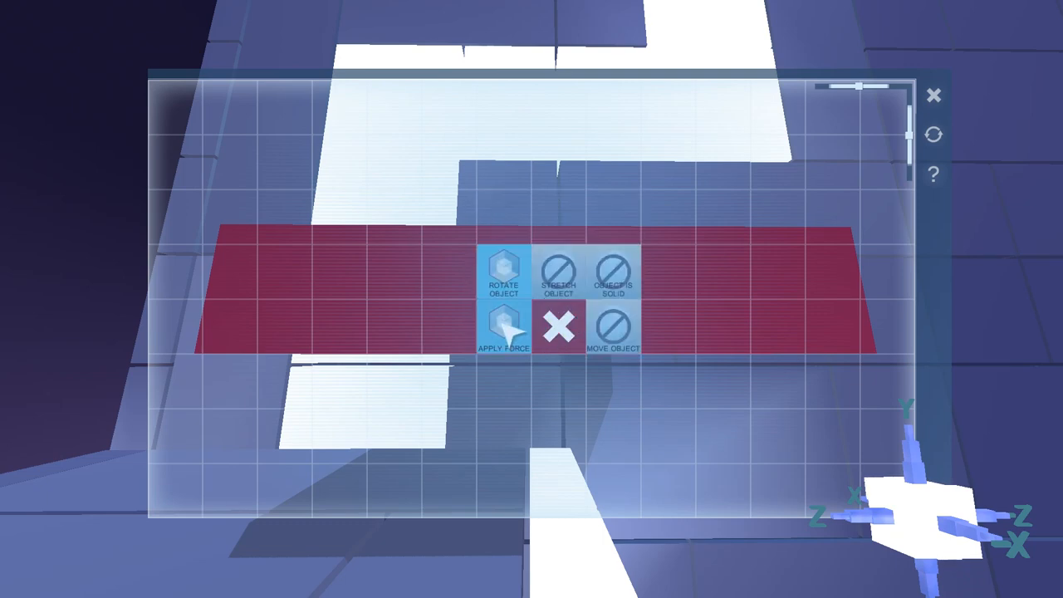
pyautogui.click(501, 329)
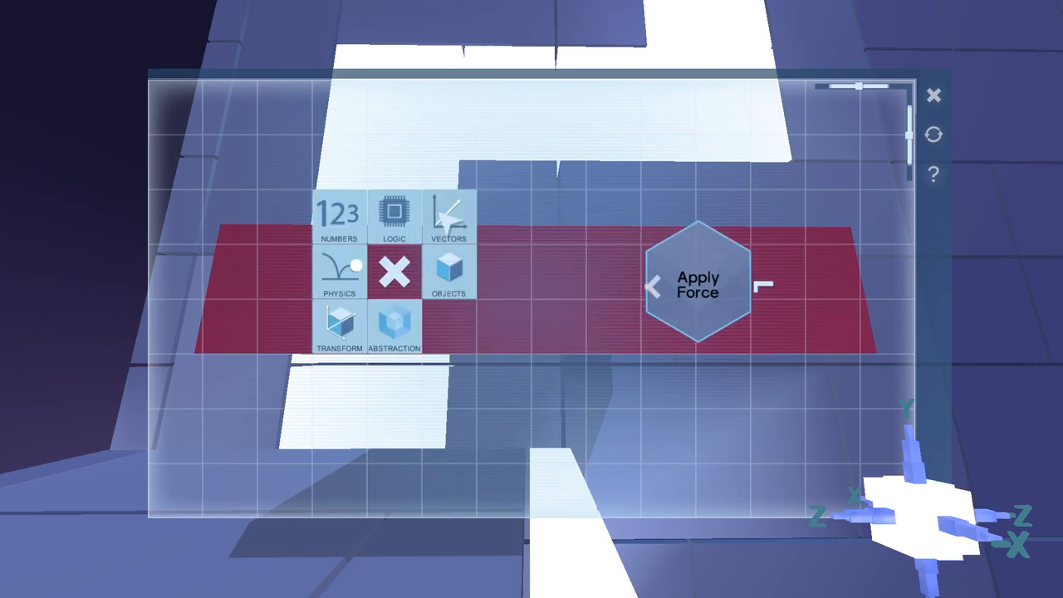
pyautogui.click(448, 213)
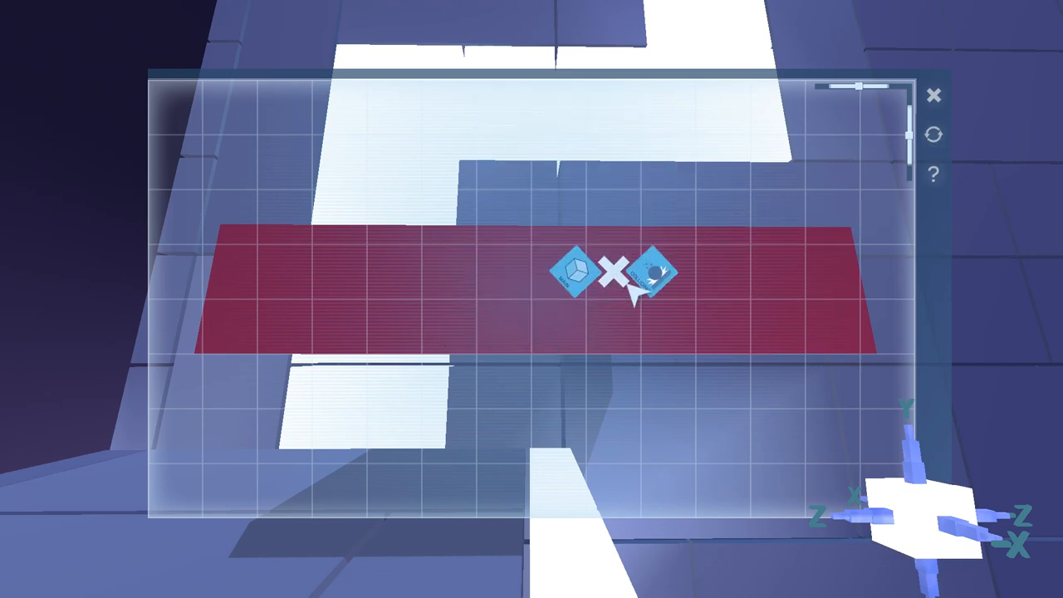
# Build the comparison of three and five through an If into Object Is Solid.
pyautogui.click(631, 283)
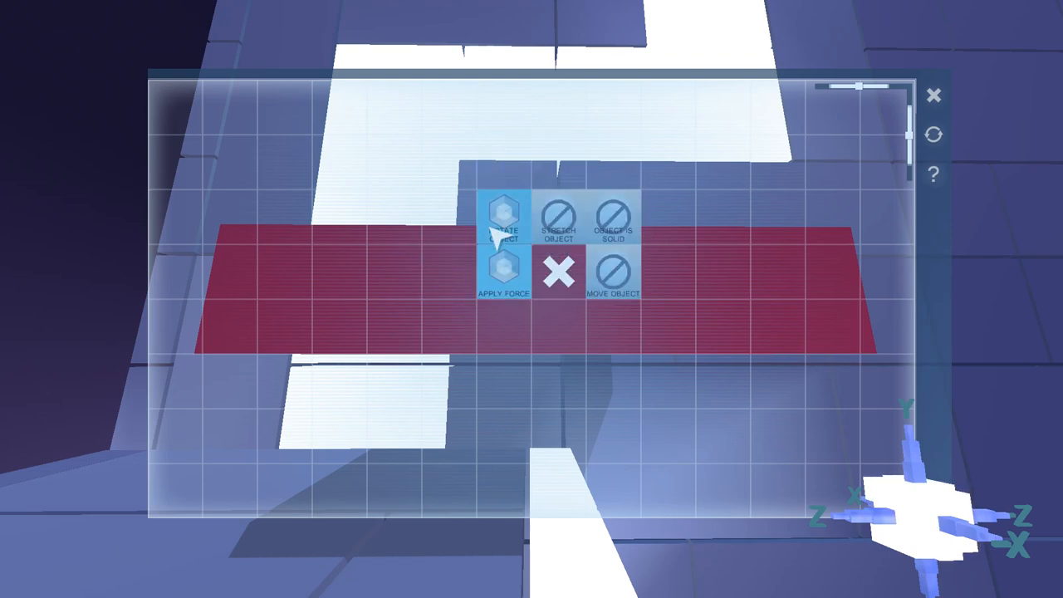
pyautogui.click(505, 274)
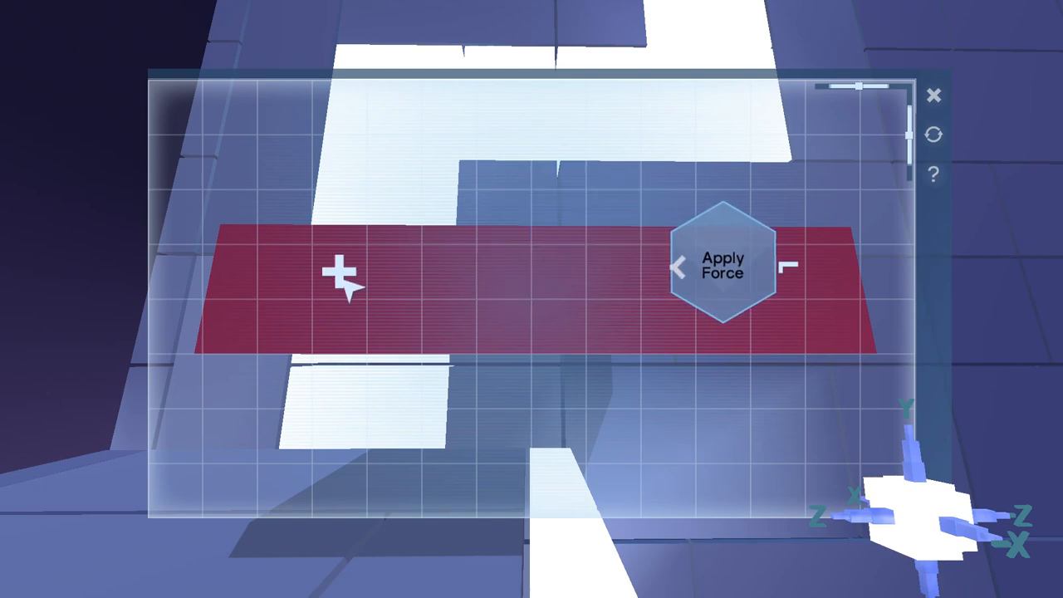
pyautogui.click(340, 274)
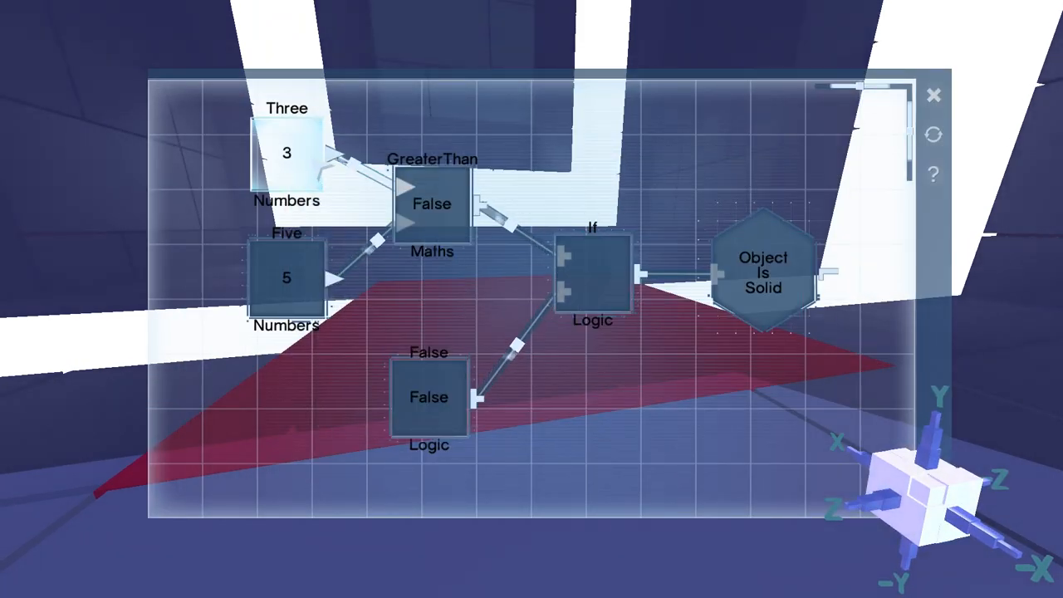
# Review the Object Is Solid program, then choose a number value in the Move Object program.
pyautogui.click(286, 153)
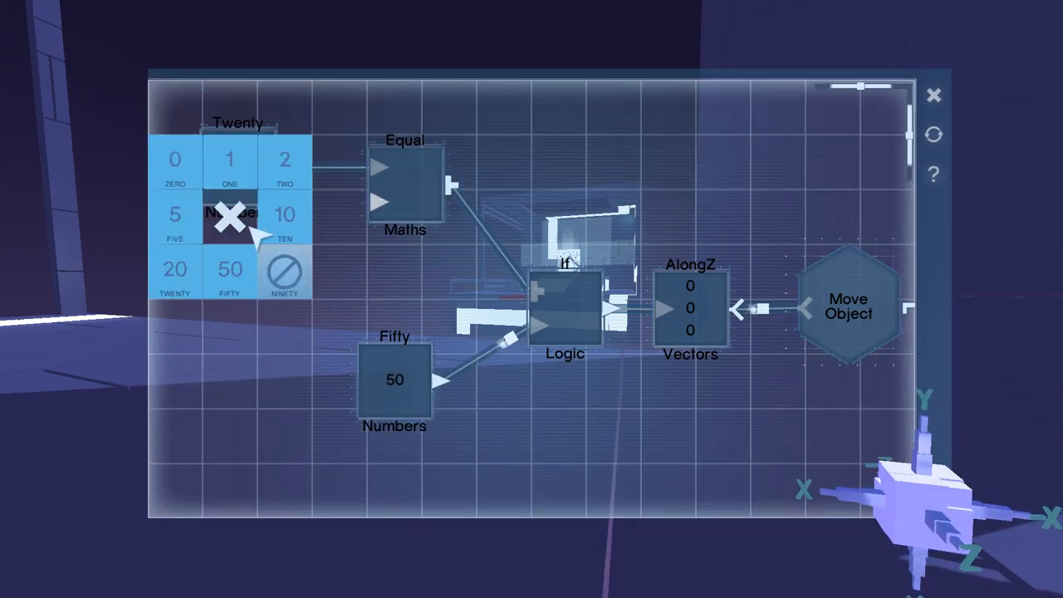
pyautogui.click(175, 269)
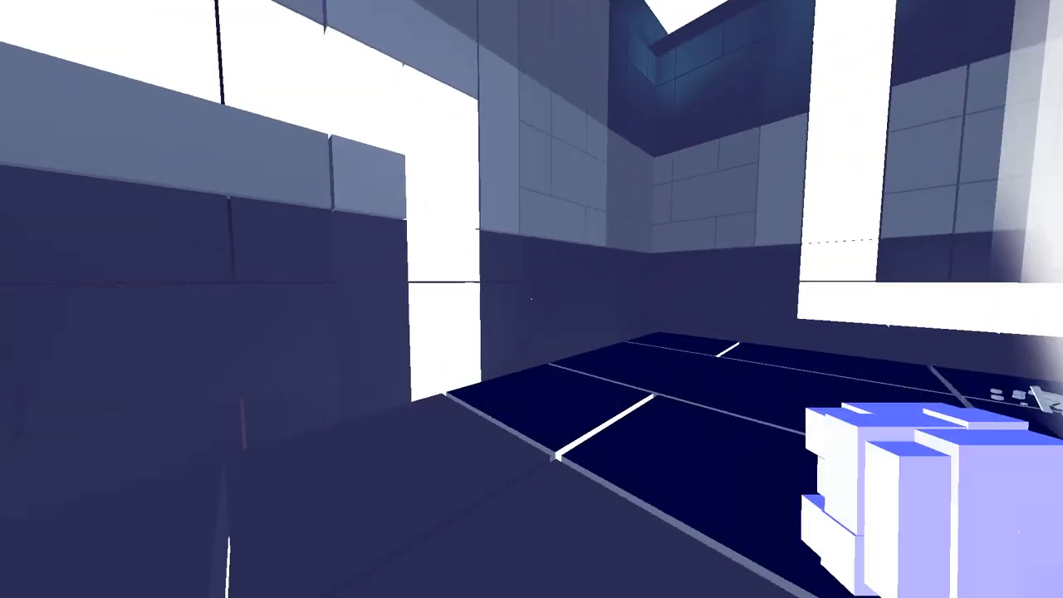
pyautogui.moveTo(532, 299)
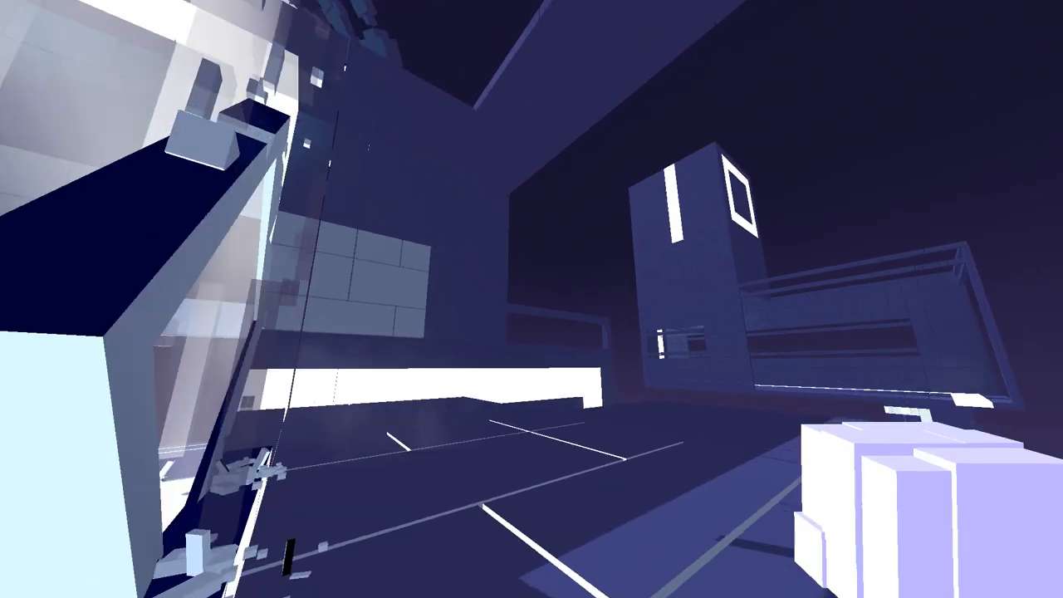
pyautogui.moveTo(532, 299)
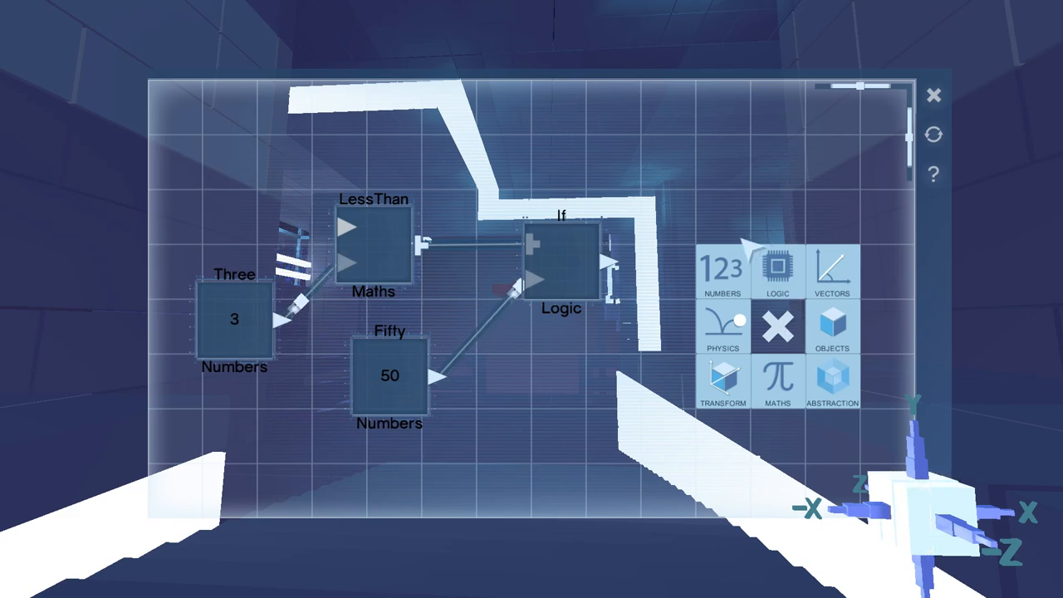
pyautogui.moveTo(697, 191)
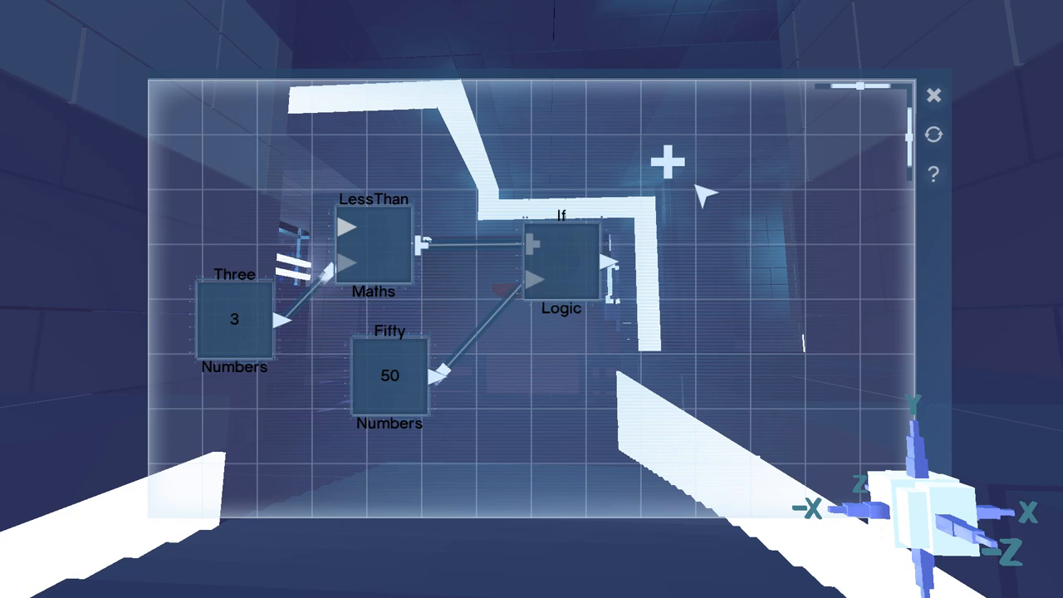
# Add a Numbers node set to Zero to the program.
pyautogui.click(667, 166)
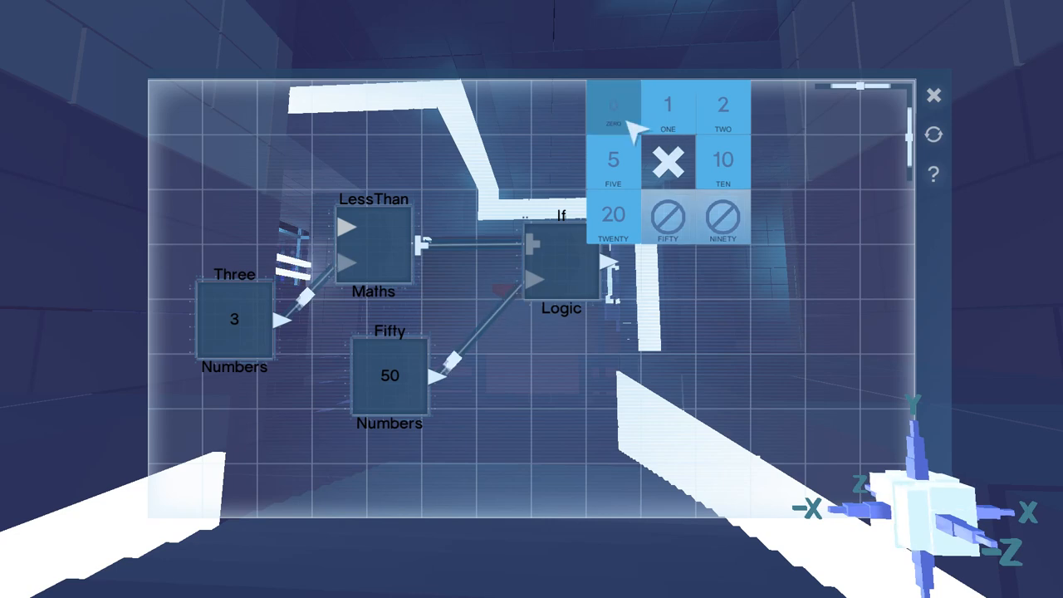
pyautogui.click(611, 108)
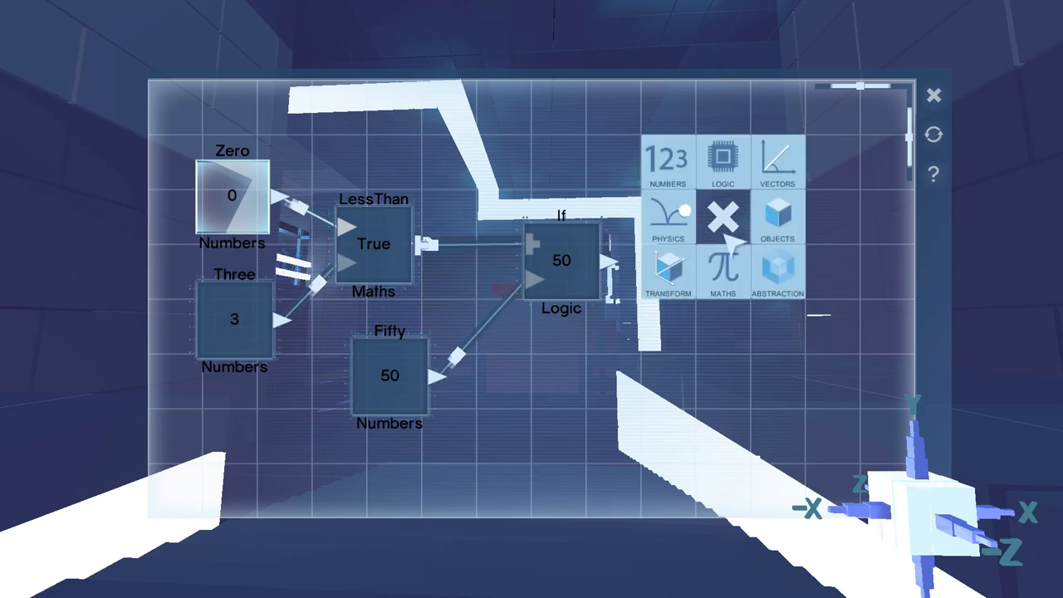
pyautogui.click(777, 159)
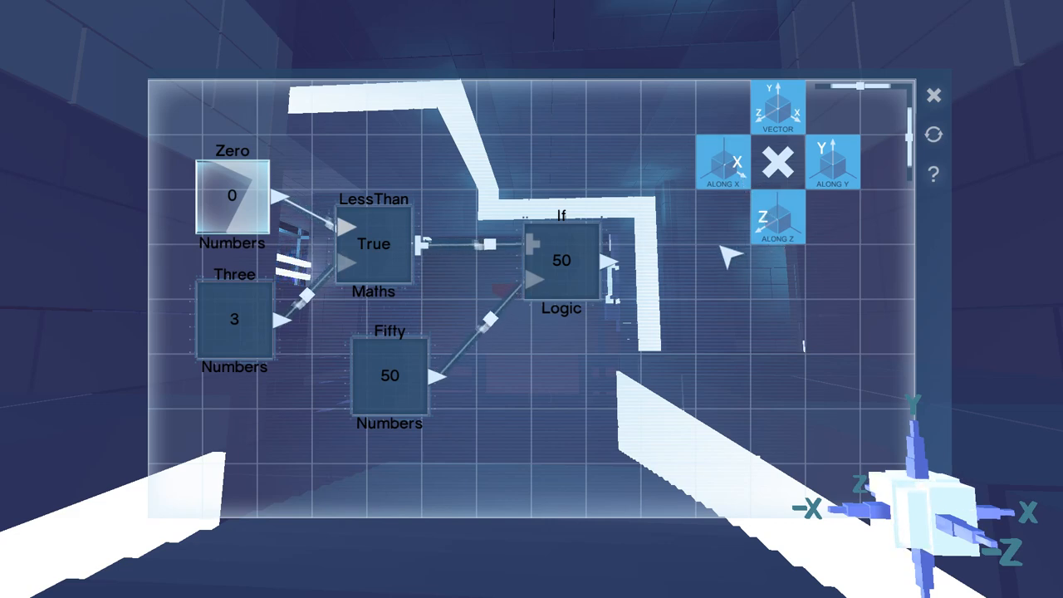
pyautogui.click(777, 164)
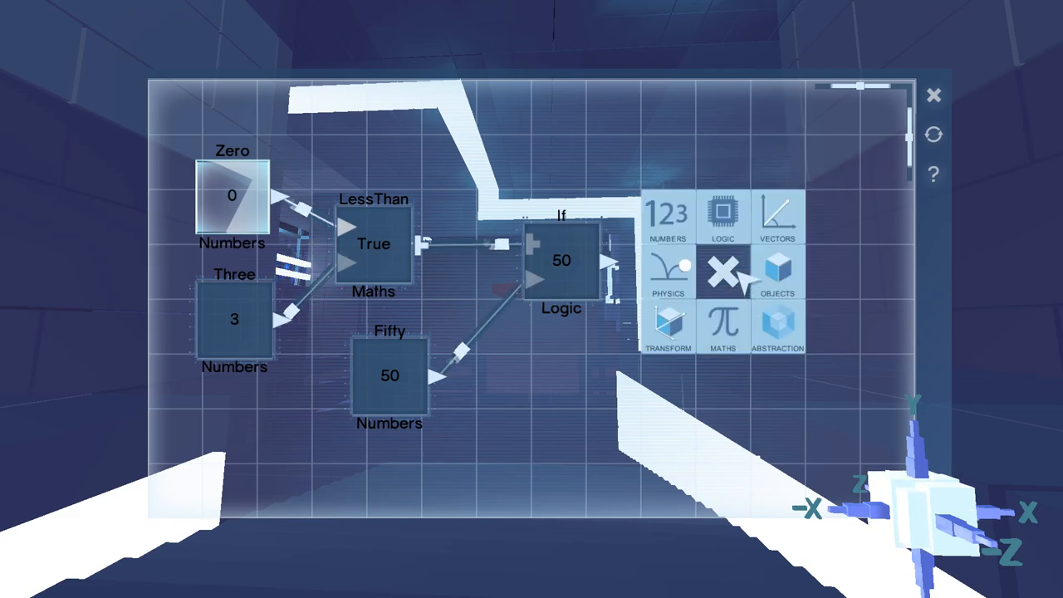
# Add a Transform > Stretch node and begin adding the Cuboid object node for it.
pyautogui.click(667, 325)
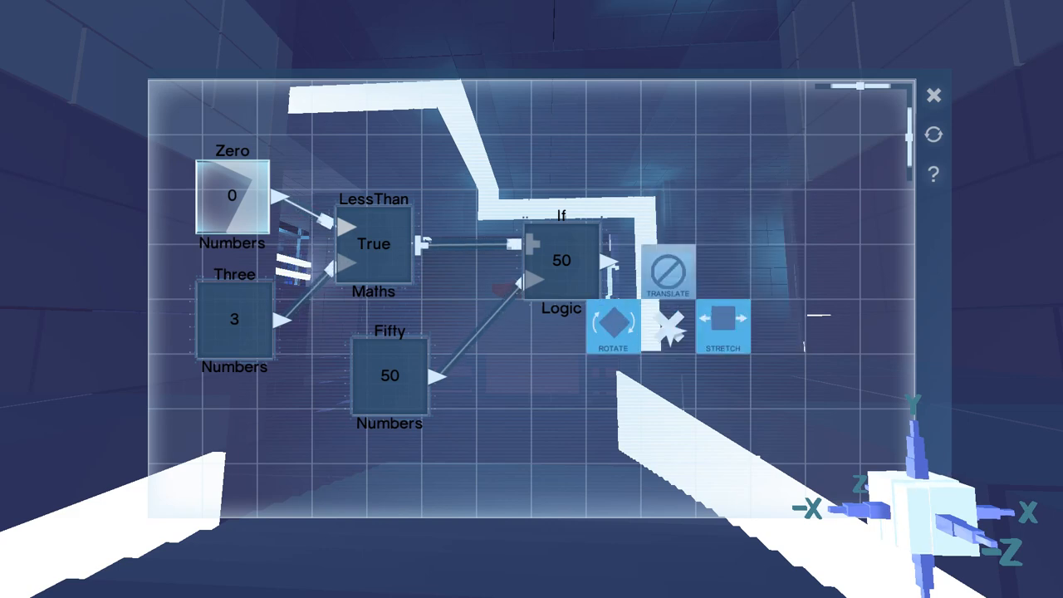
pyautogui.click(723, 324)
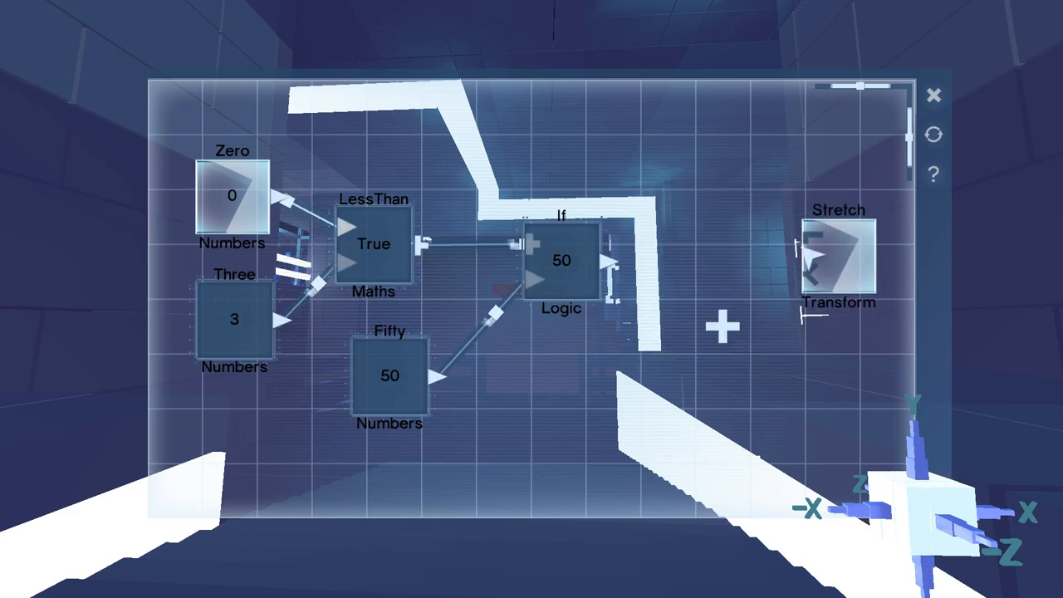
pyautogui.click(721, 325)
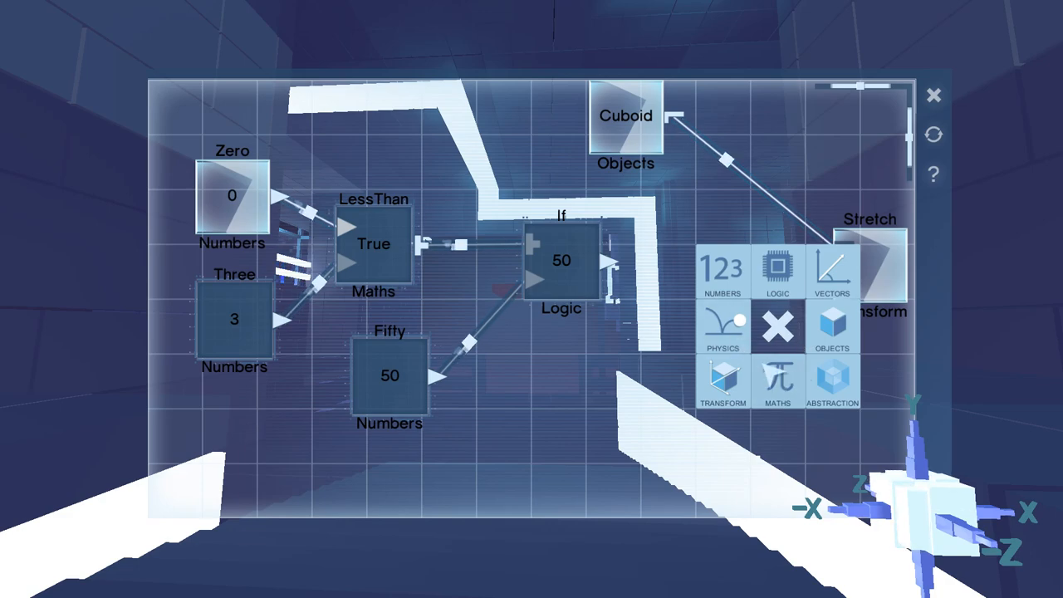
pyautogui.click(830, 274)
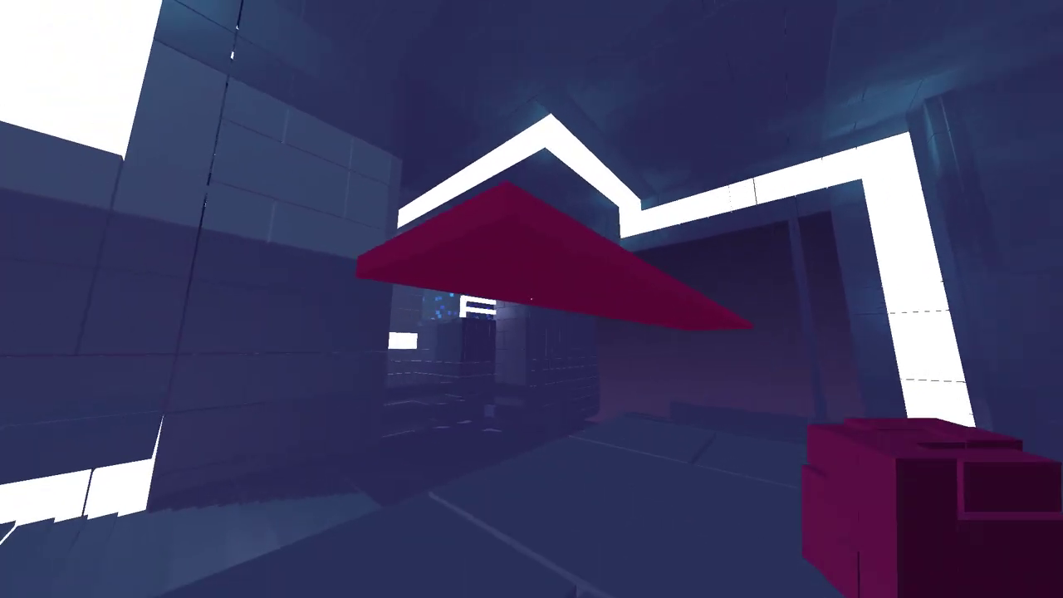
pyautogui.moveTo(532, 299)
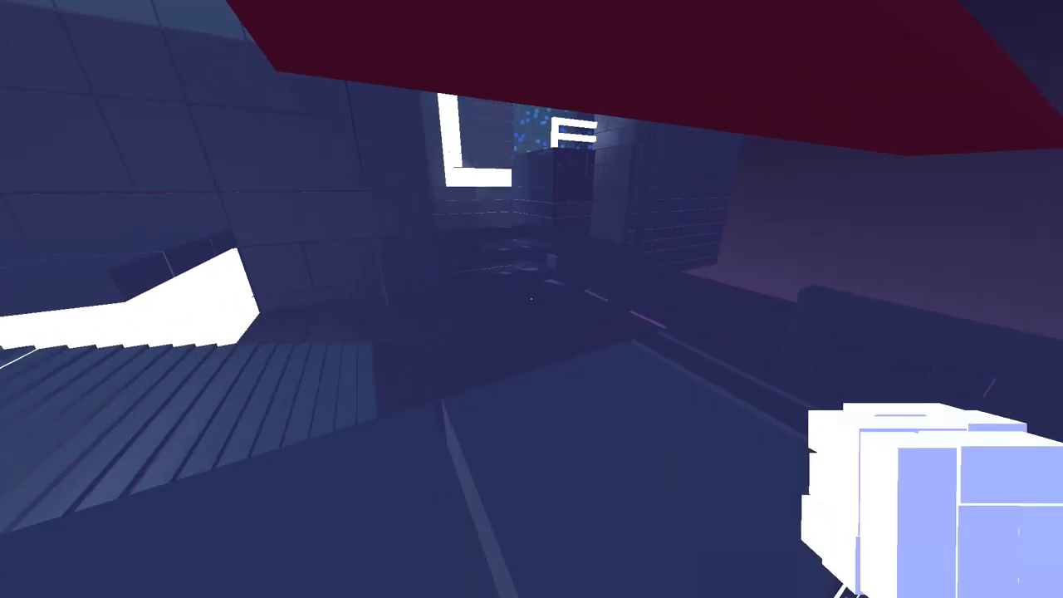
pyautogui.moveTo(531, 299)
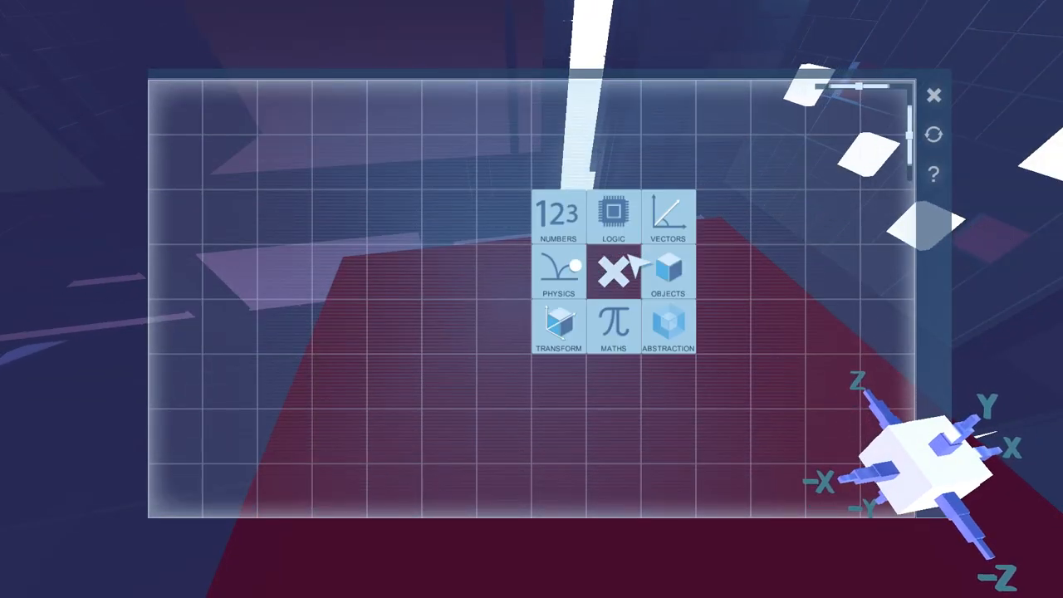
# Add a Stretch transform fed by a Twenty number node through a vector.
pyautogui.click(558, 329)
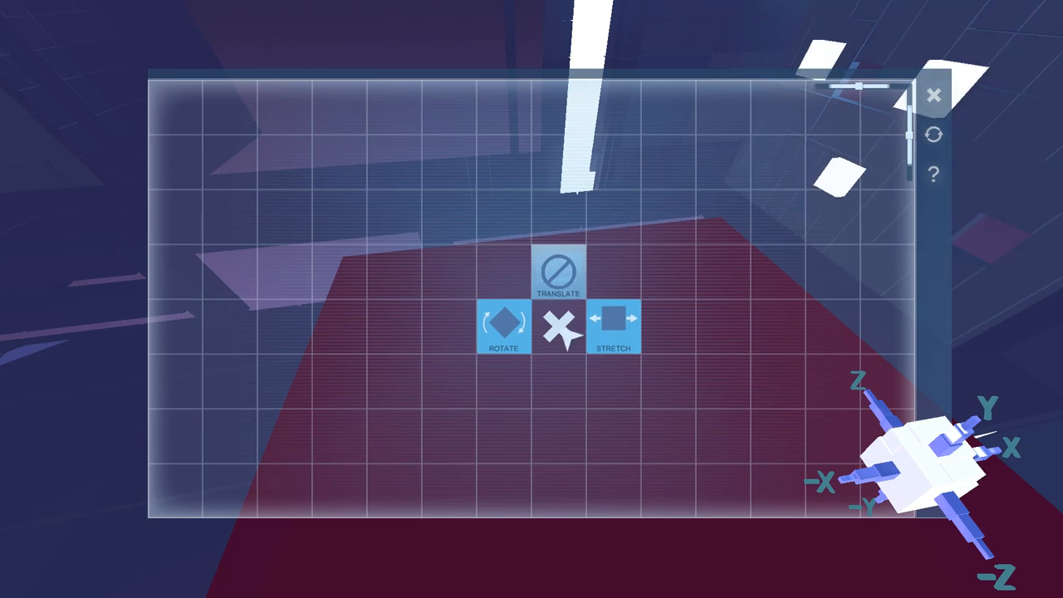
pyautogui.click(613, 326)
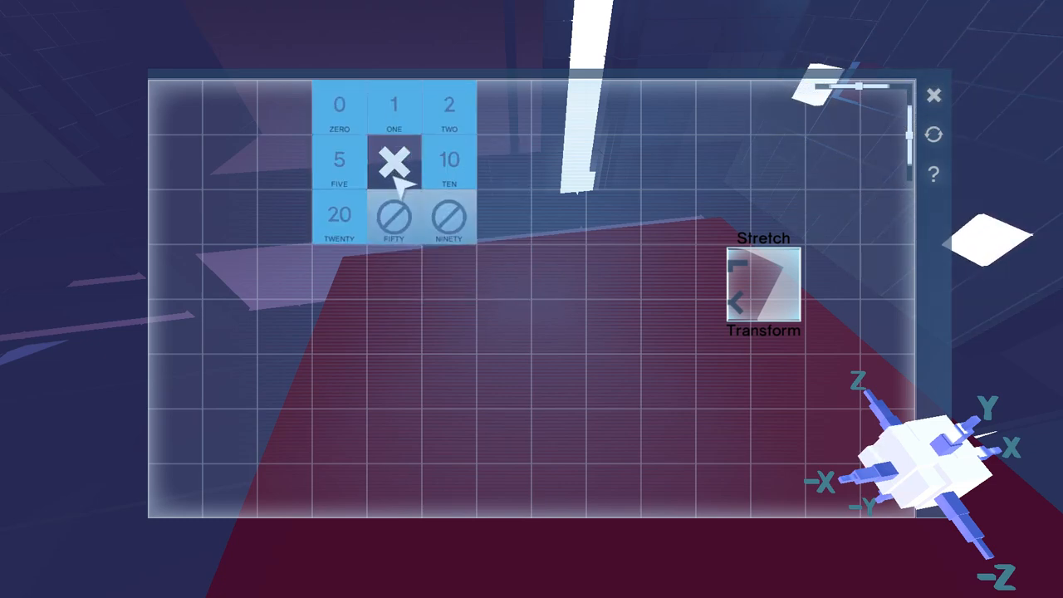
pyautogui.click(339, 214)
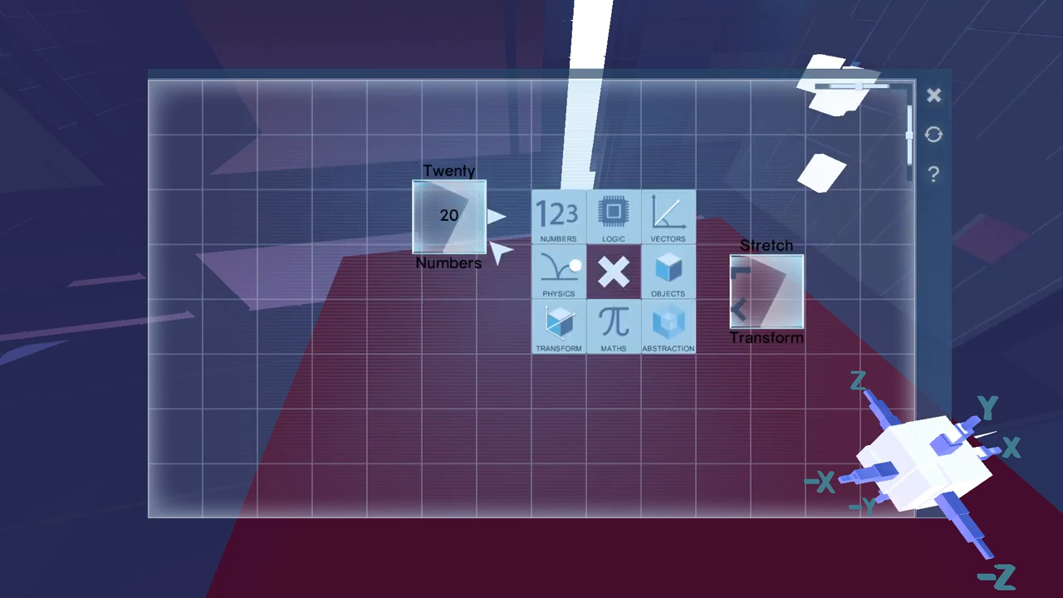
pyautogui.click(668, 217)
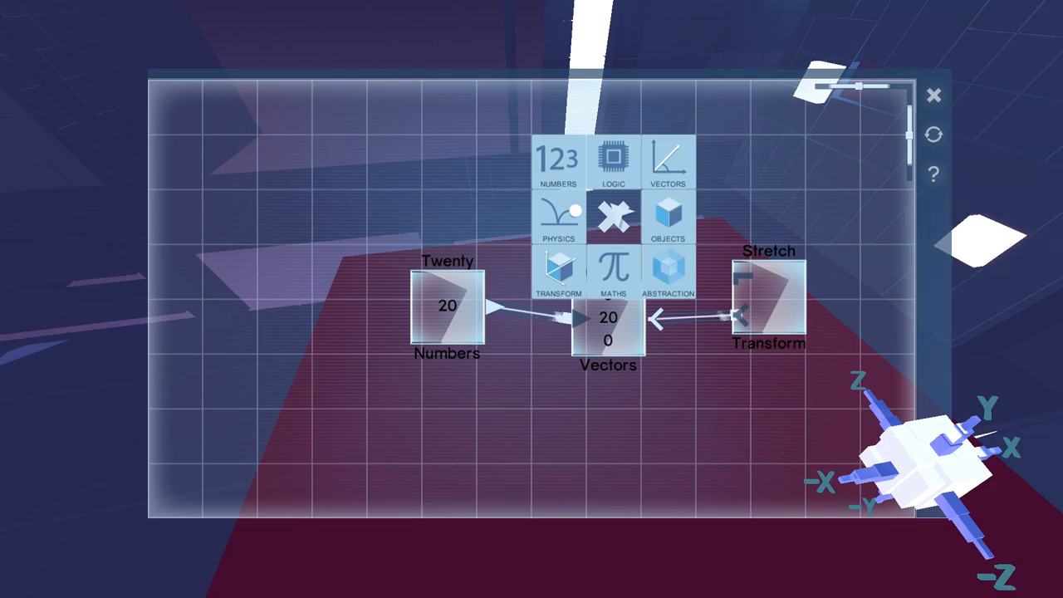
pyautogui.click(667, 217)
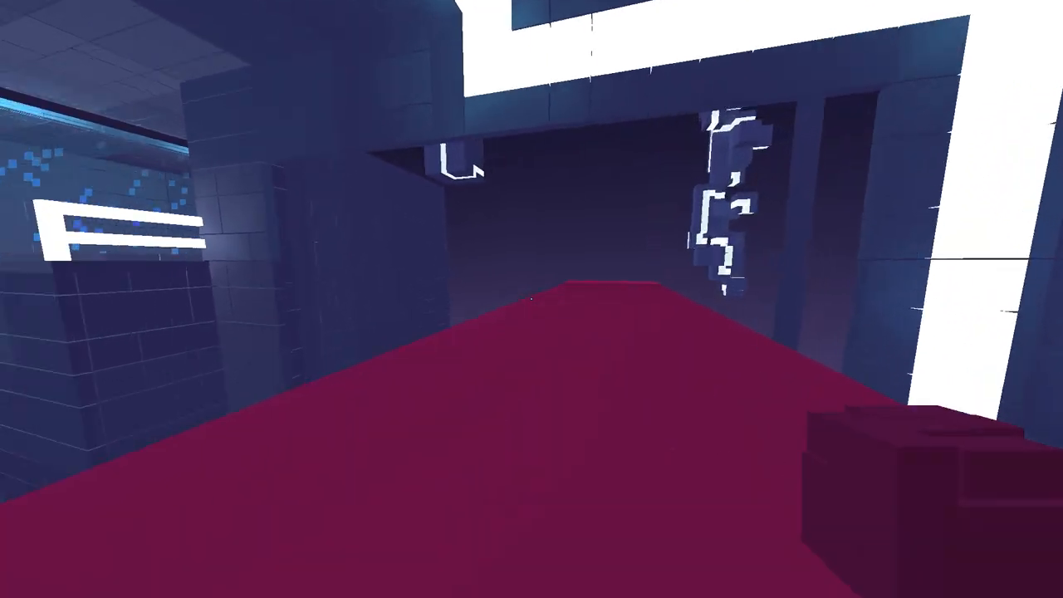
pyautogui.moveTo(531, 299)
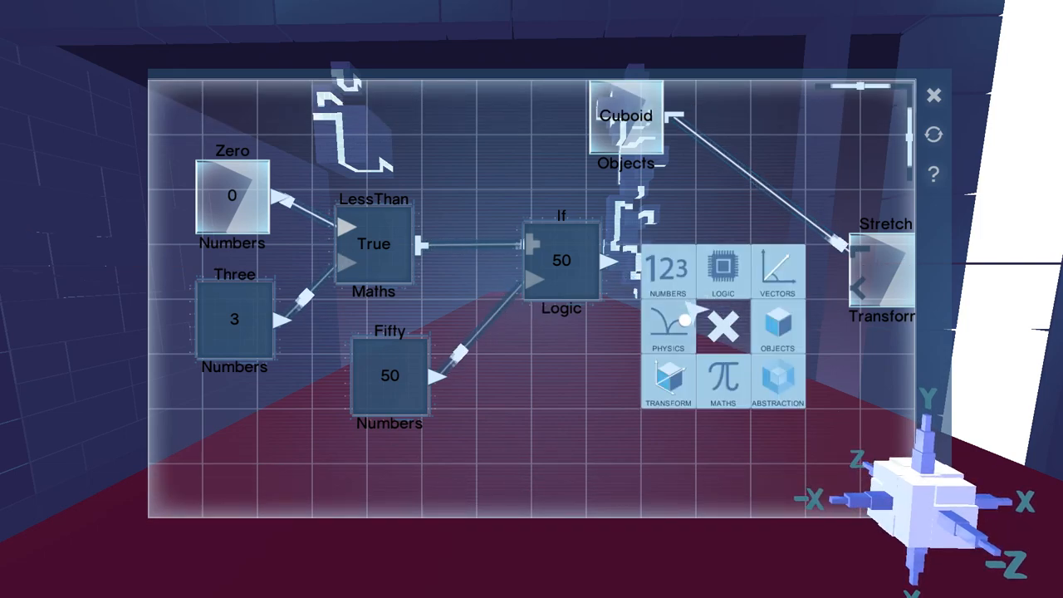
# Briefly revisit the Zero-less-than-Three If program while crossing the stretched platform.
pyautogui.click(777, 272)
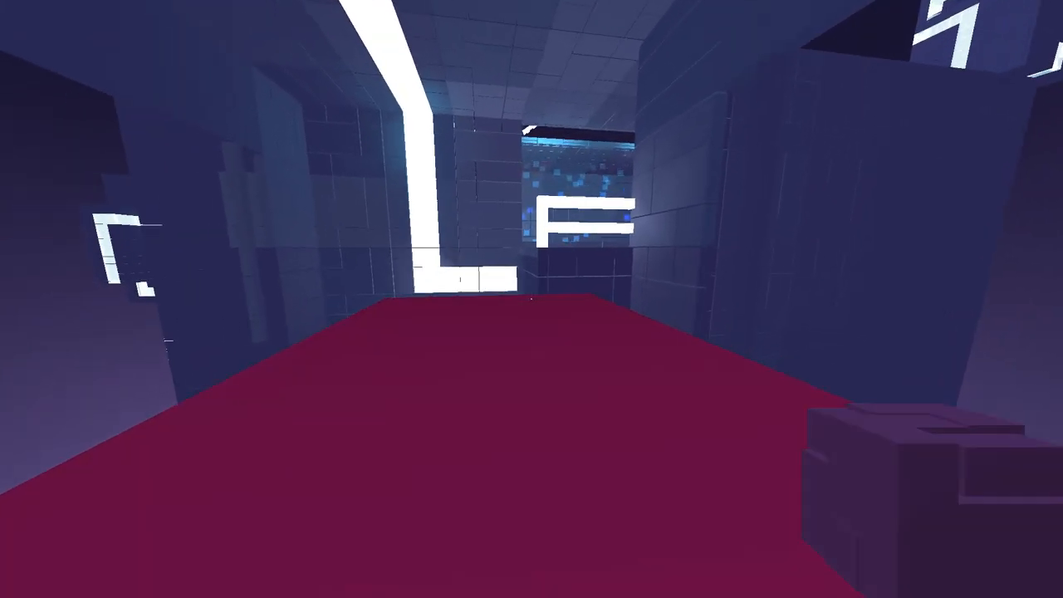
pyautogui.moveTo(531, 299)
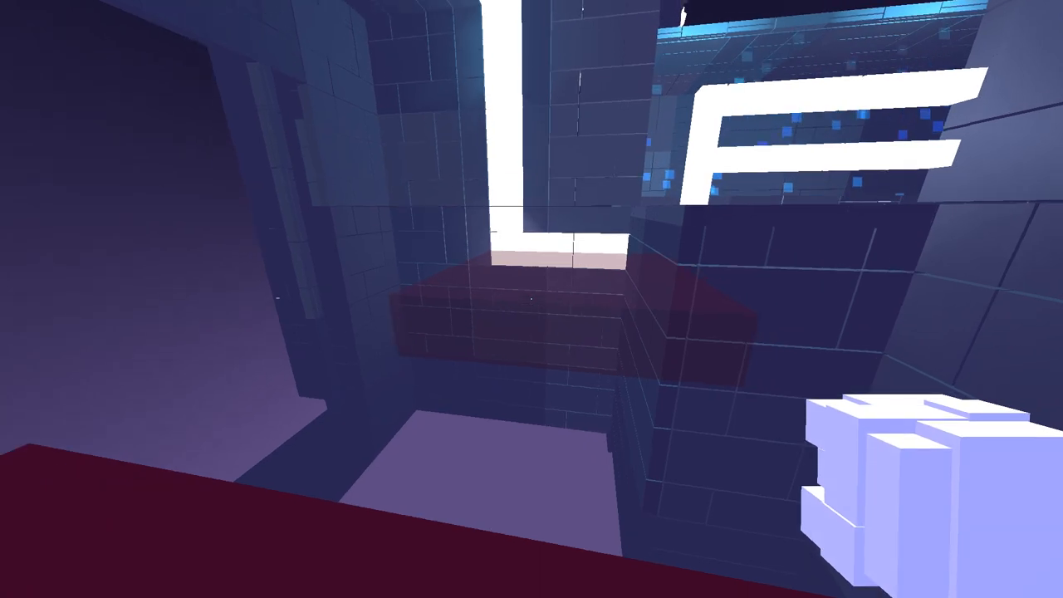
pyautogui.moveTo(531, 299)
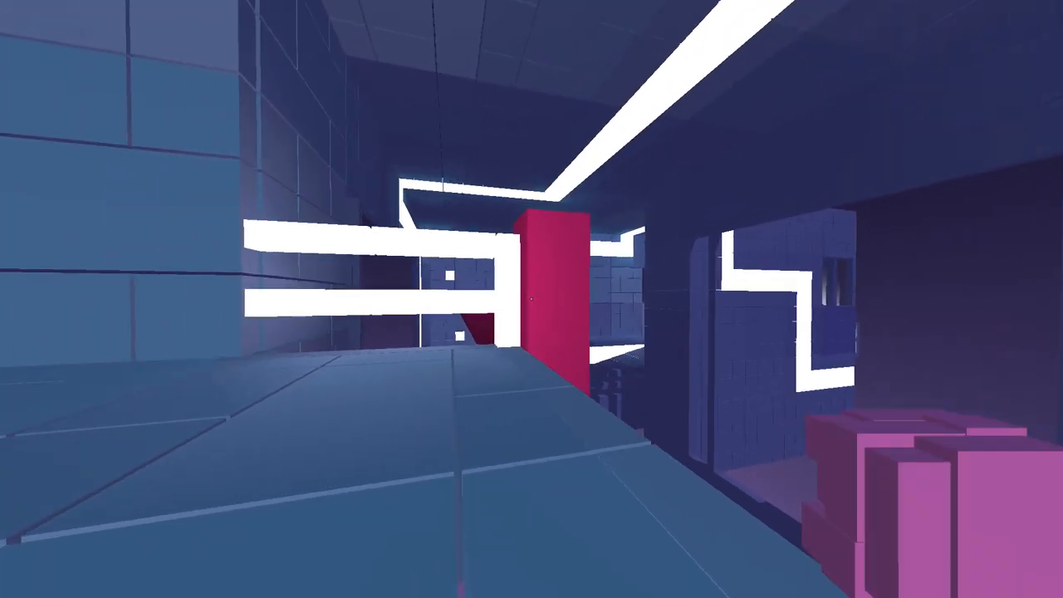
pyautogui.moveTo(531, 299)
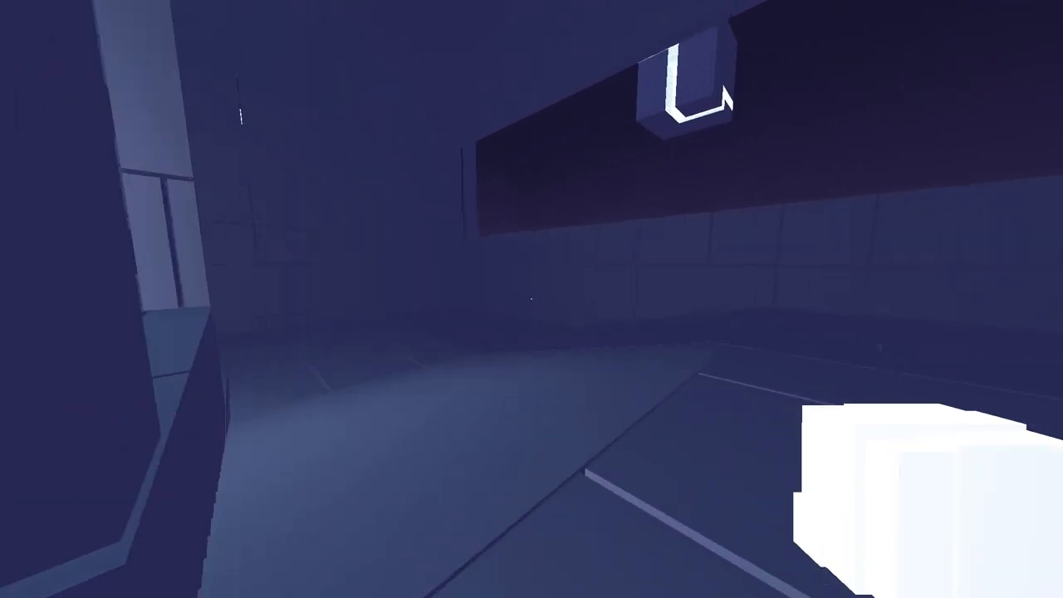
pyautogui.moveTo(531, 299)
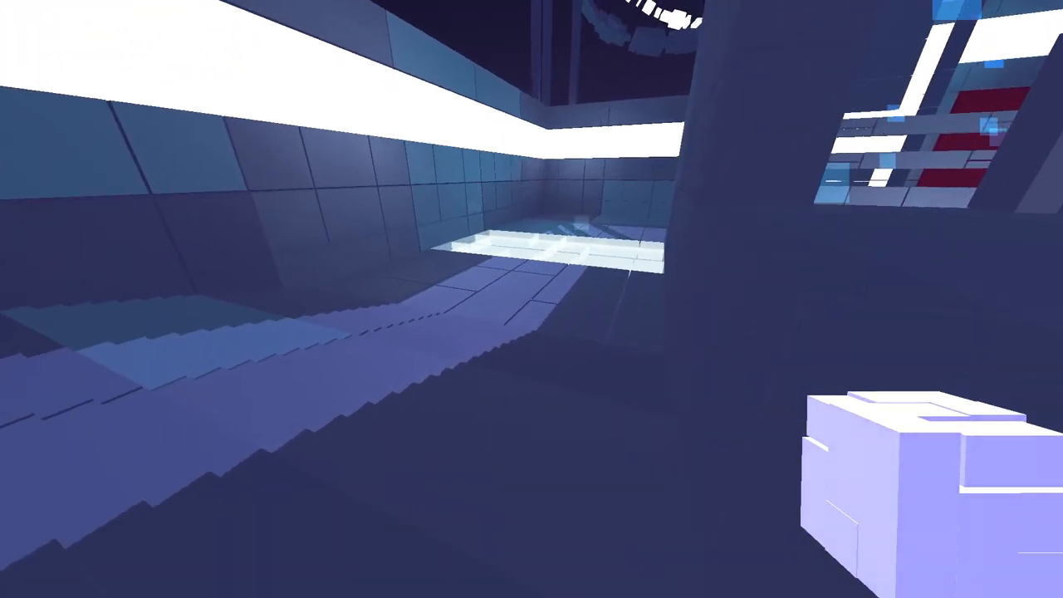
pyautogui.moveTo(531, 299)
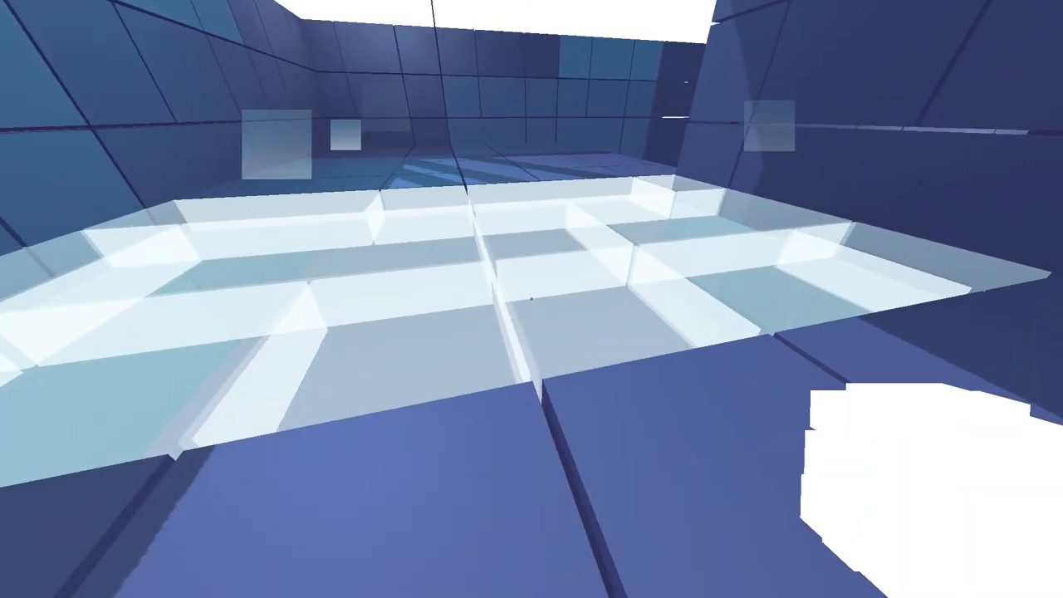
pyautogui.moveTo(532, 298)
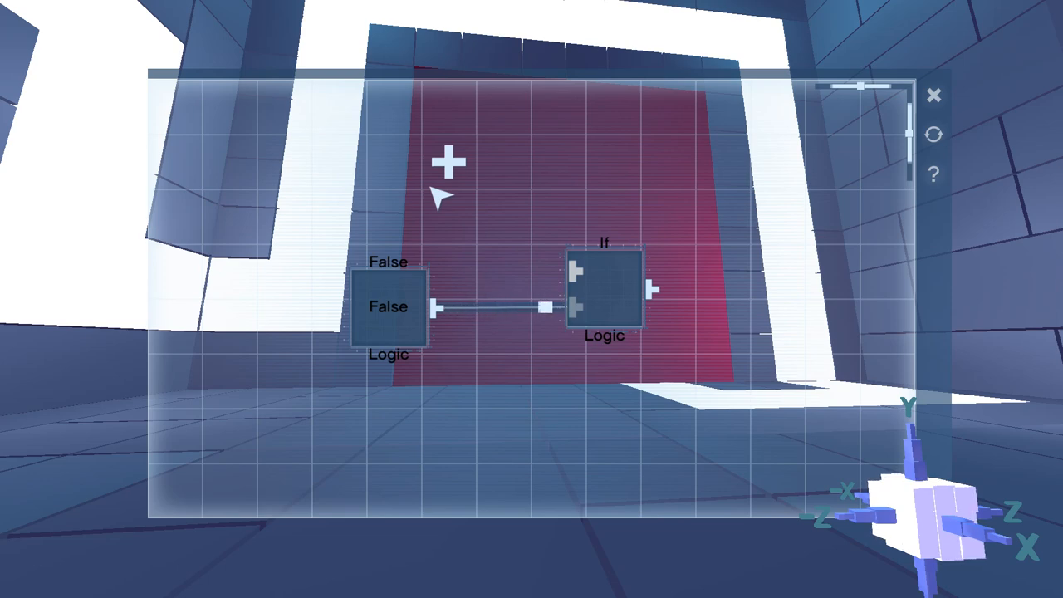
# Add a Logic > True node for the If and a Physics > UseCollisions node for its result.
pyautogui.click(447, 163)
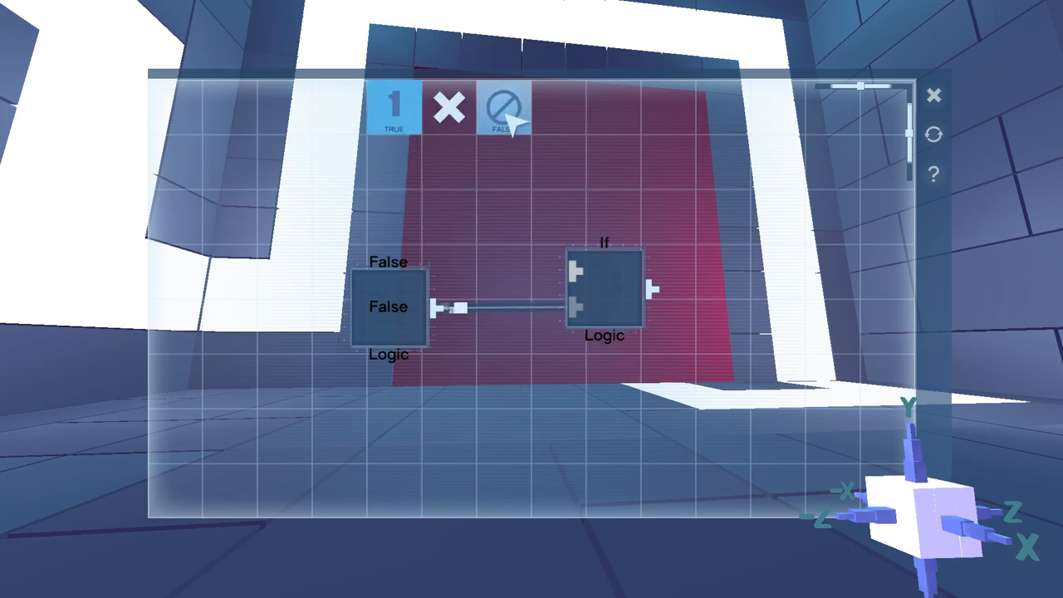
pyautogui.click(395, 108)
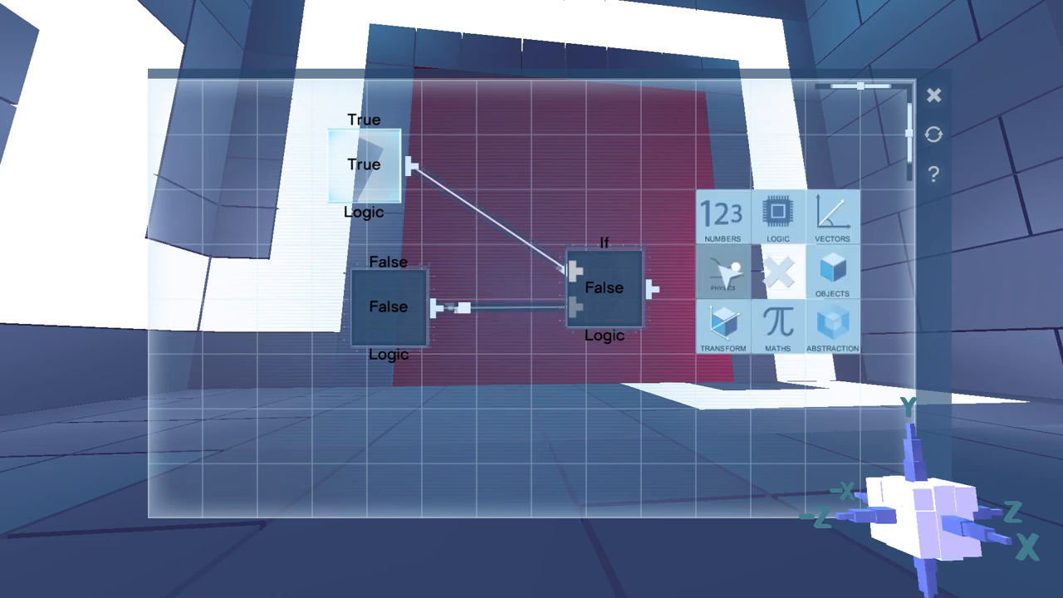
pyautogui.click(720, 274)
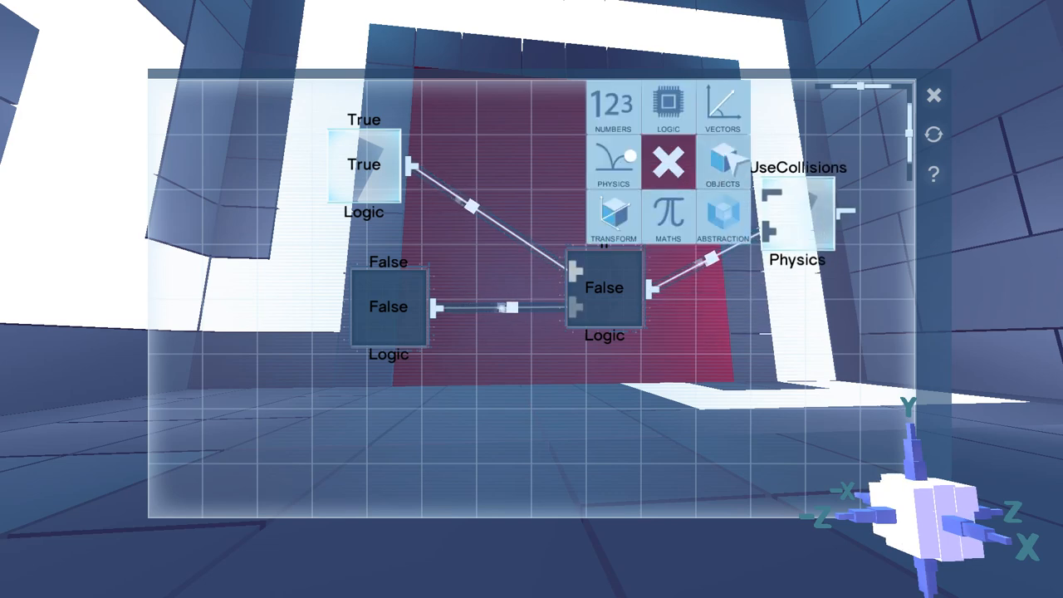
pyautogui.click(721, 163)
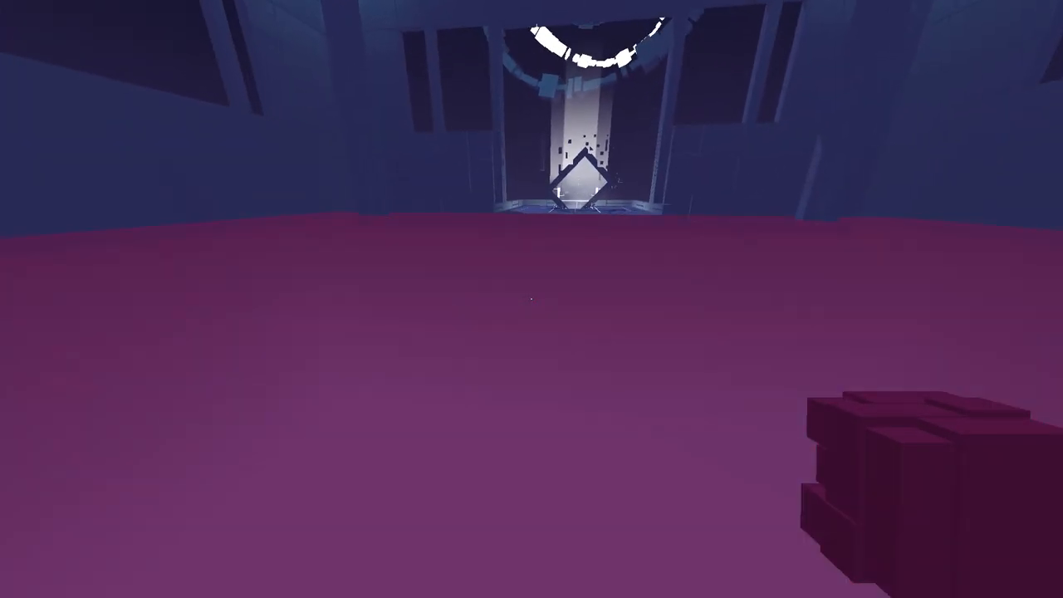
pyautogui.moveTo(531, 299)
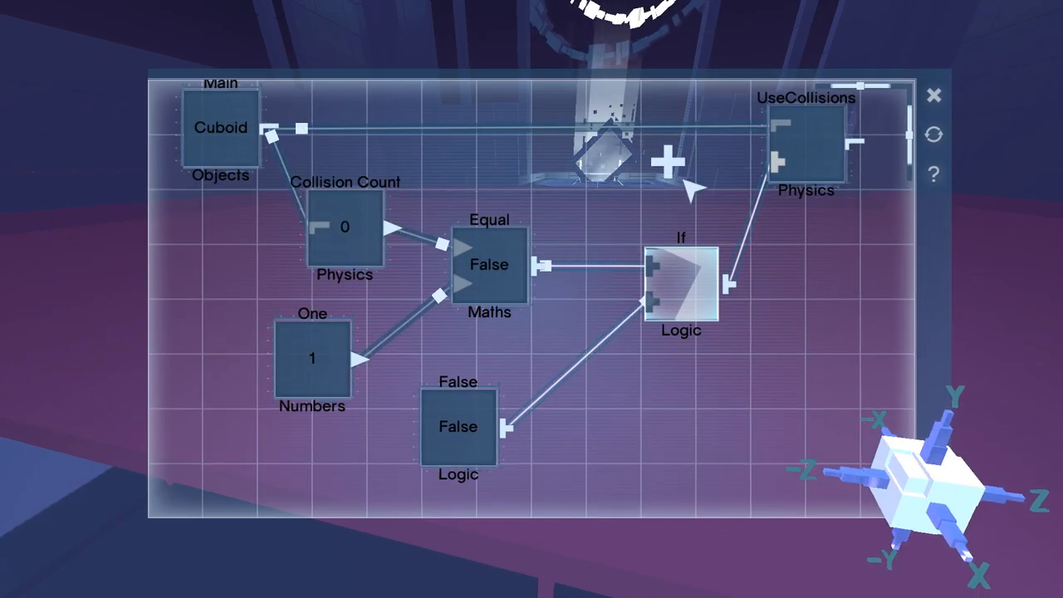
pyautogui.moveTo(451, 174)
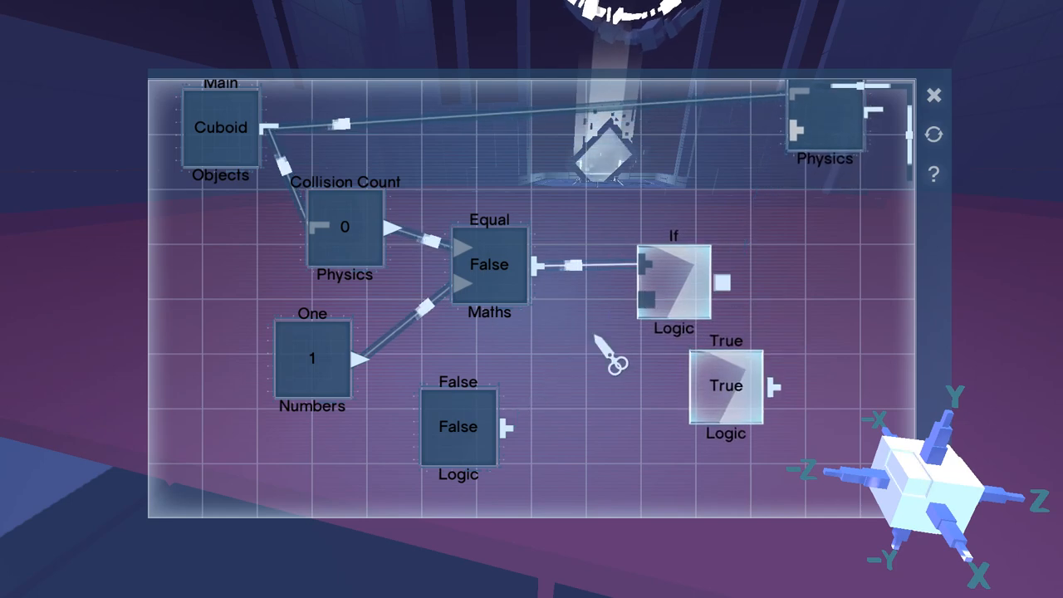
# Move the True node beside the If and sever the False and If links into UseCollisions.
pyautogui.moveTo(727, 386); pyautogui.dragTo(590, 355)
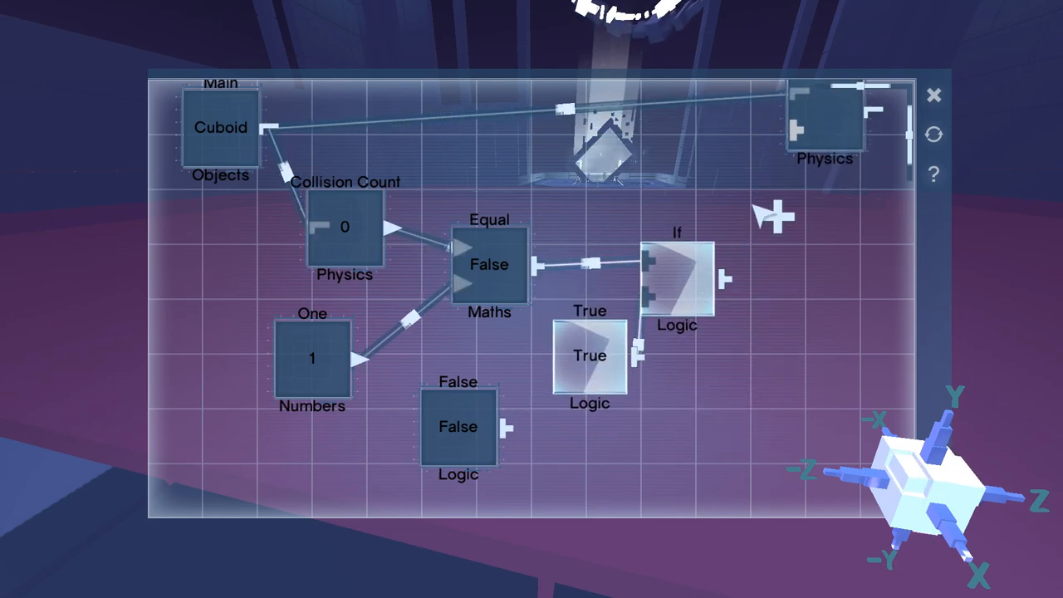
pyautogui.moveTo(678, 282); pyautogui.dragTo(722, 202)
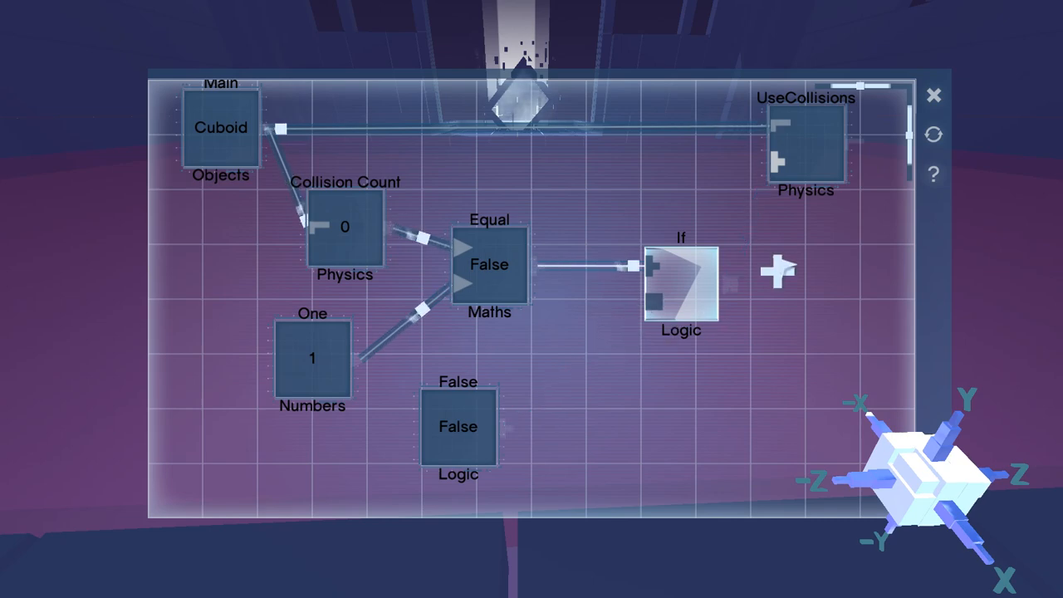
pyautogui.click(777, 271)
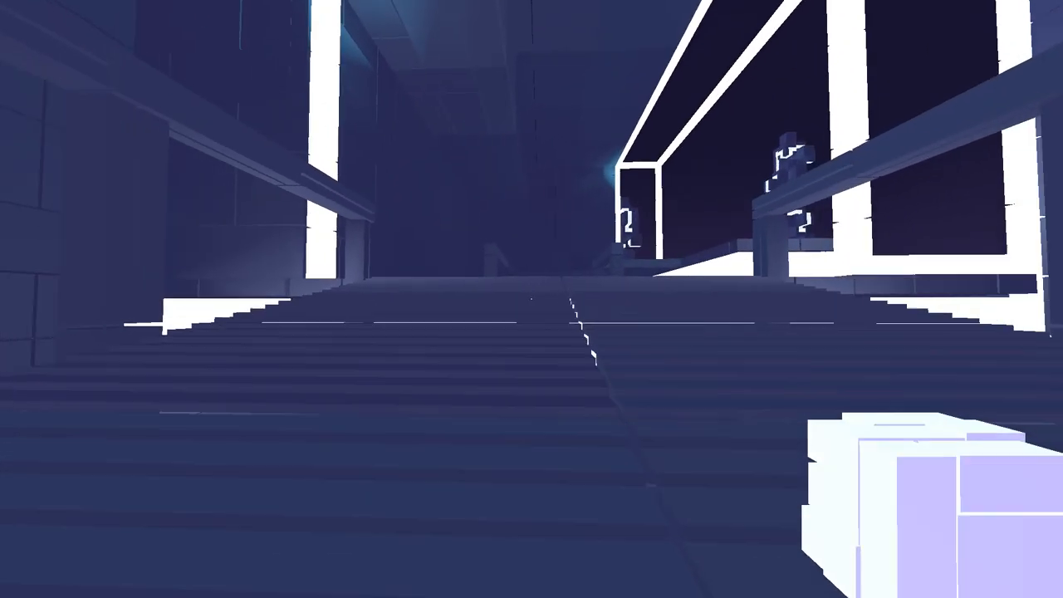
pyautogui.moveTo(532, 299)
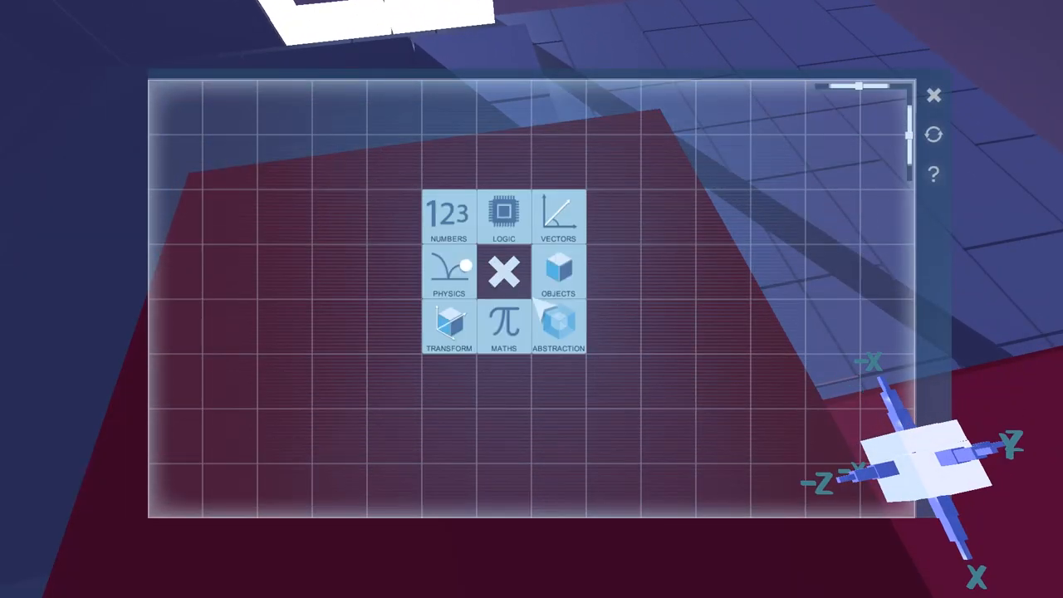
# Add an AlongY vector node to the red slab's program and start adding the Player object node.
pyautogui.click(558, 217)
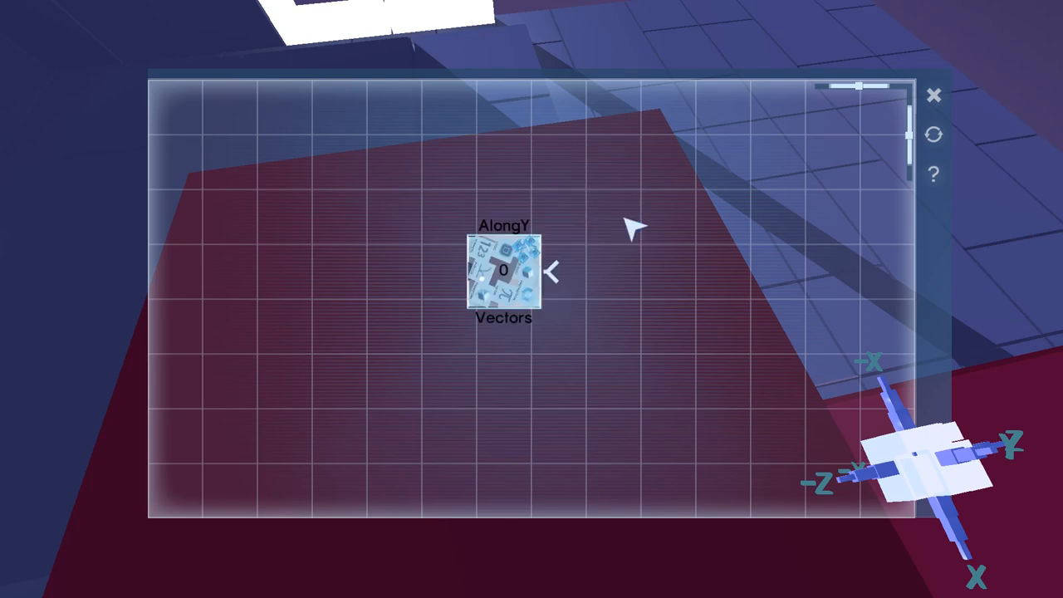
pyautogui.click(503, 273)
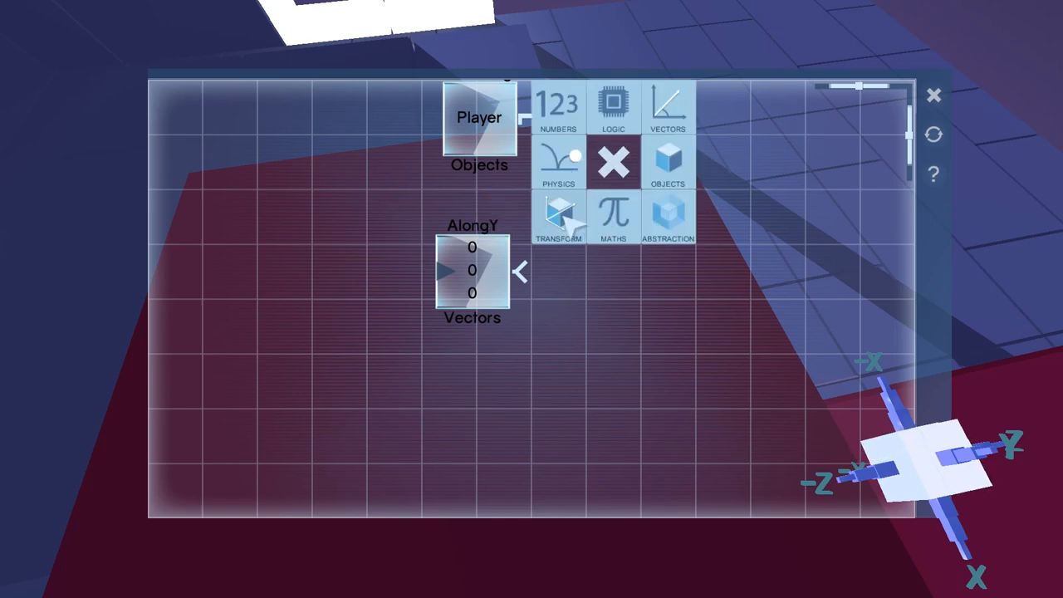
pyautogui.click(558, 163)
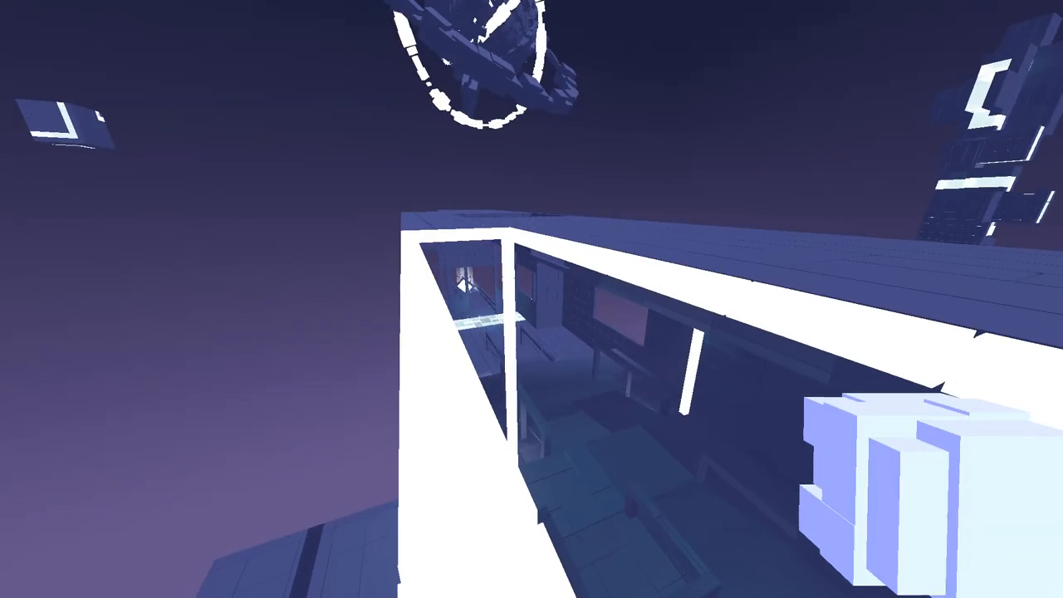
pyautogui.moveTo(532, 299)
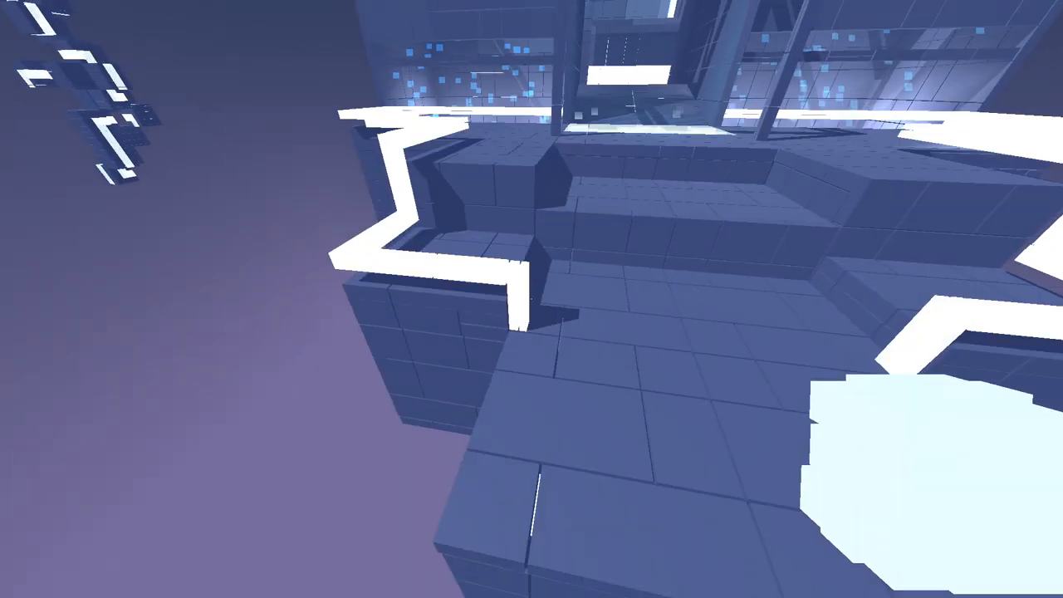
pyautogui.moveTo(531, 298)
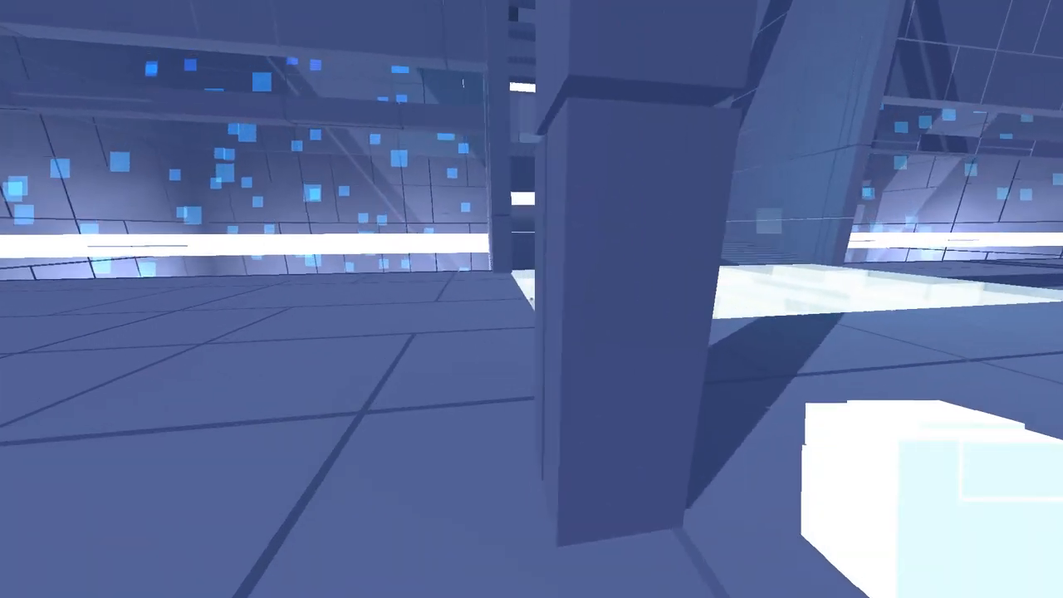
pyautogui.moveTo(531, 299)
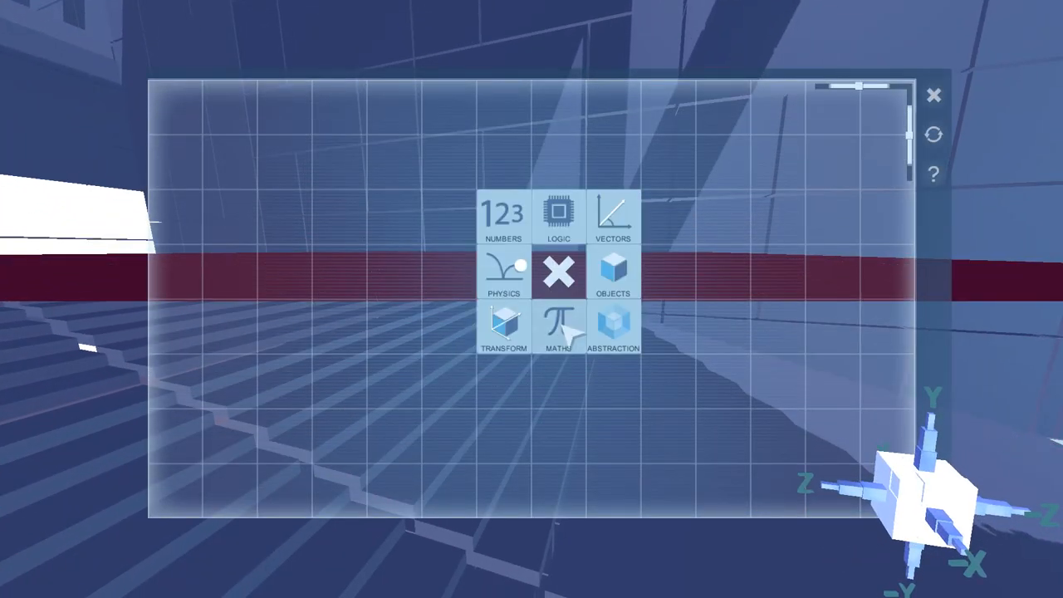
# Add Apply Force, a Ninety number and an AlongY vector, feeding Ninety into the vector.
pyautogui.click(503, 330)
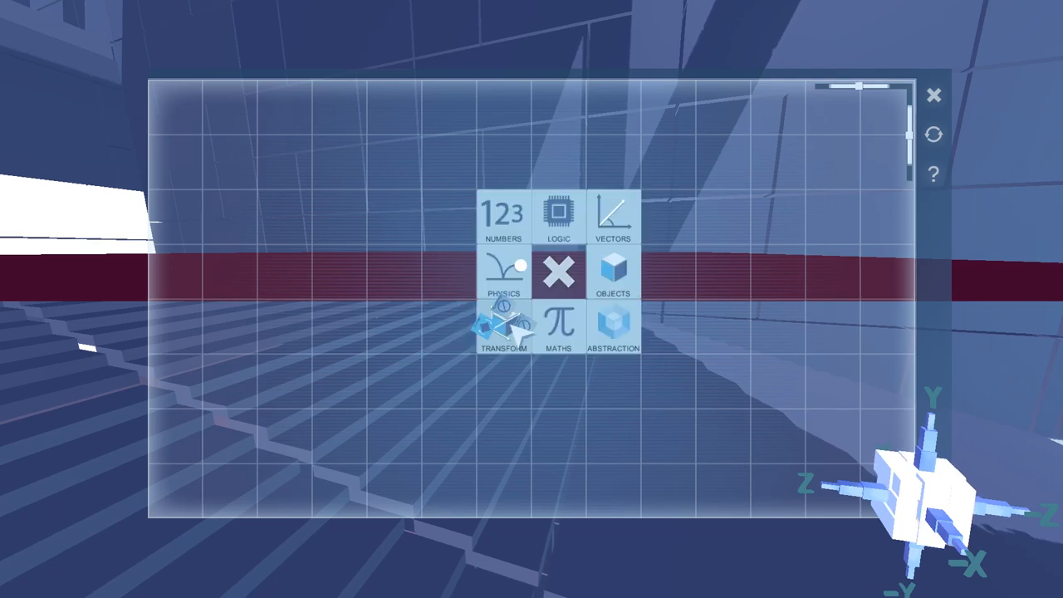
pyautogui.click(503, 273)
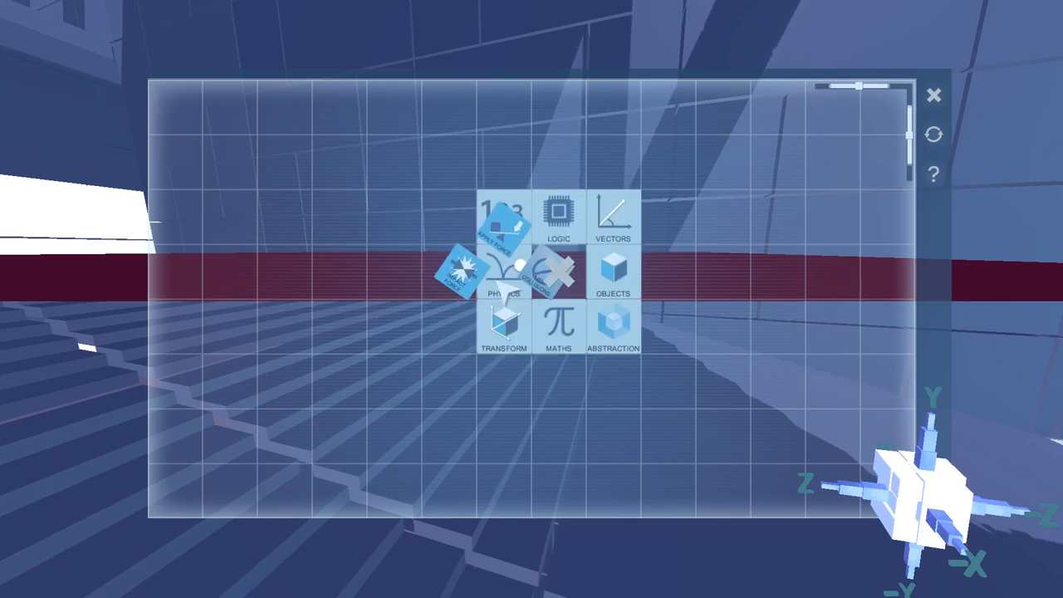
pyautogui.click(504, 213)
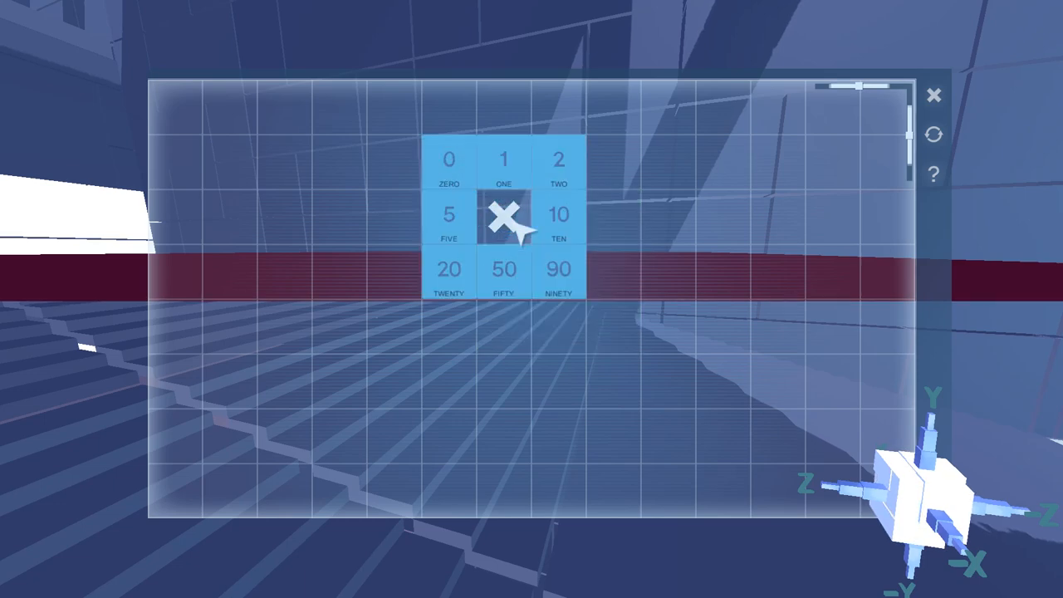
pyautogui.click(502, 214)
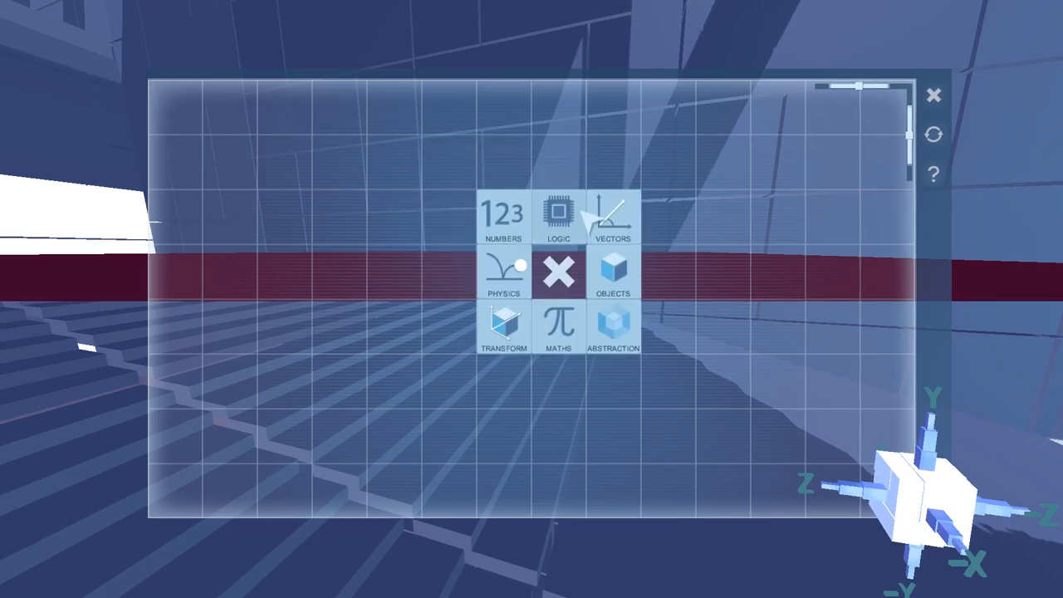
pyautogui.click(502, 276)
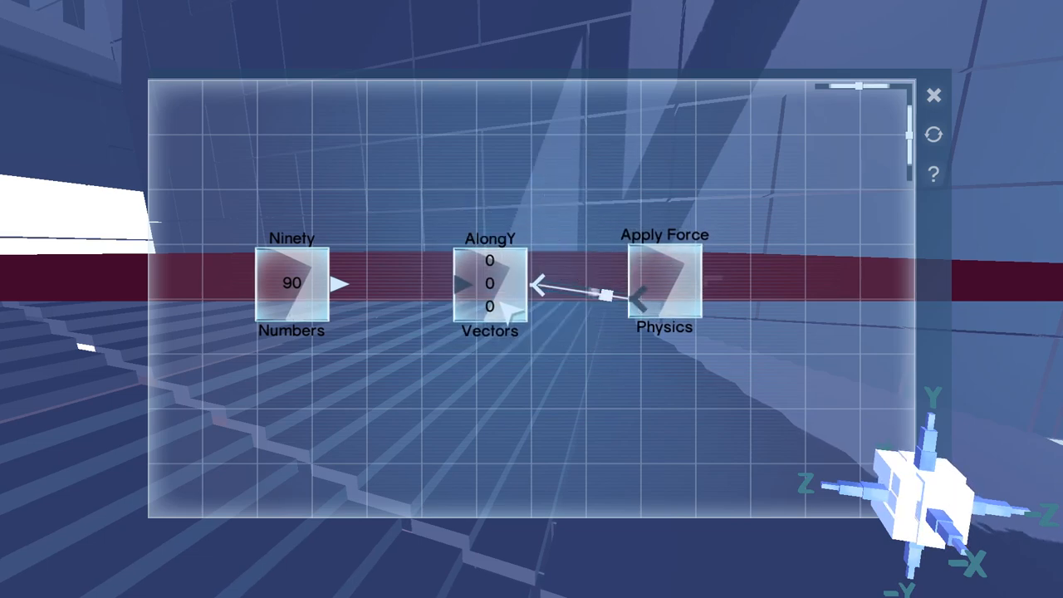
pyautogui.click(488, 283)
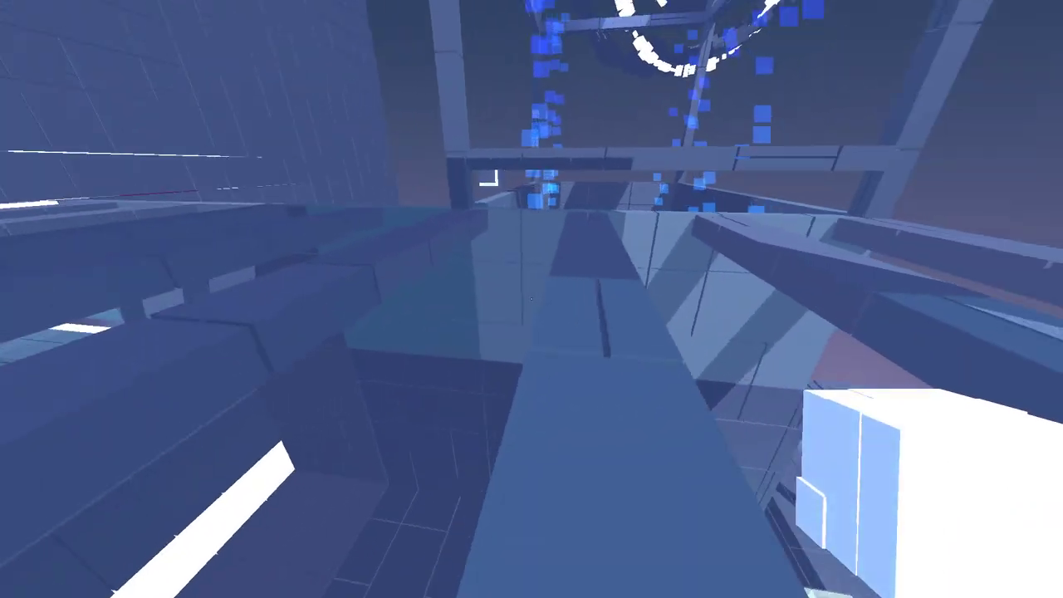
pyautogui.moveTo(532, 299)
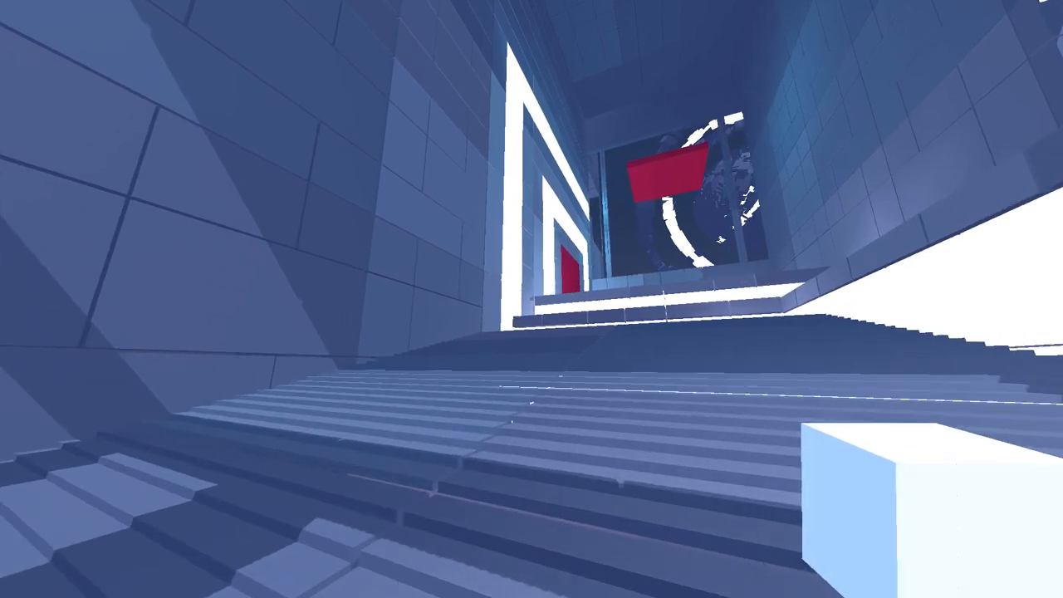
pyautogui.moveTo(531, 299)
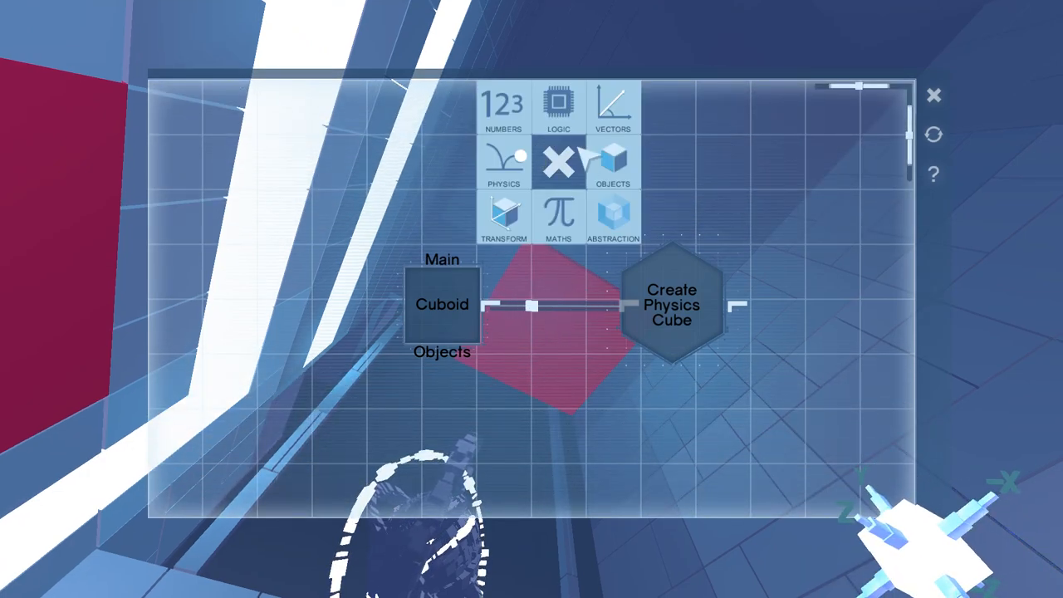
# Connect Main Cuboid to Create Physics Cube and close the palette to spawn the pink cube.
pyautogui.click(613, 108)
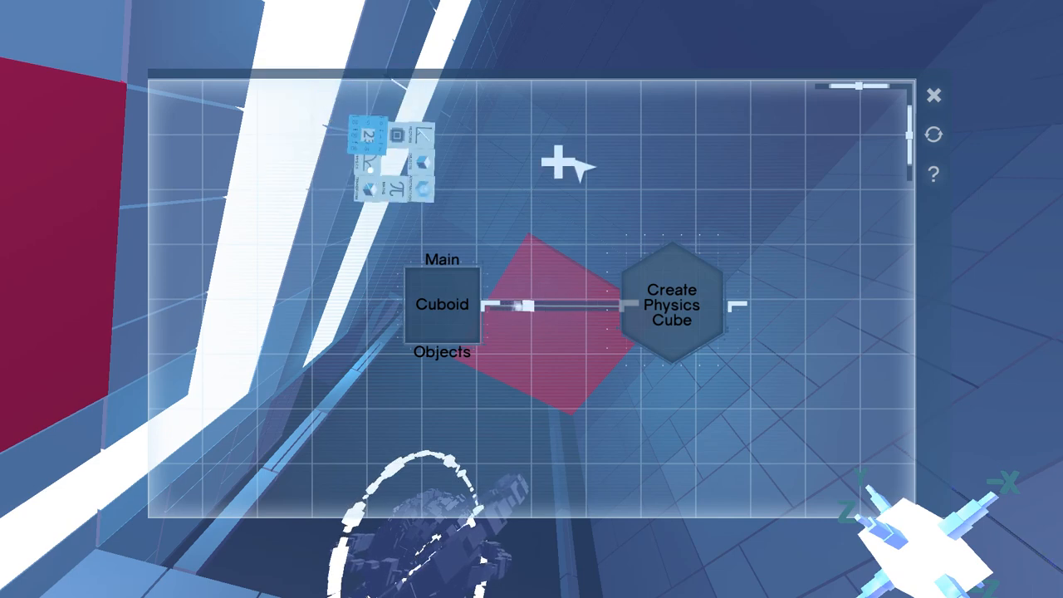
pyautogui.click(557, 163)
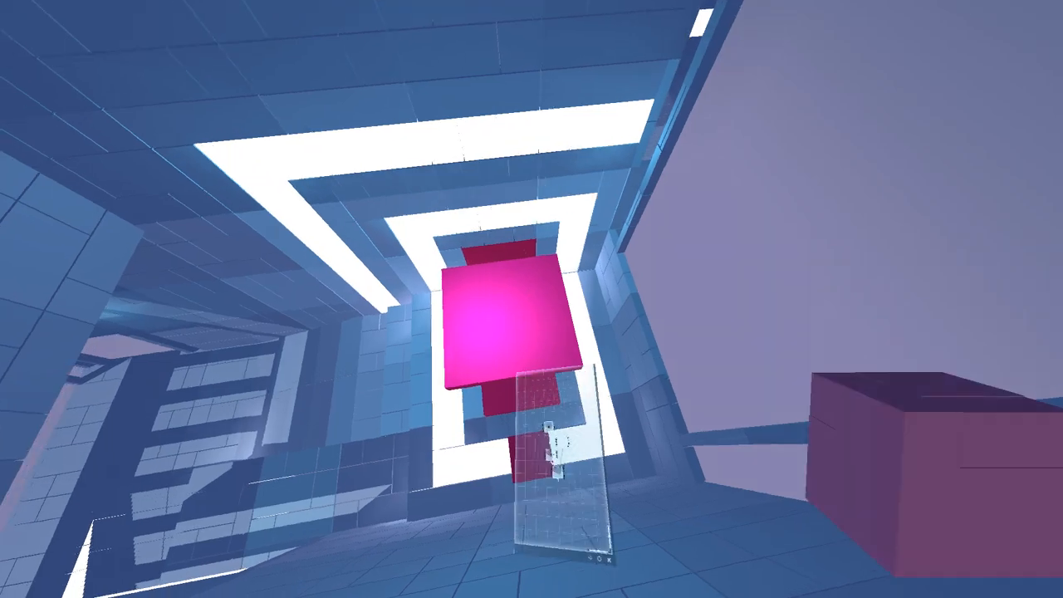
pyautogui.moveTo(531, 298)
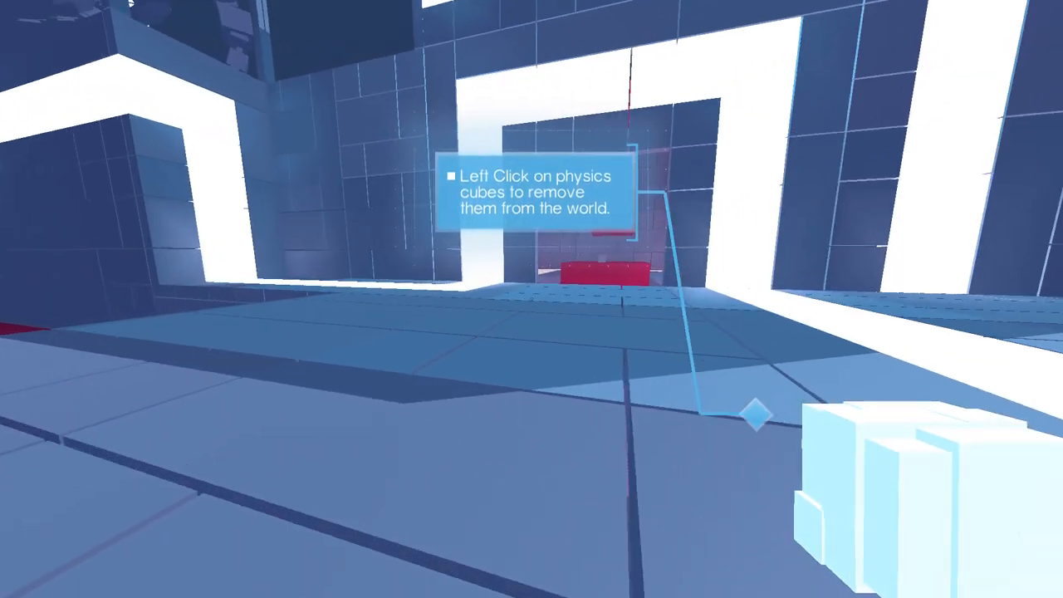
pyautogui.moveTo(531, 299)
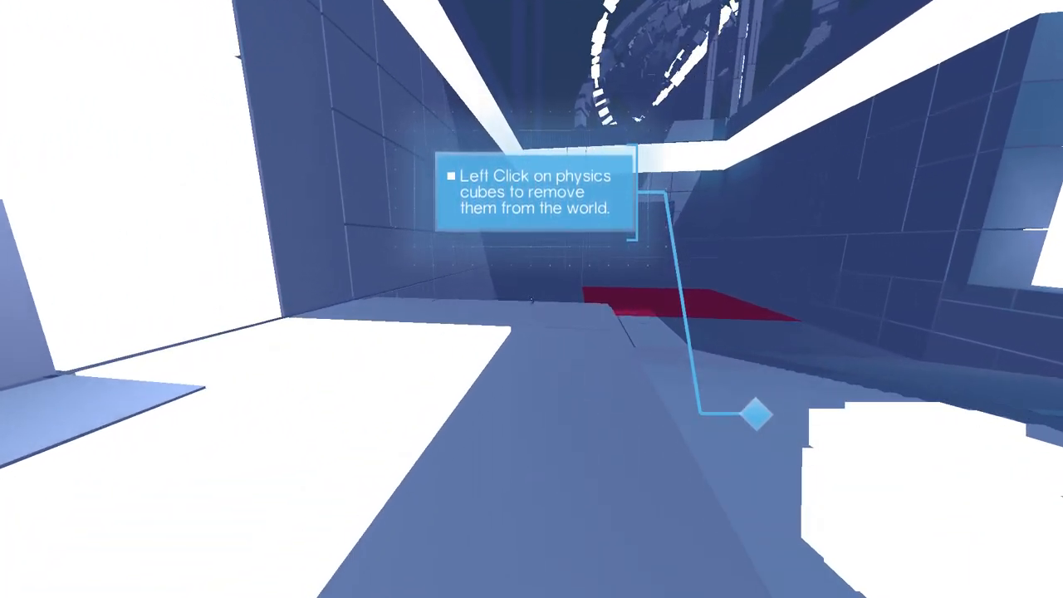
pyautogui.moveTo(531, 299)
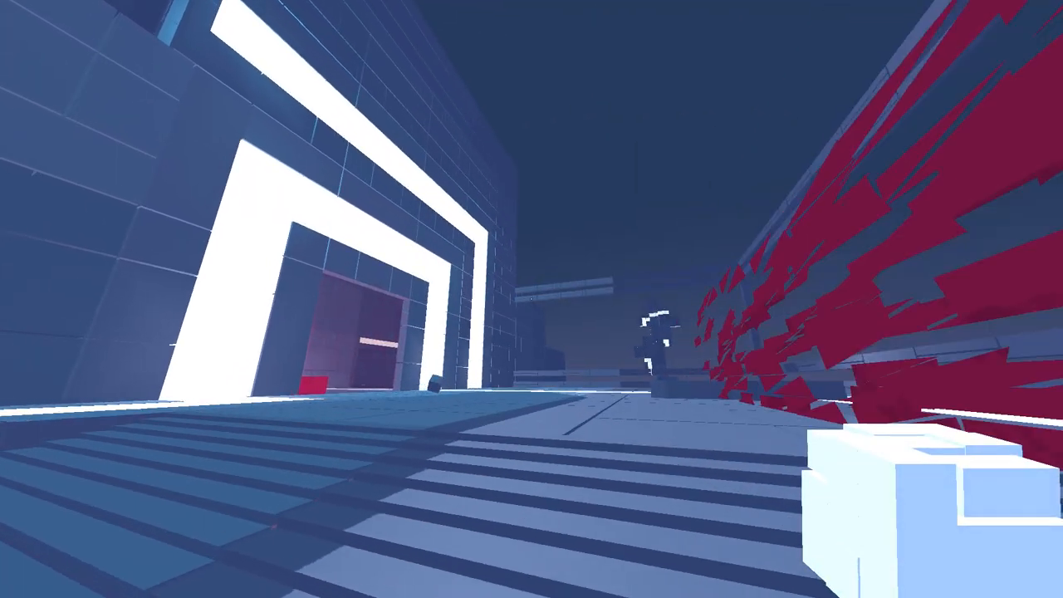
pyautogui.moveTo(532, 299)
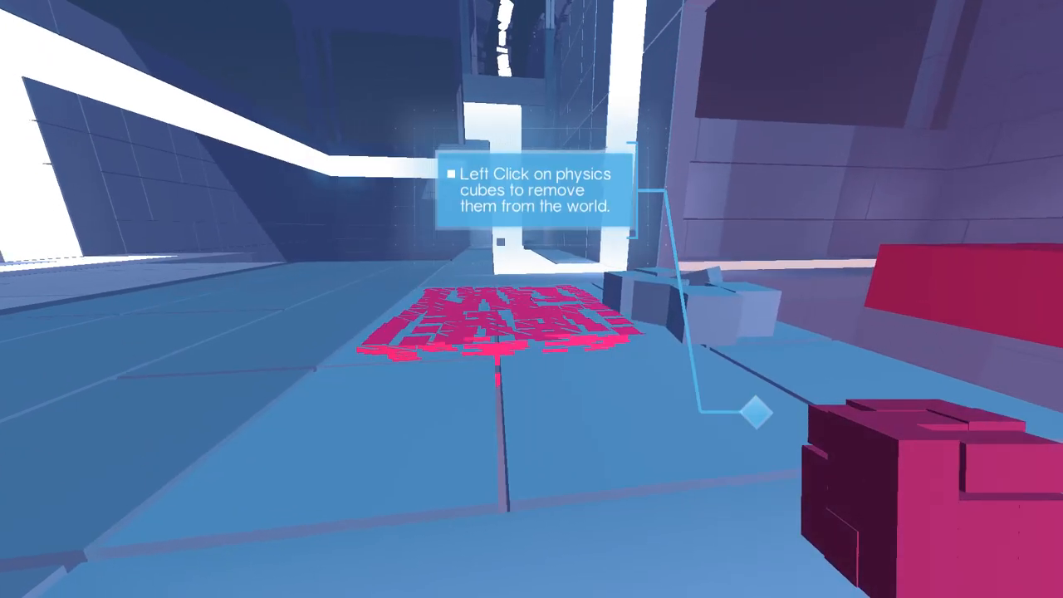
# Bring up the red pile's program comparing ImpactForce against Fifty to drive Object Is Solid.
pyautogui.click(498, 324)
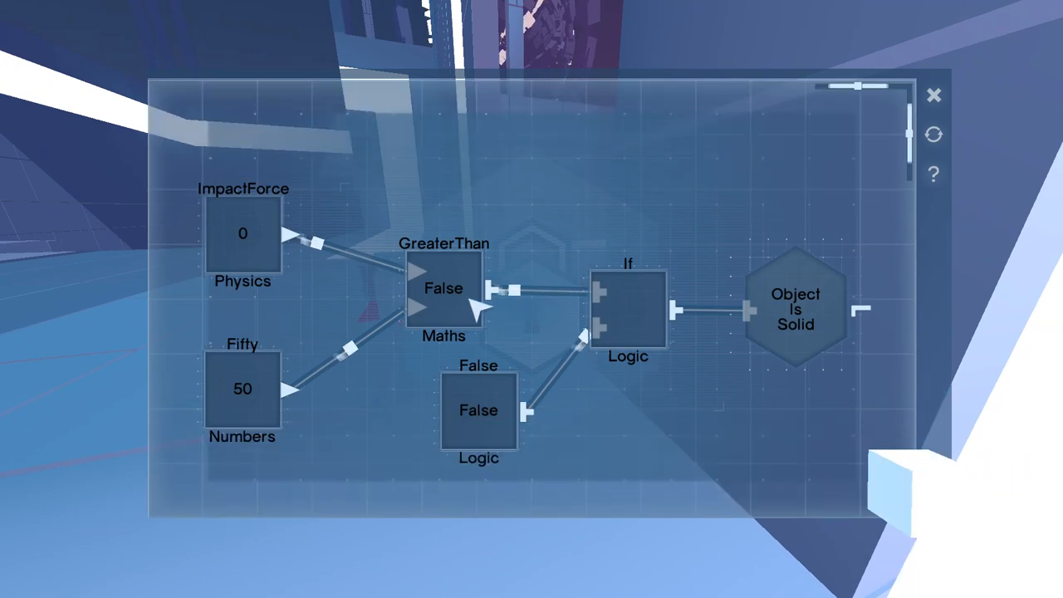
# Pause and return to the last portal checkpoint in the dark corridor.
pyautogui.press('Escape')
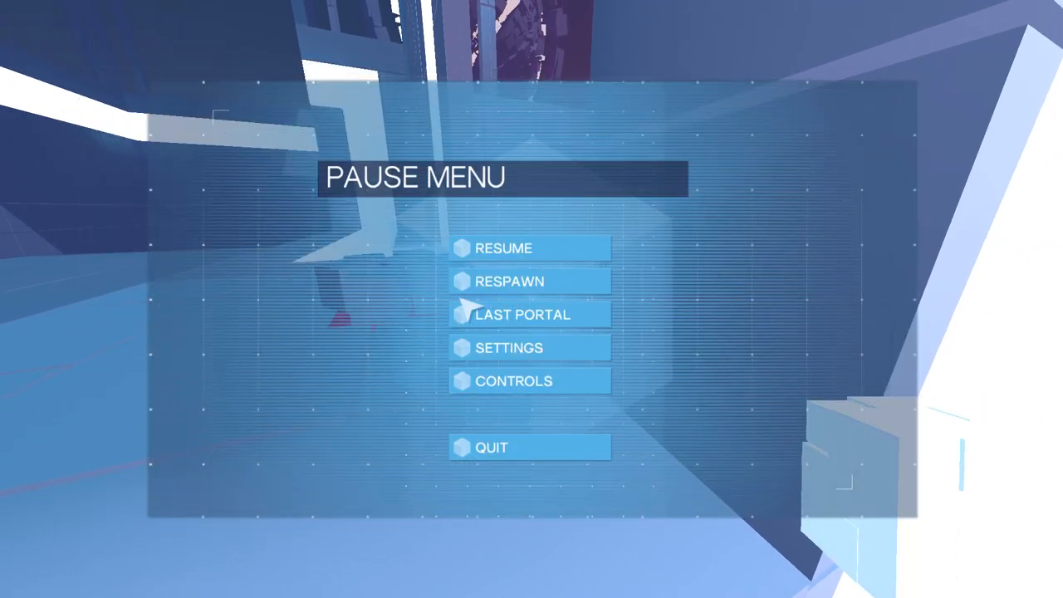
pyautogui.click(501, 247)
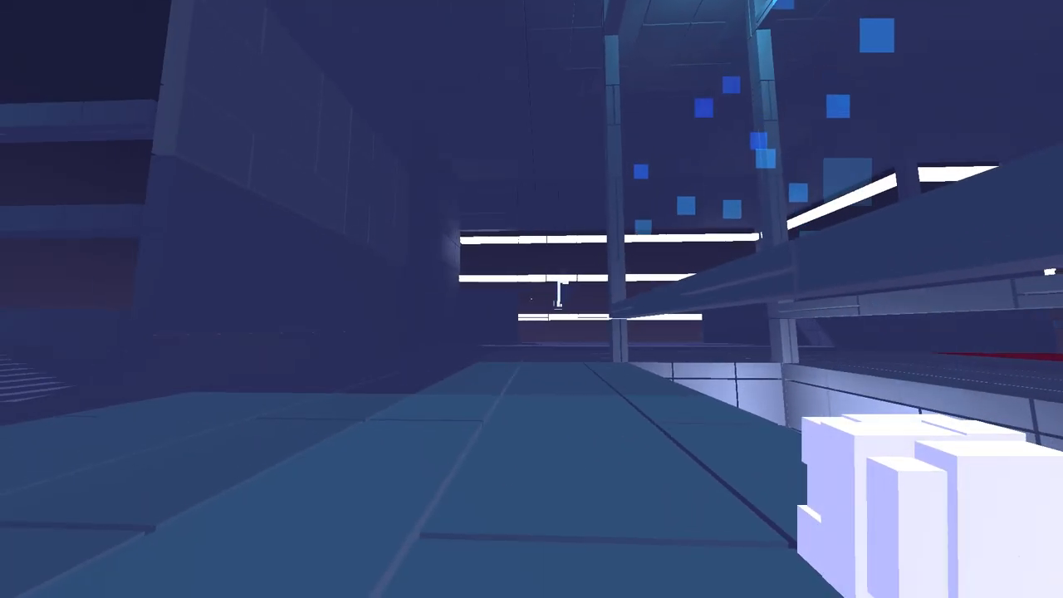
pyautogui.moveTo(532, 298)
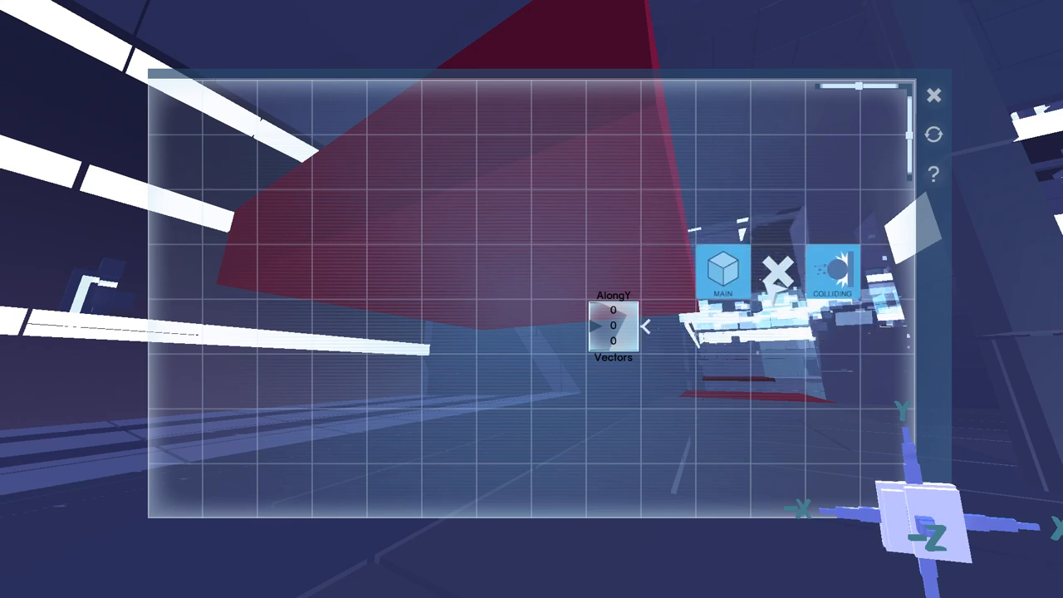
# Feed Twenty into the AlongY vector, then add Apply Force and a Create Physics Cube node.
pyautogui.click(834, 265)
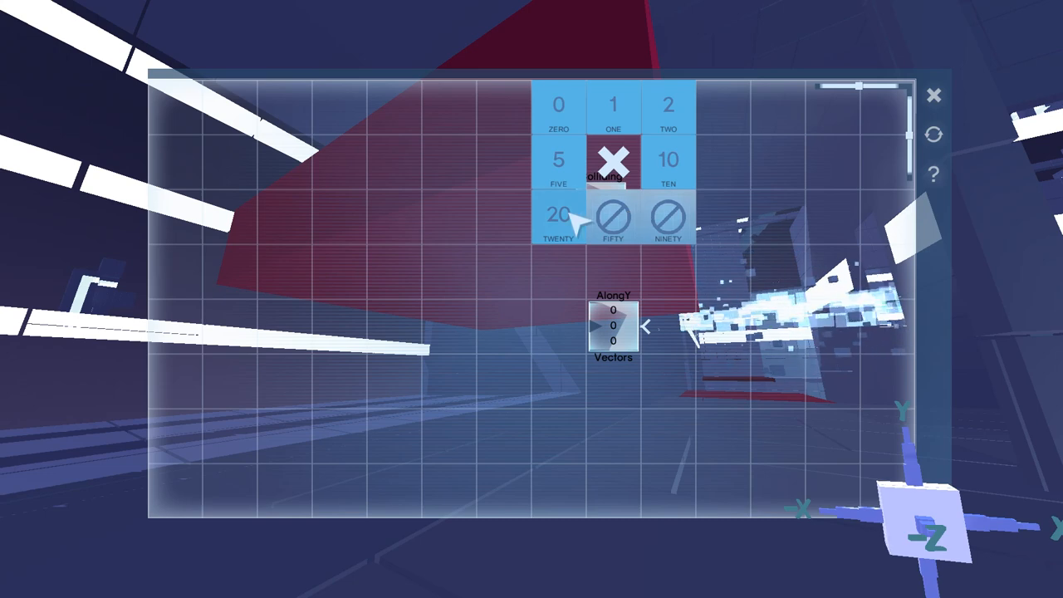
pyautogui.click(558, 215)
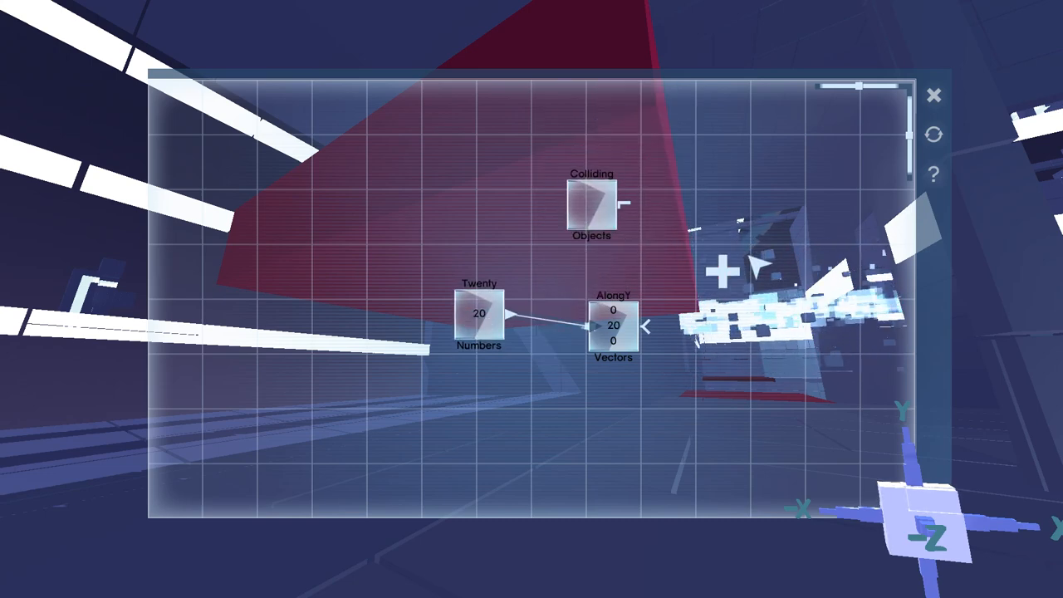
pyautogui.click(722, 272)
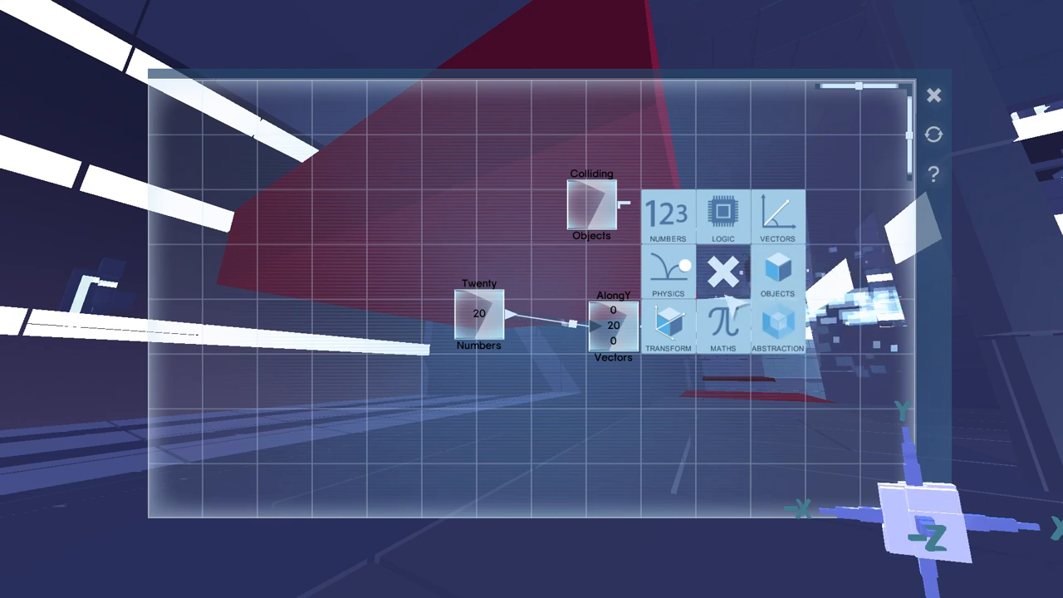
pyautogui.click(668, 279)
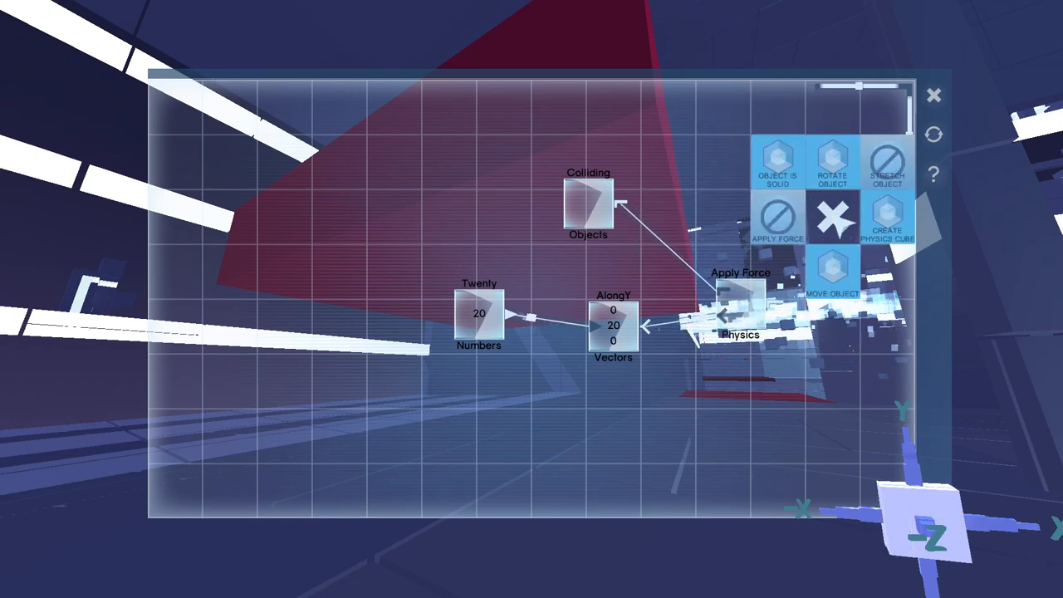
pyautogui.click(887, 216)
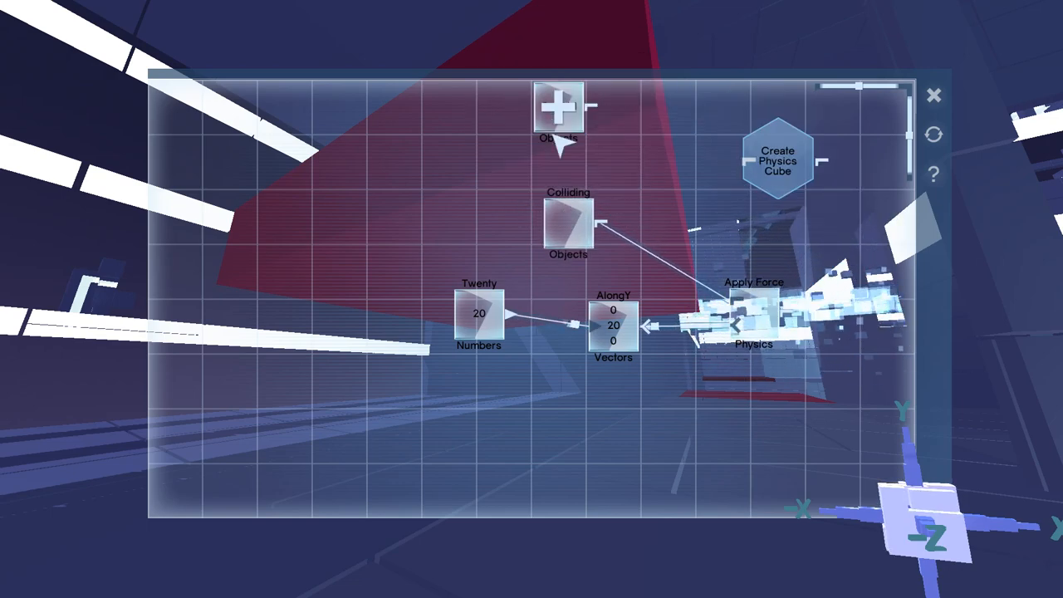
pyautogui.click(557, 108)
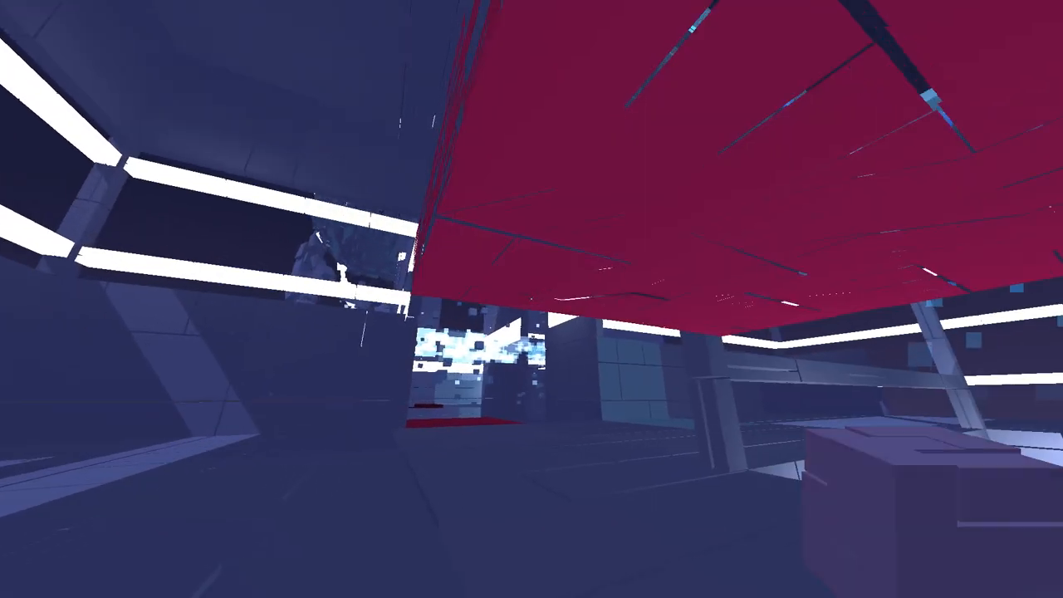
pyautogui.moveTo(532, 299)
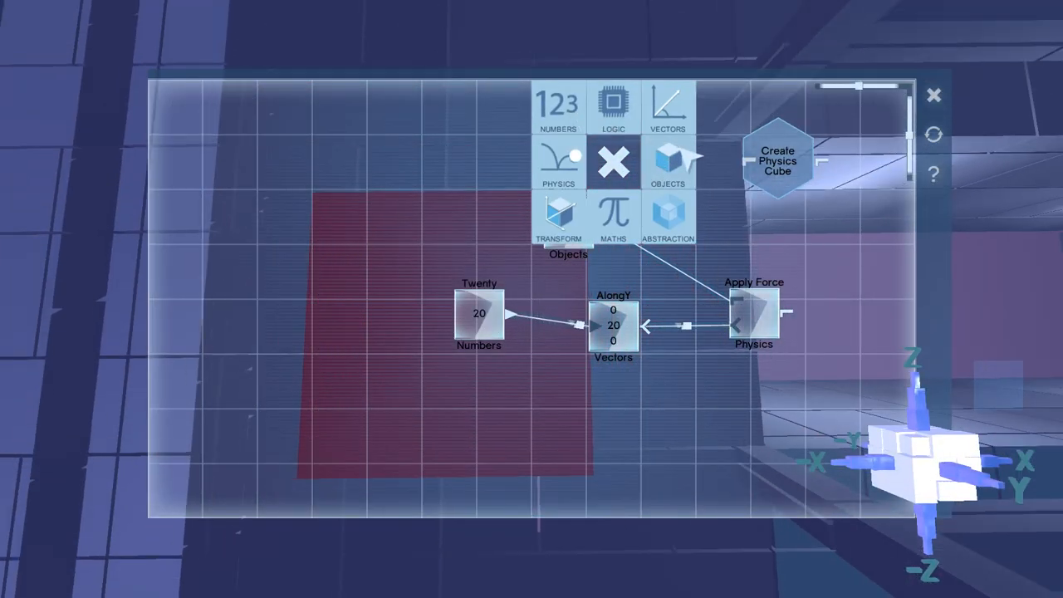
# Choose a node category before walking down the corridor toward the glitching red platforms.
pyautogui.click(668, 163)
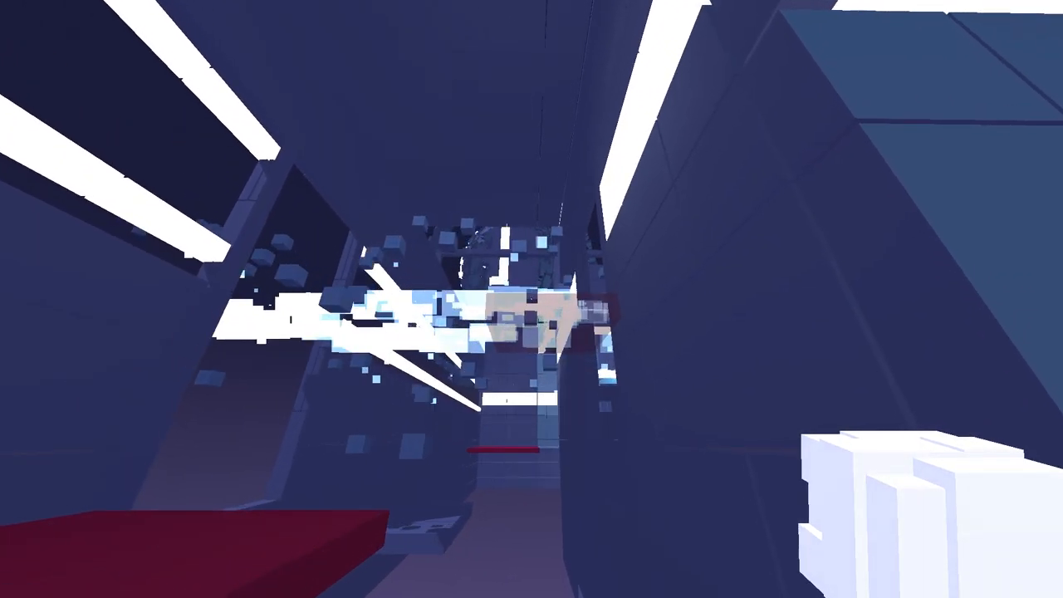
pyautogui.moveTo(532, 299)
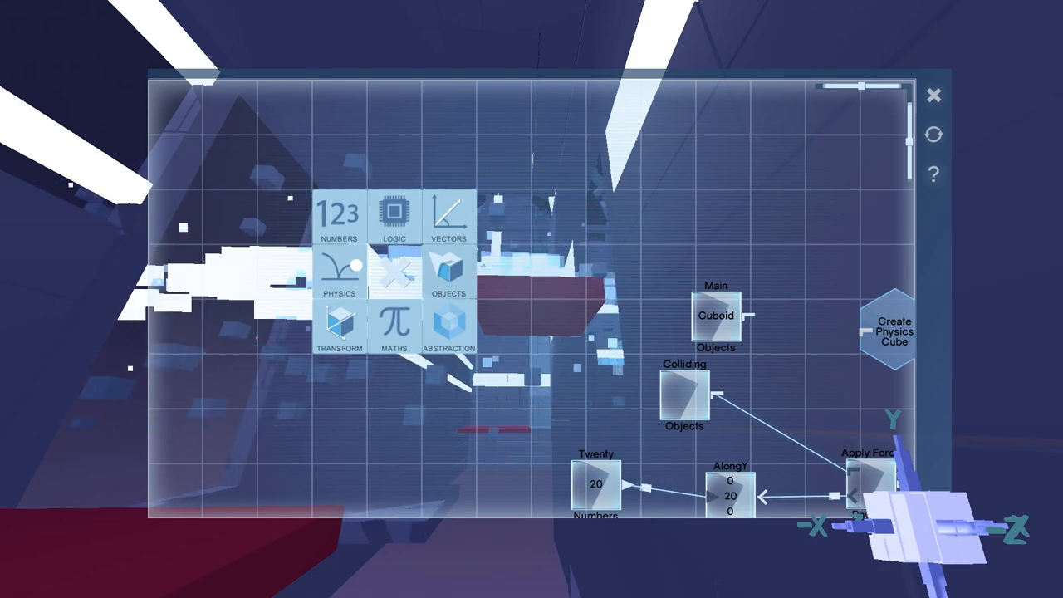
# Review the cube's force program with its Main Cuboid node, then head to the red-floored pit.
pyautogui.click(339, 324)
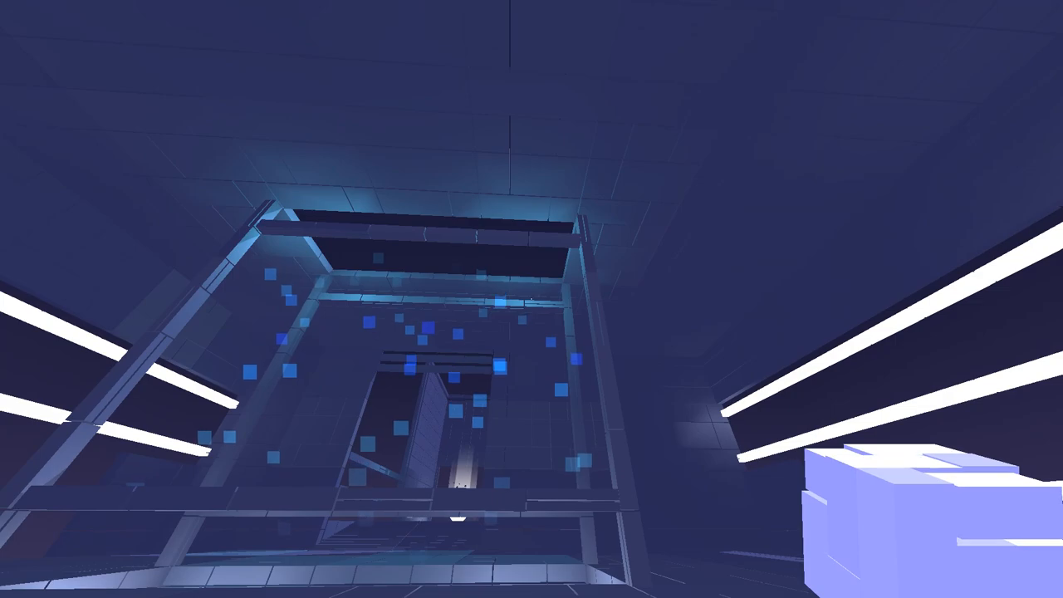
pyautogui.moveTo(531, 299)
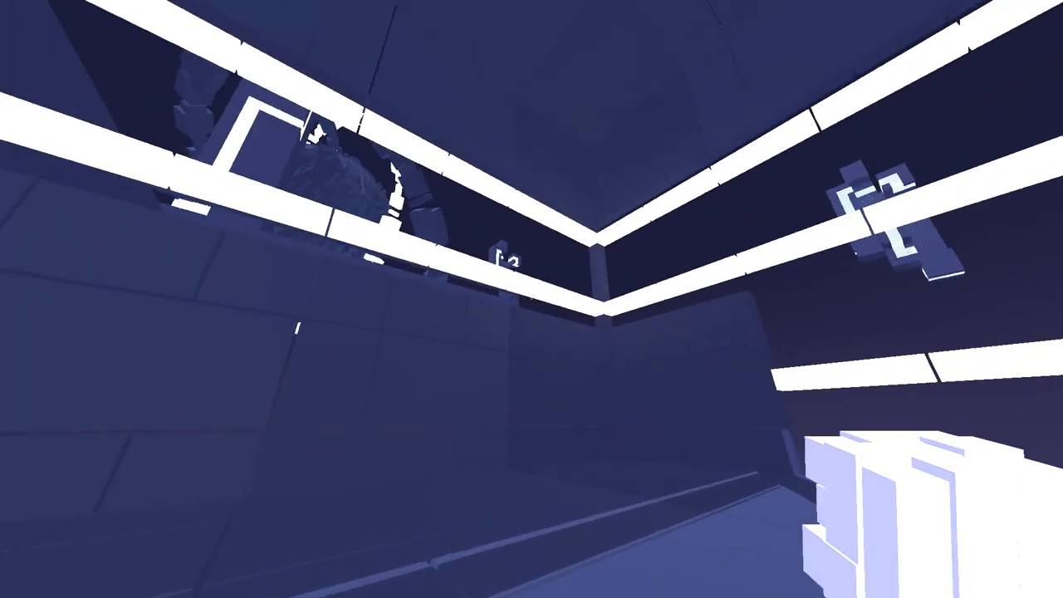
pyautogui.moveTo(531, 299)
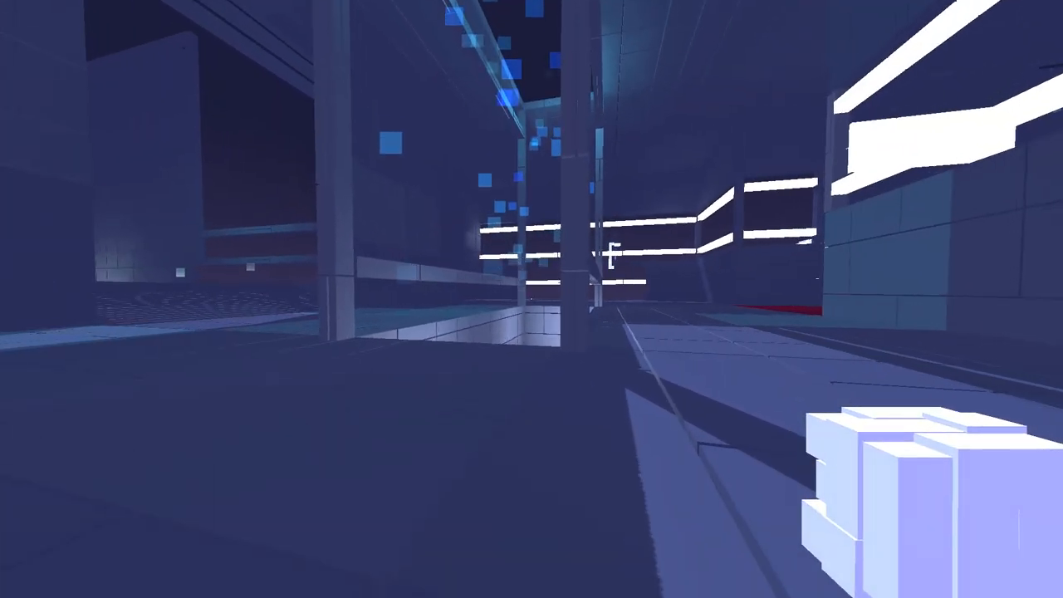
pyautogui.moveTo(532, 299)
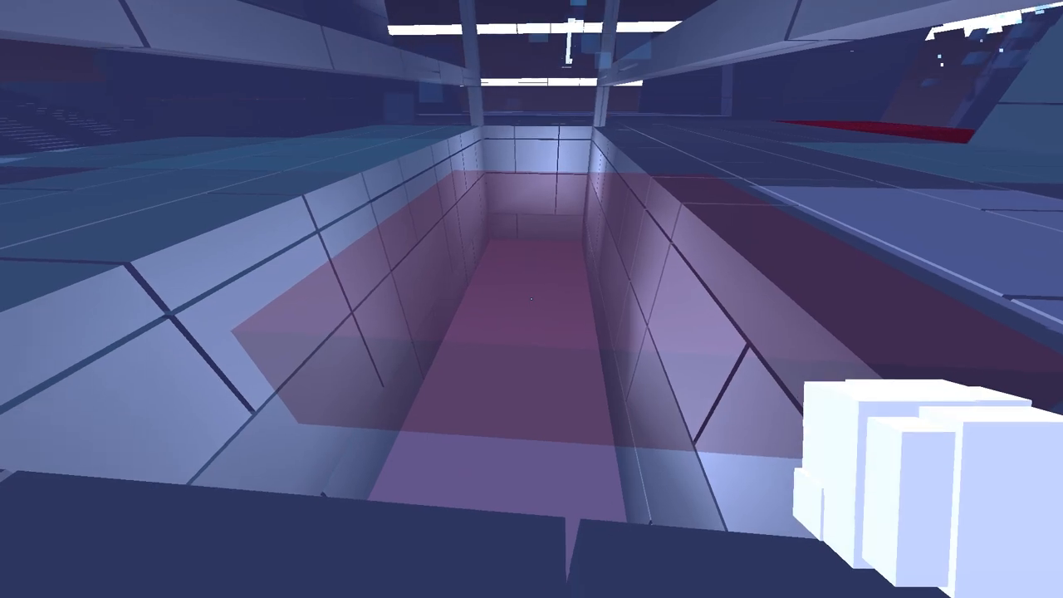
pyautogui.moveTo(532, 299)
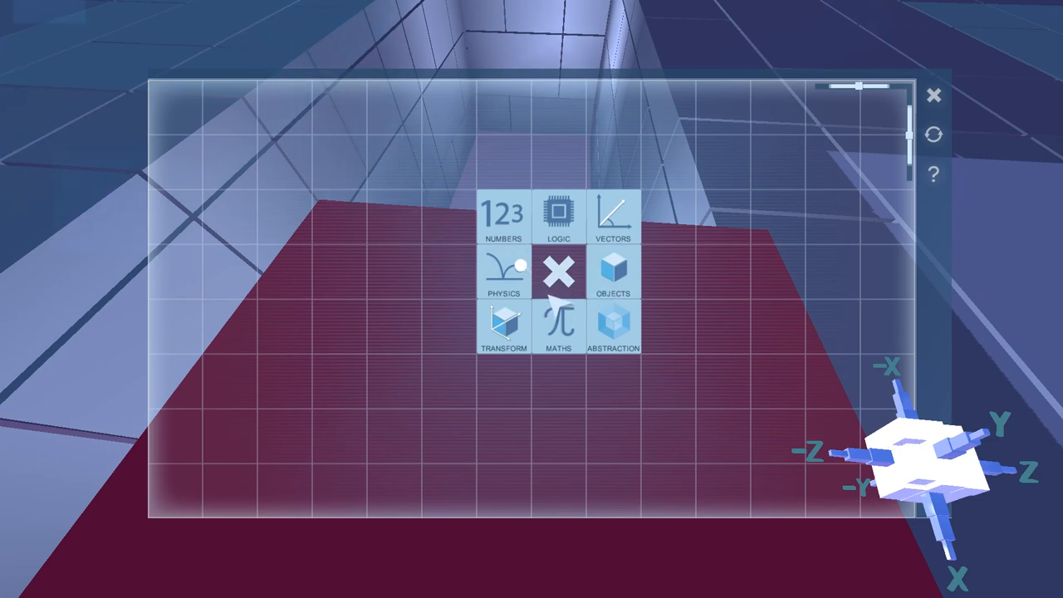
# Add AlongY, Apply Force and Main Cuboid nodes, then pick a number value for the force.
pyautogui.click(558, 272)
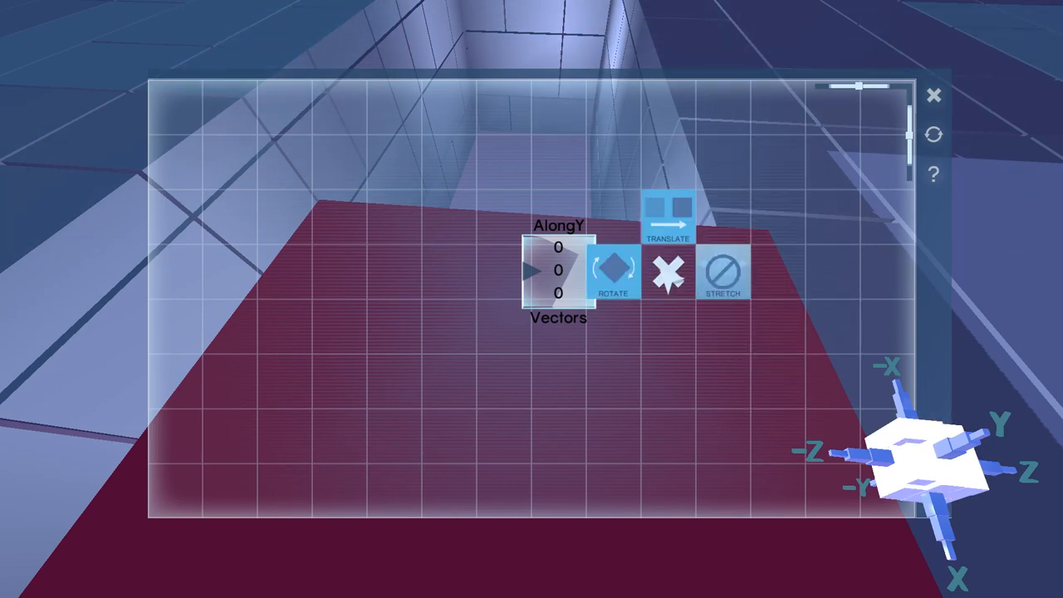
pyautogui.click(667, 272)
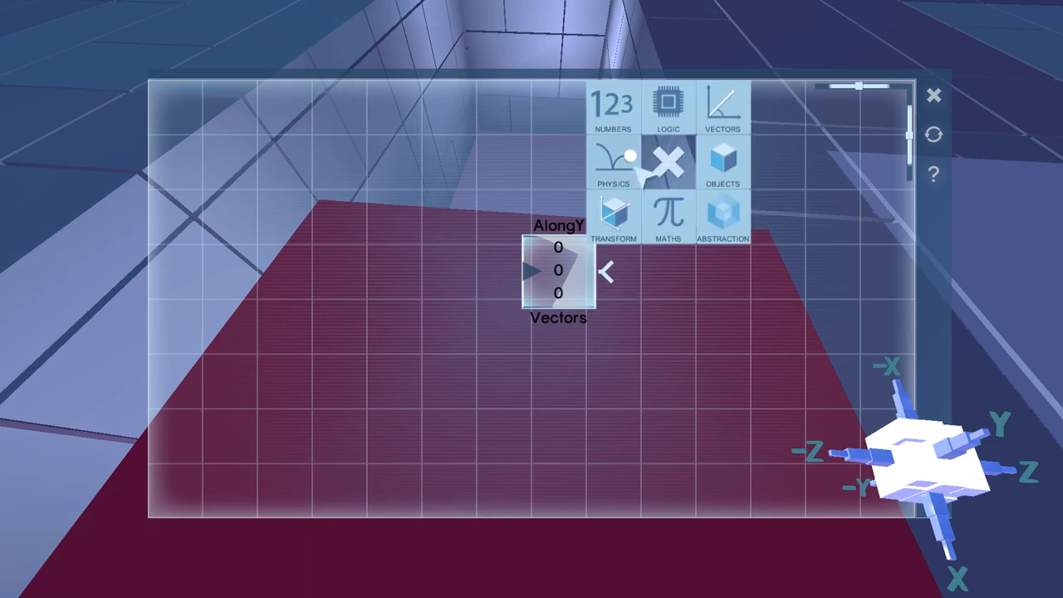
pyautogui.click(613, 162)
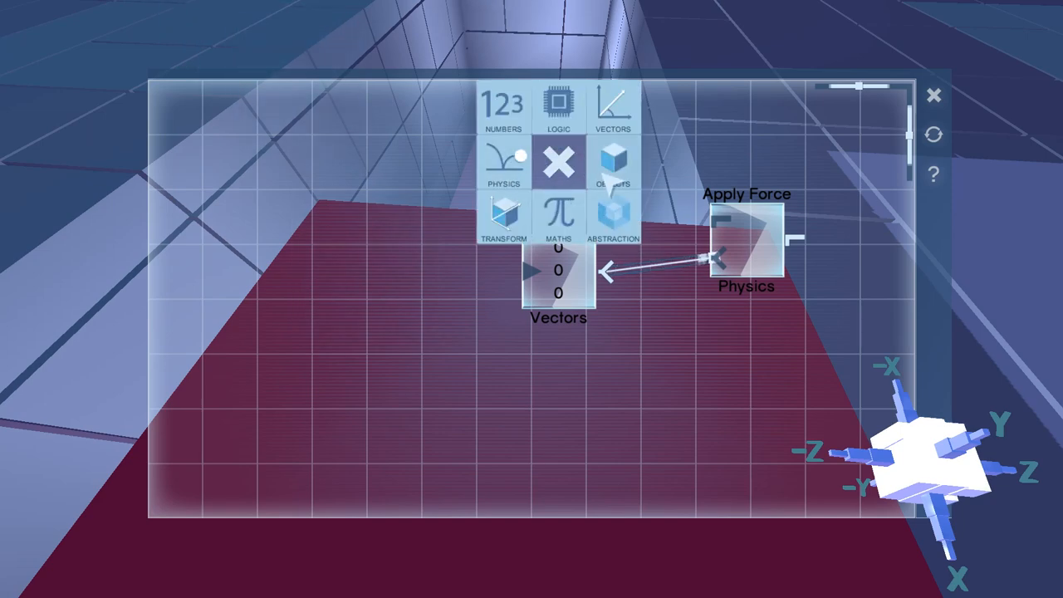
pyautogui.click(612, 163)
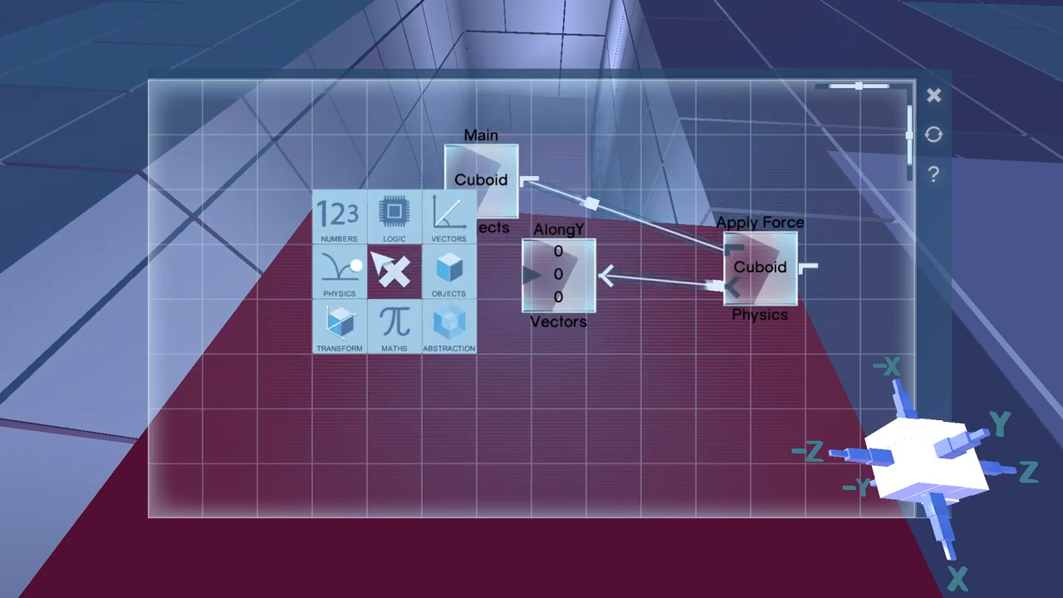
pyautogui.moveTo(352, 224)
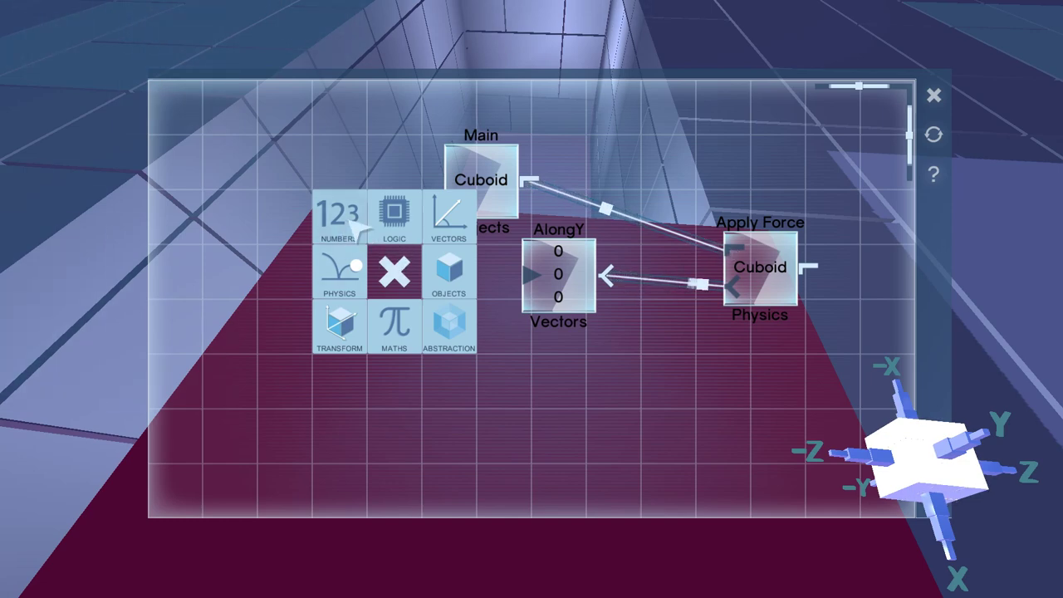
pyautogui.click(338, 219)
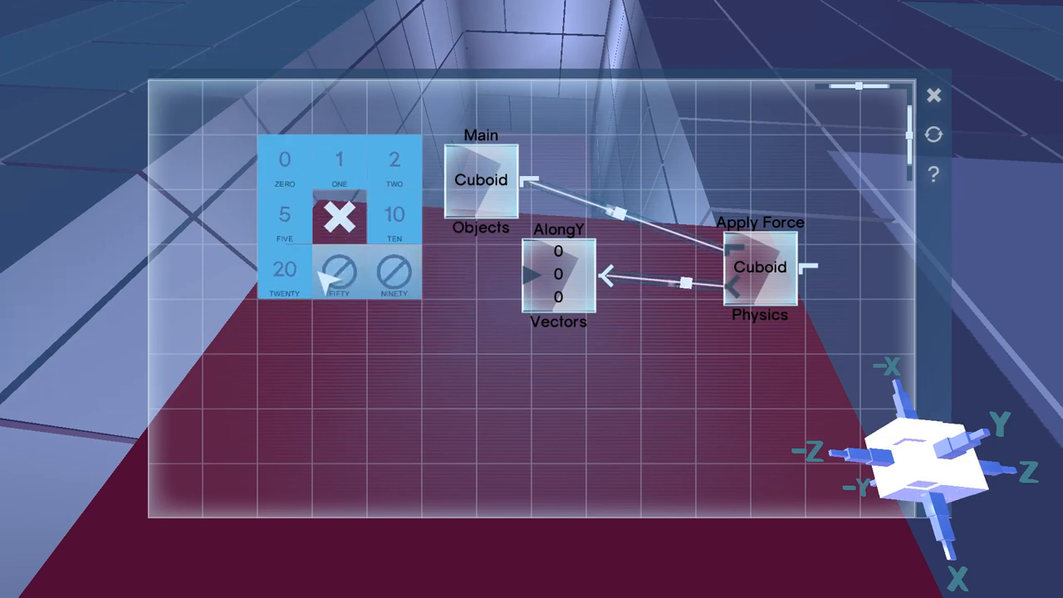
pyautogui.click(284, 269)
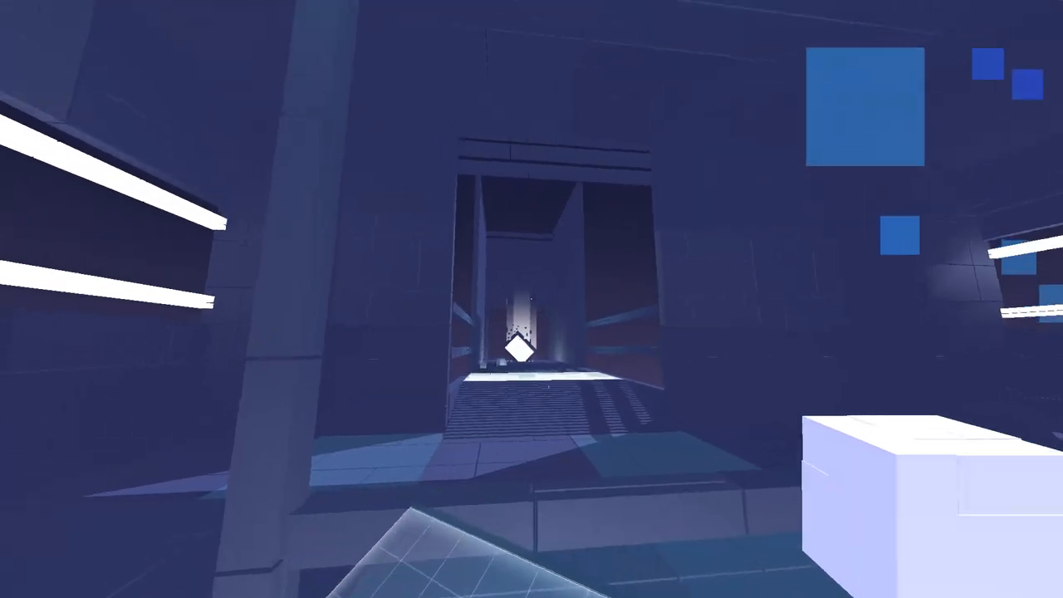
pyautogui.moveTo(531, 299)
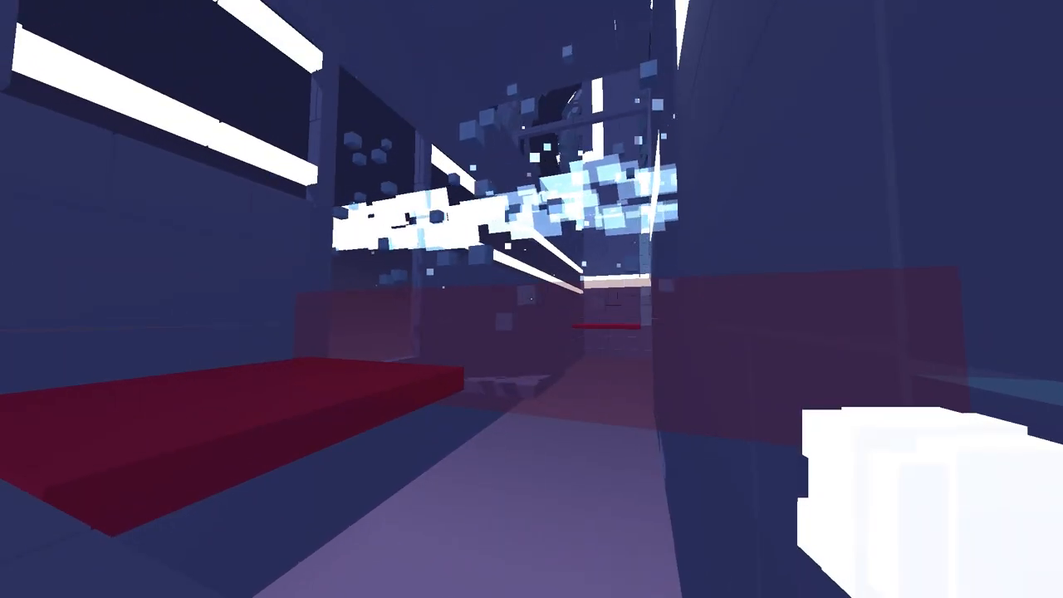
pyautogui.moveTo(531, 298)
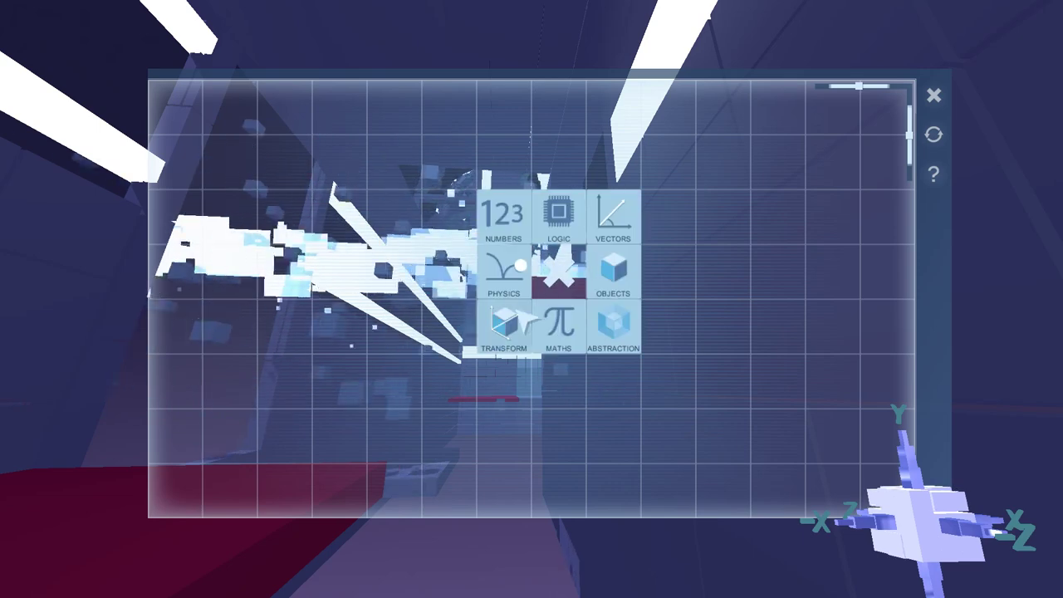
# Feed an AlongZ vector into a Rotate transform on the red bar and resume play.
pyautogui.click(502, 324)
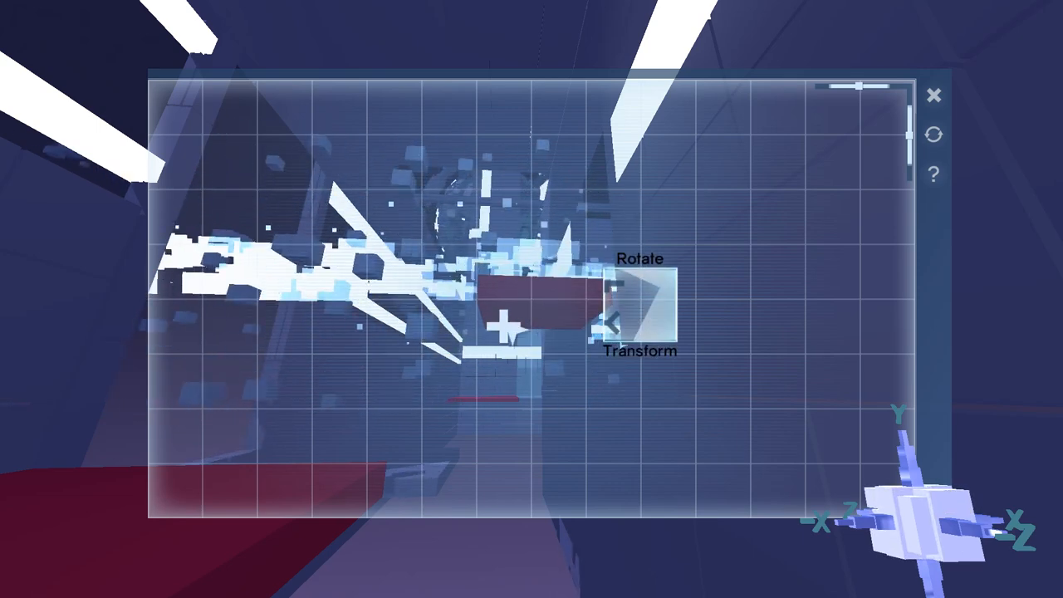
pyautogui.click(505, 326)
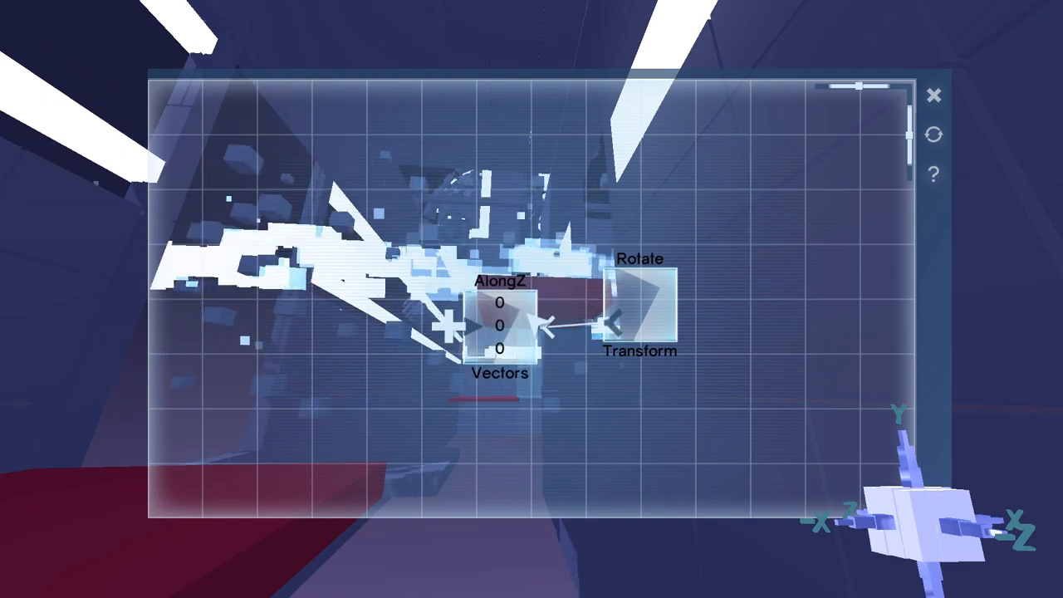
pyautogui.click(499, 325)
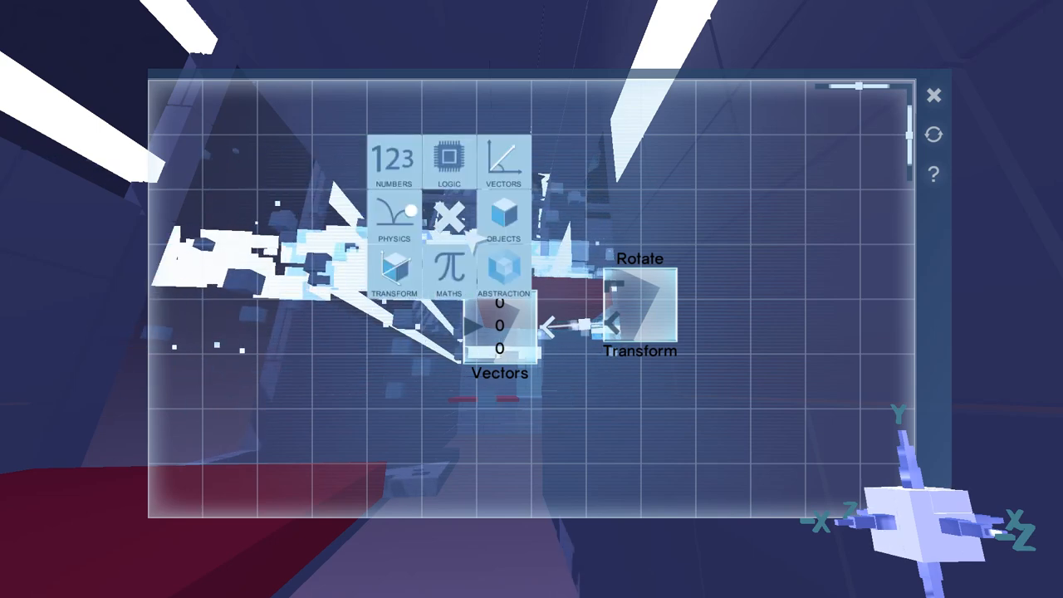
pyautogui.click(449, 158)
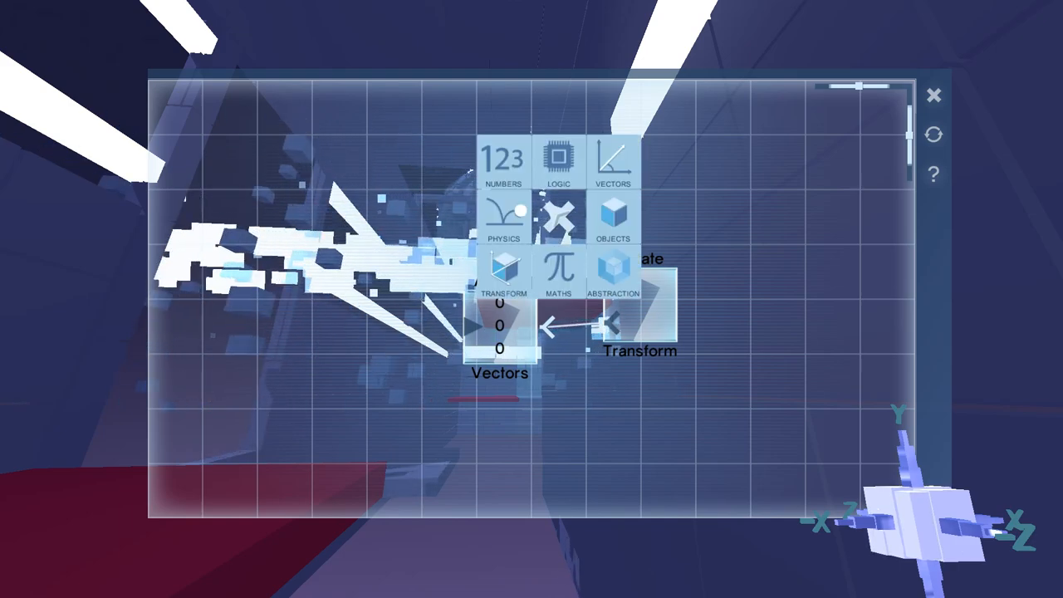
pyautogui.click(502, 158)
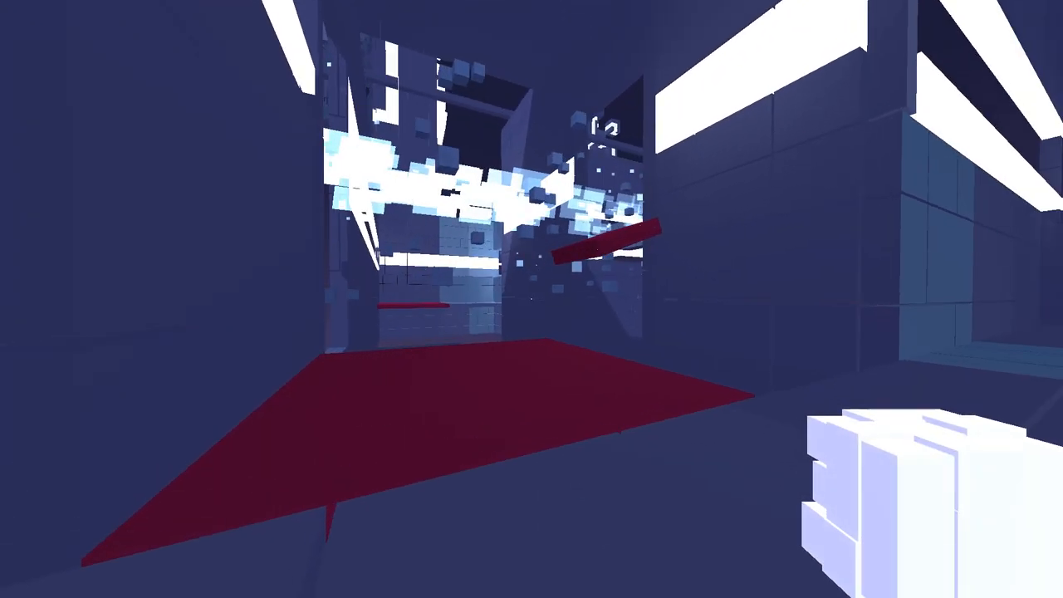
pyautogui.moveTo(531, 299)
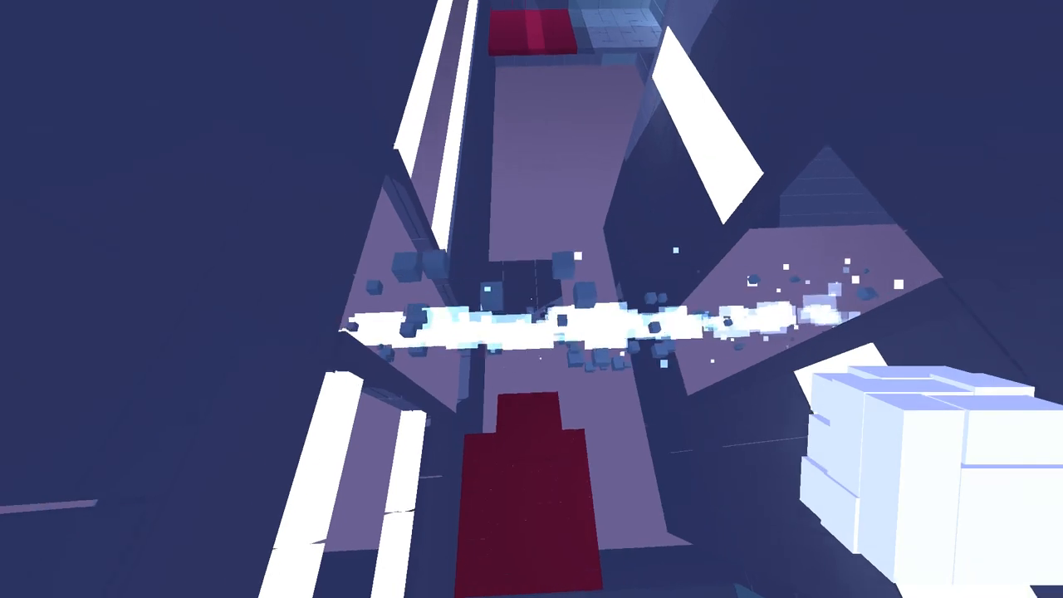
pyautogui.moveTo(532, 299)
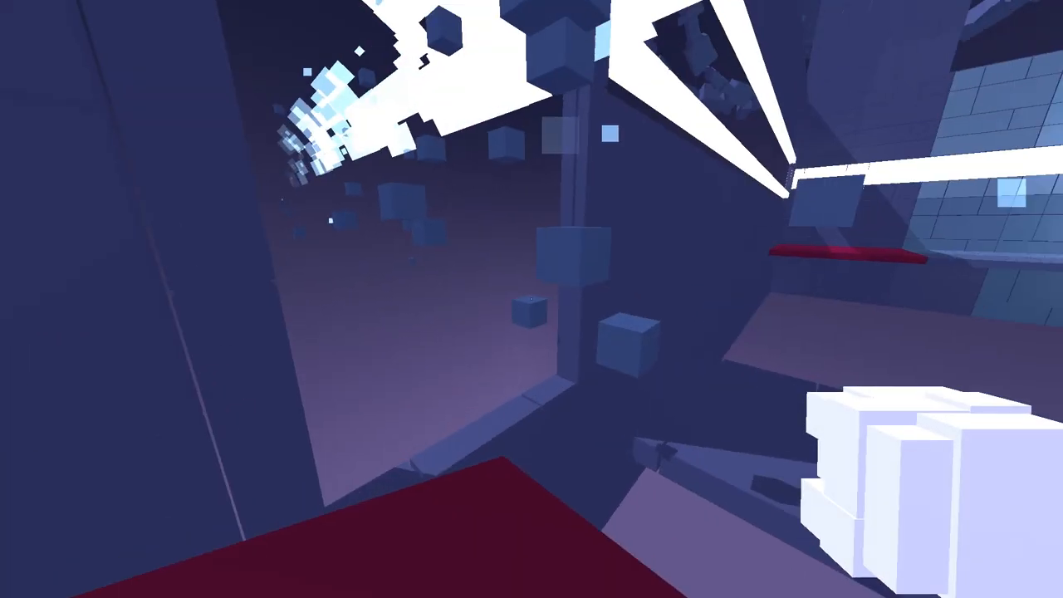
pyautogui.moveTo(531, 299)
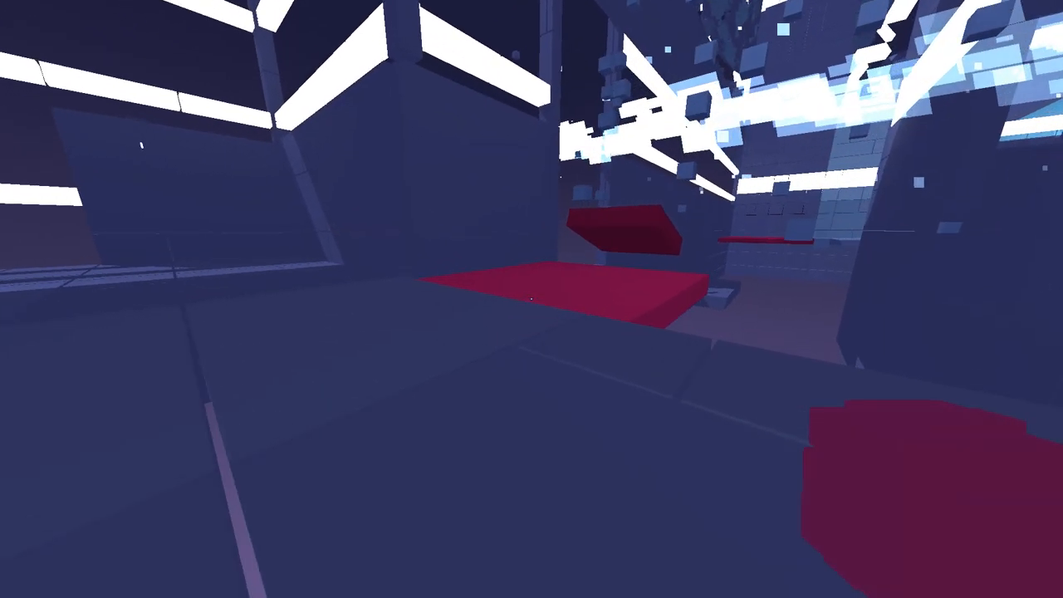
pyautogui.moveTo(531, 299)
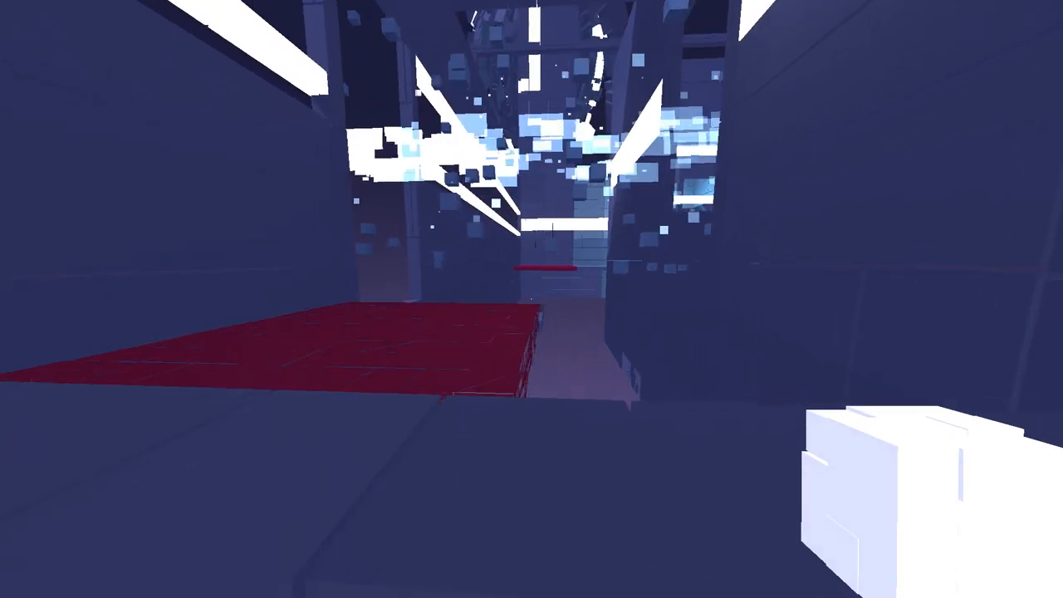
pyautogui.moveTo(531, 299)
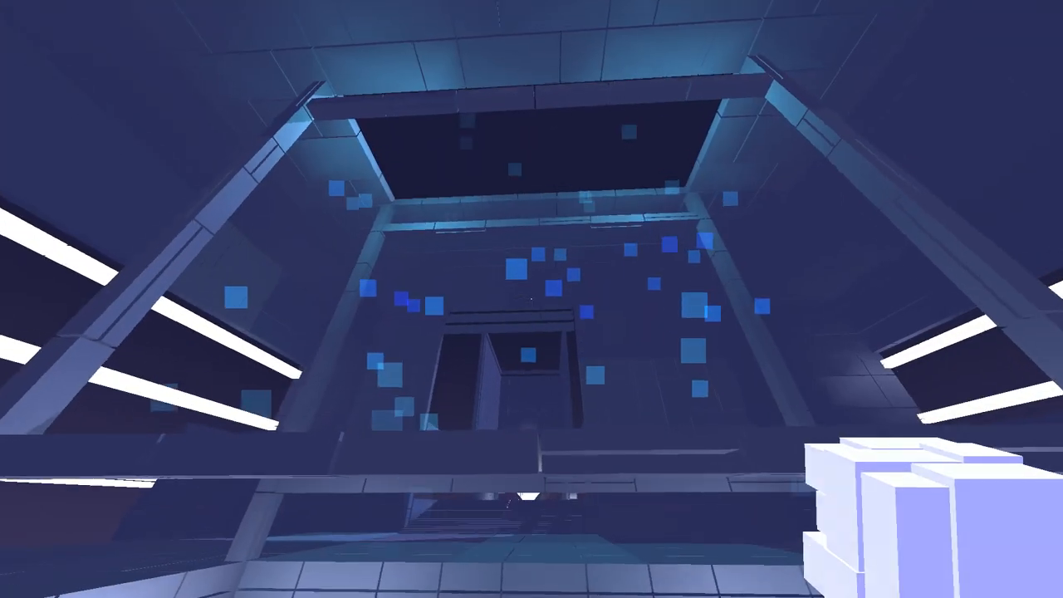
pyautogui.moveTo(531, 299)
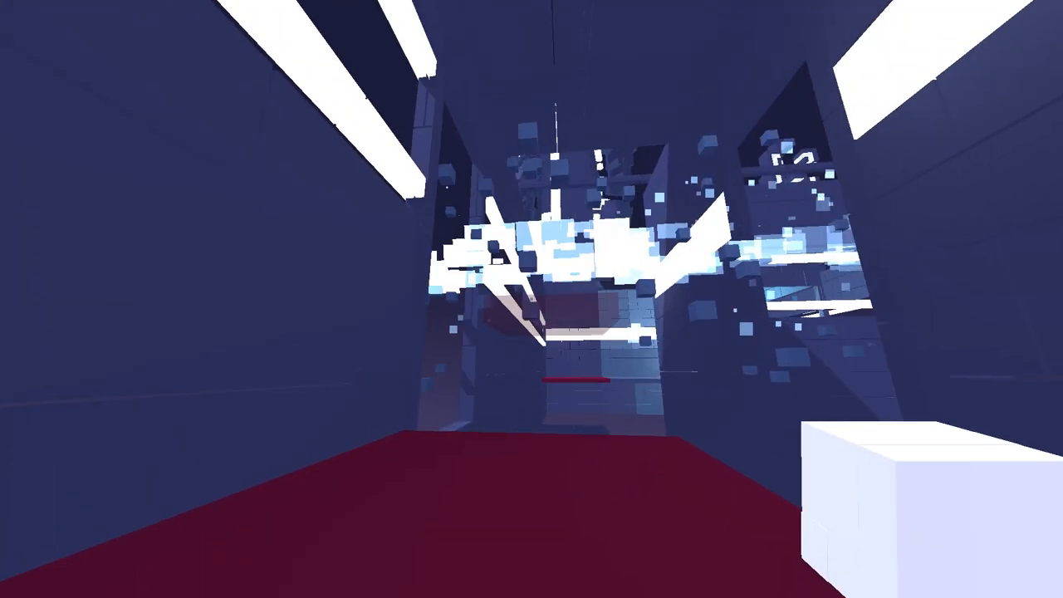
pyautogui.moveTo(531, 299)
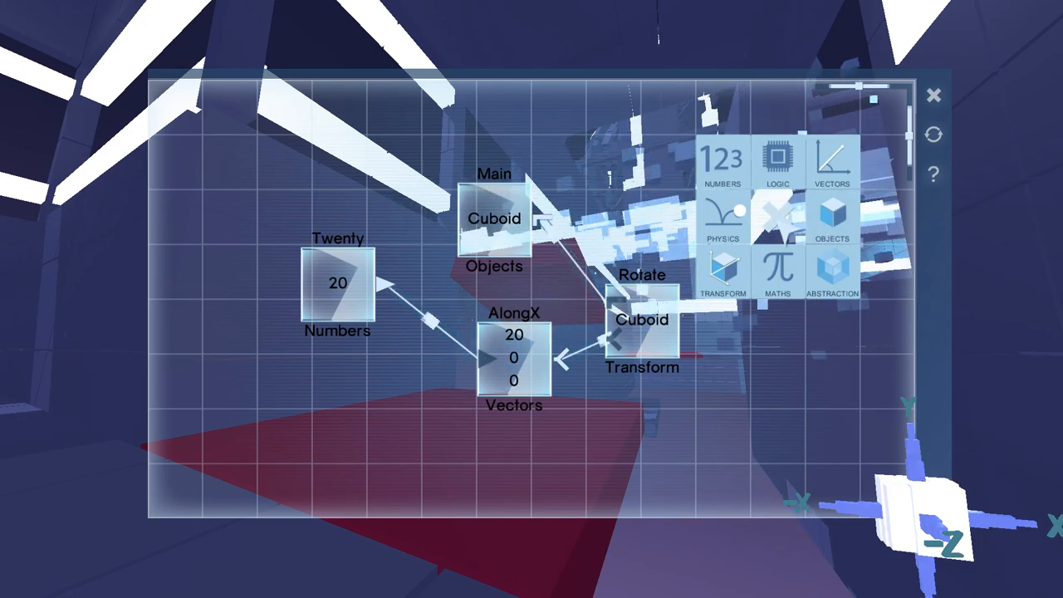
# Close the rotate program and view the HasCollision / If / Stretch Object program on the next object.
pyautogui.click(721, 158)
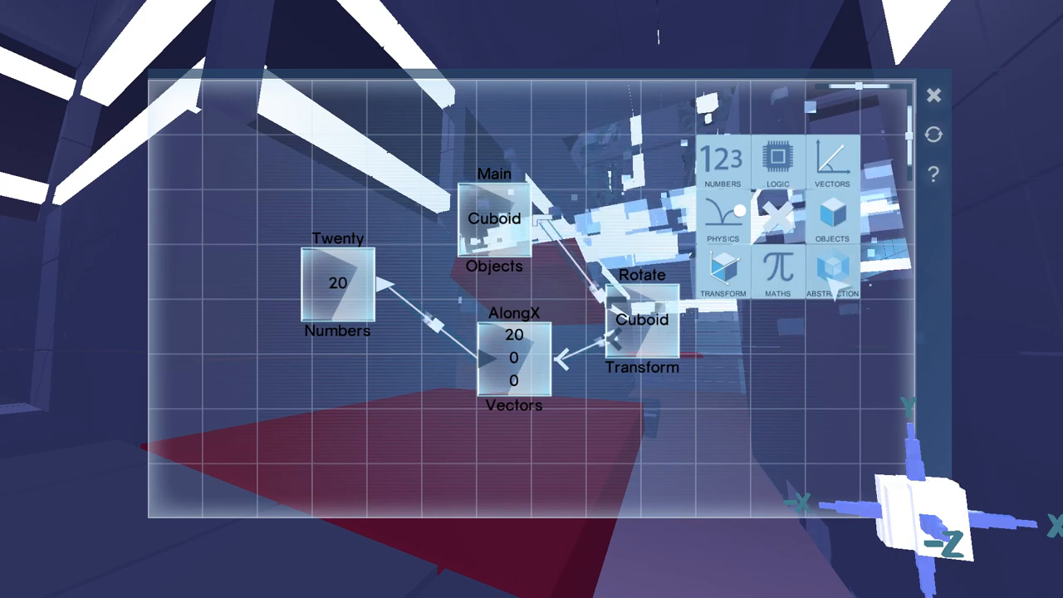
pyautogui.click(723, 213)
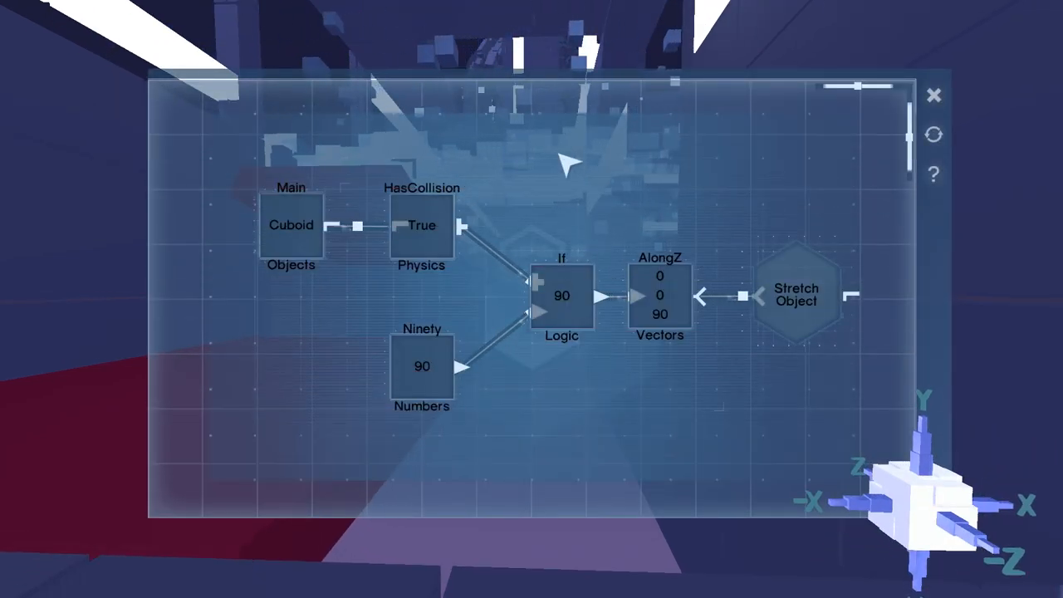
pyautogui.click(934, 94)
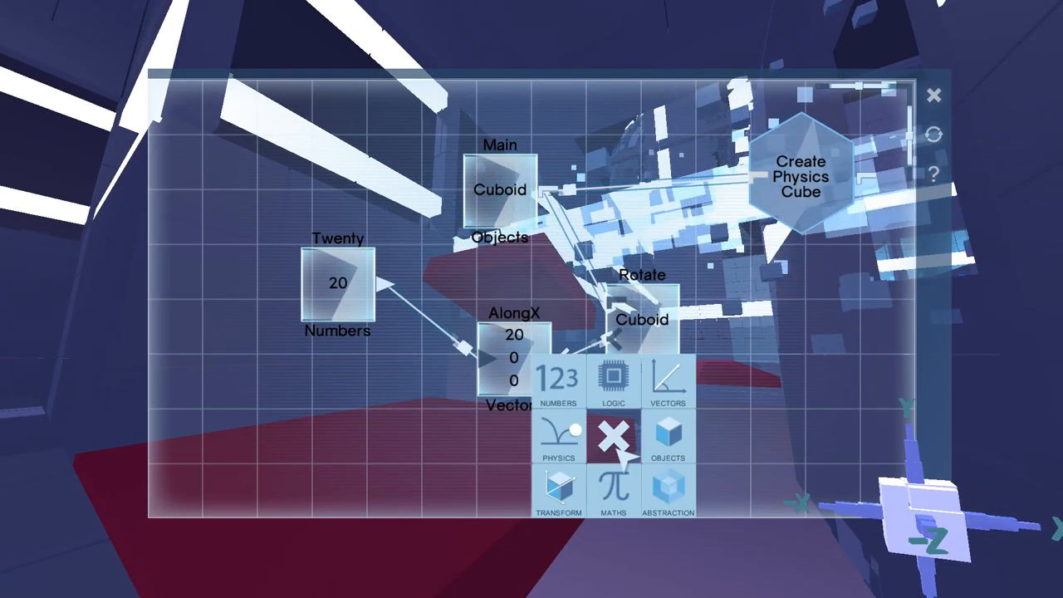
# Add a Transform > Move Object node and place it on the grid below the Rotate node.
pyautogui.click(558, 439)
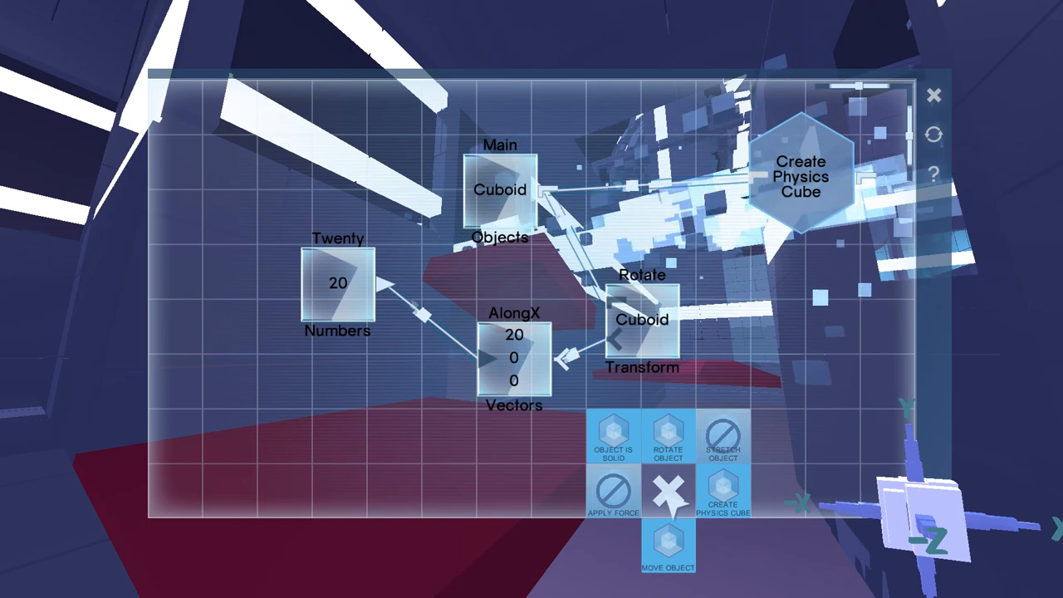
pyautogui.click(667, 544)
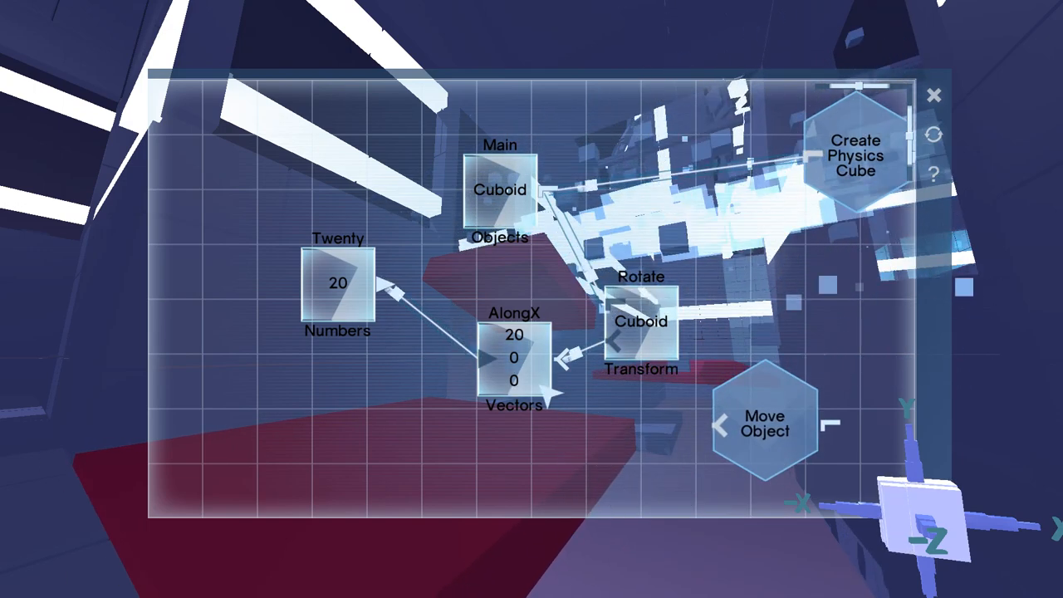
pyautogui.moveTo(764, 424); pyautogui.dragTo(435, 369)
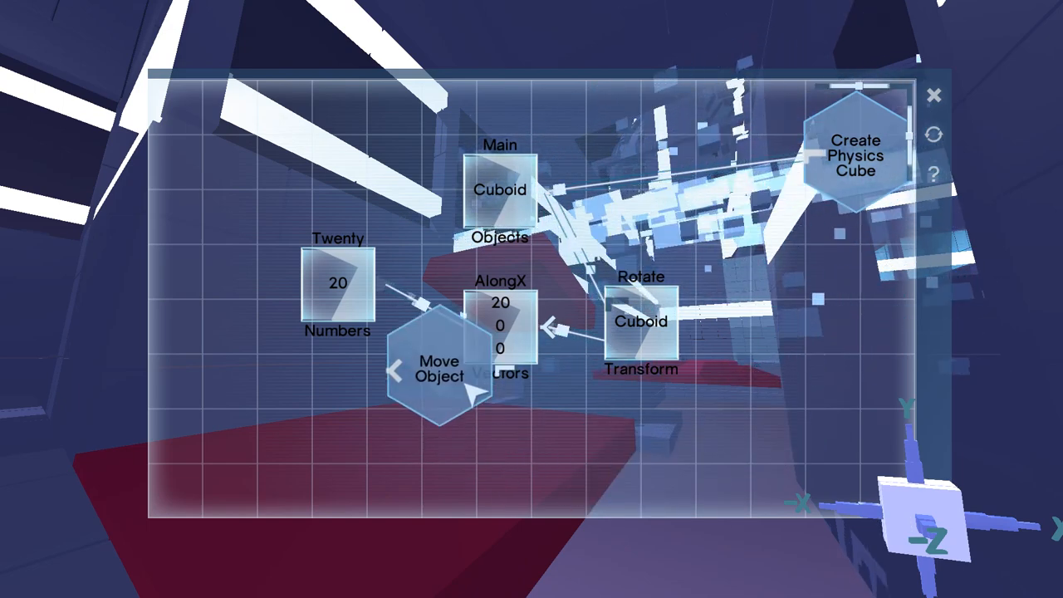
pyautogui.moveTo(438, 382); pyautogui.dragTo(728, 445)
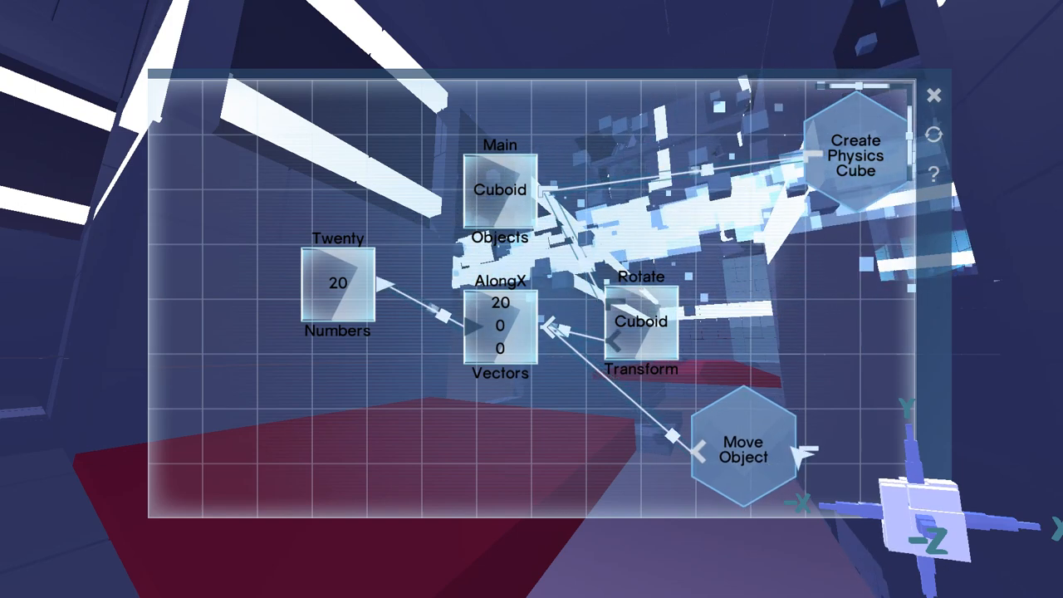
pyautogui.click(744, 449)
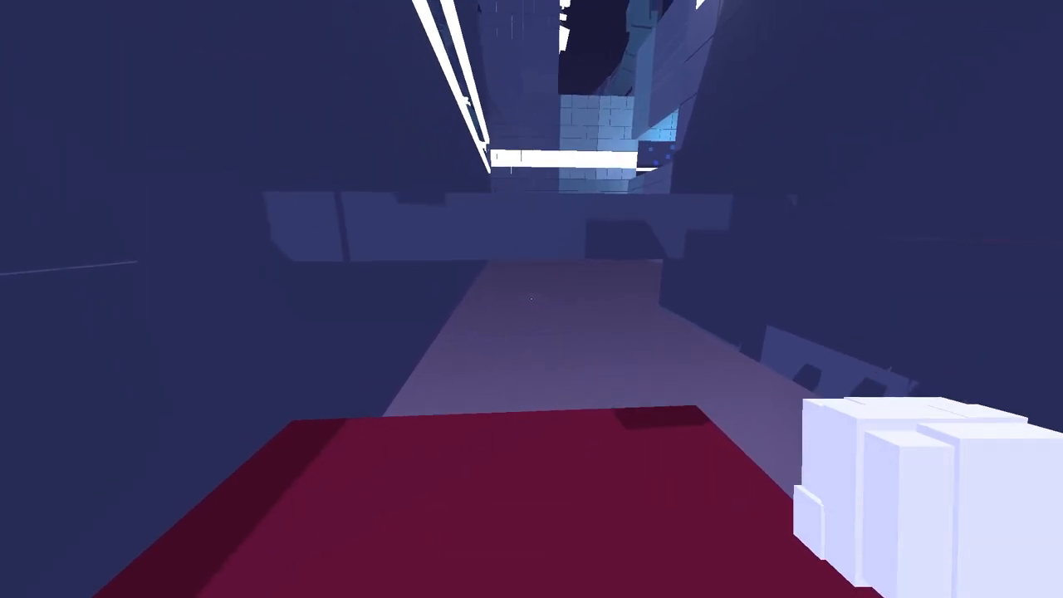
pyautogui.moveTo(531, 299)
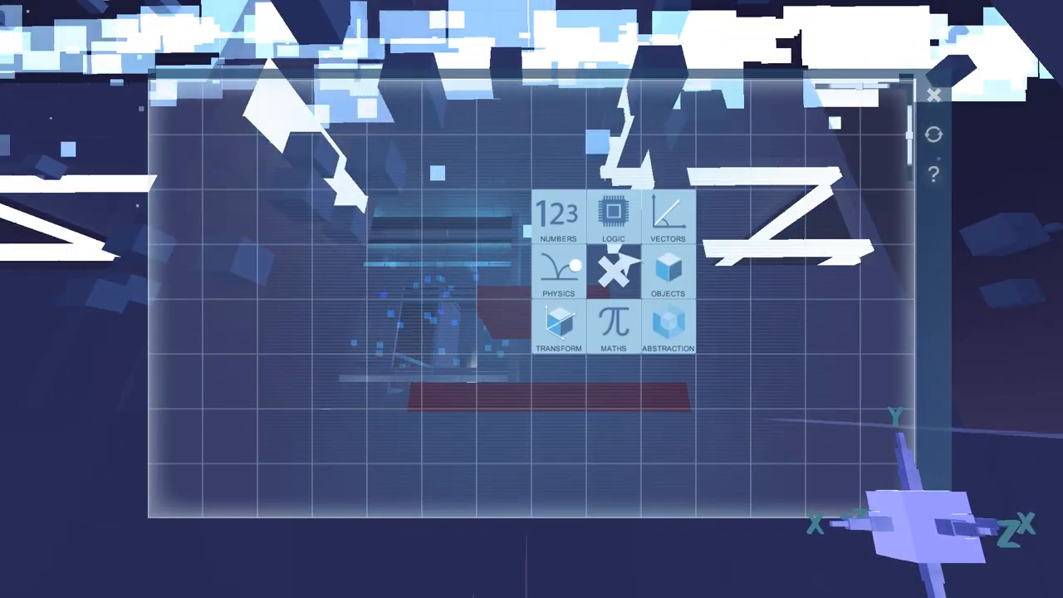
pyautogui.click(558, 269)
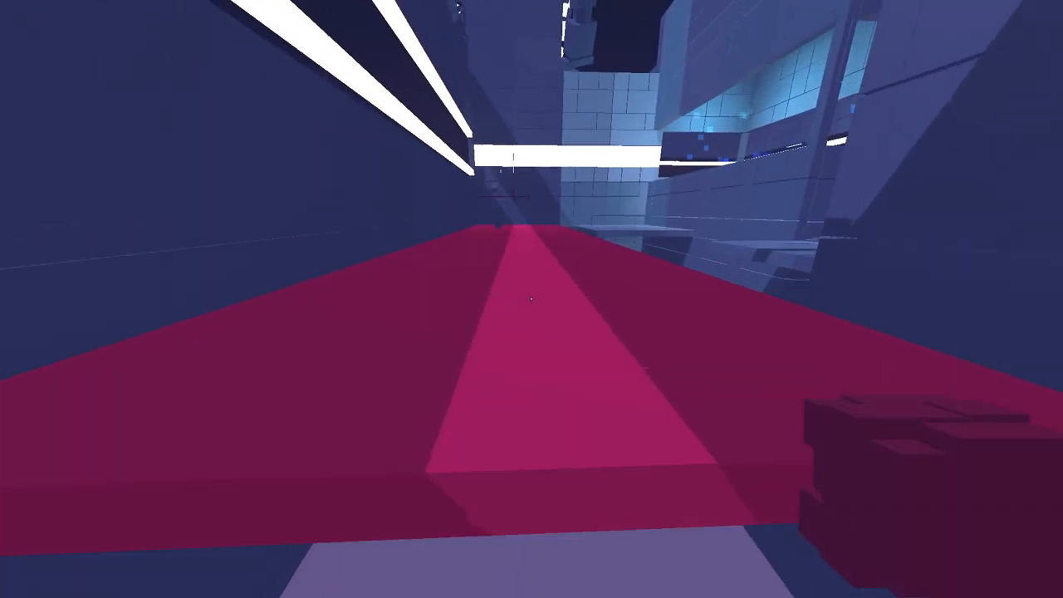
pyautogui.moveTo(531, 299)
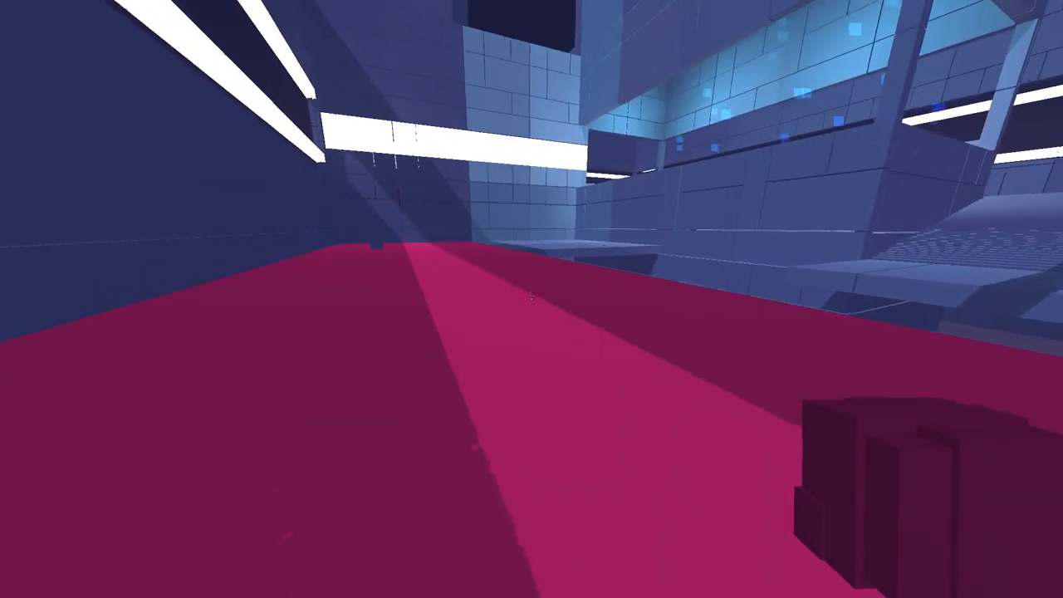
pyautogui.moveTo(532, 299)
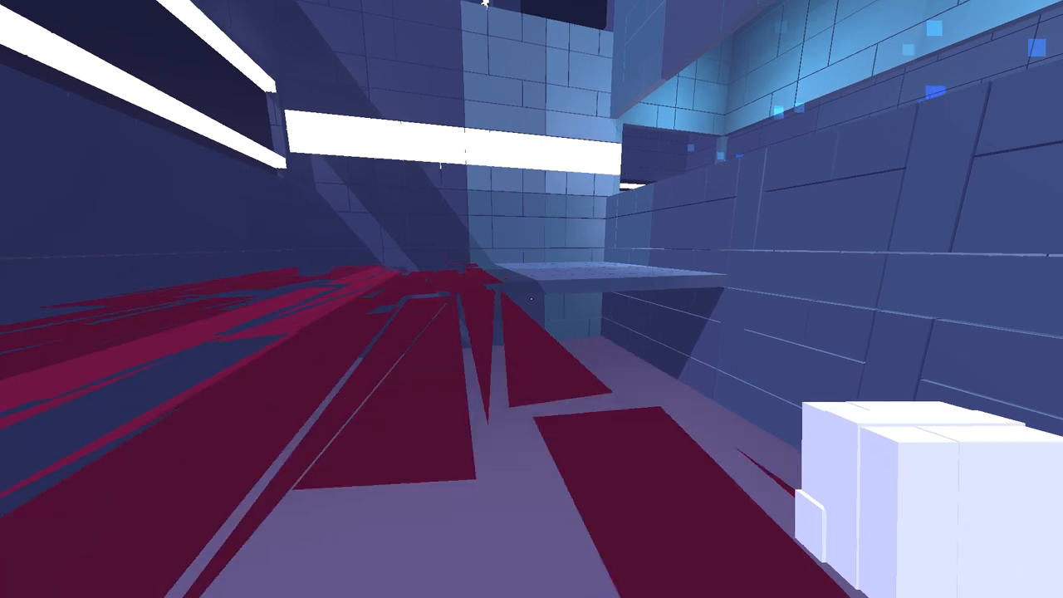
pyautogui.moveTo(531, 299)
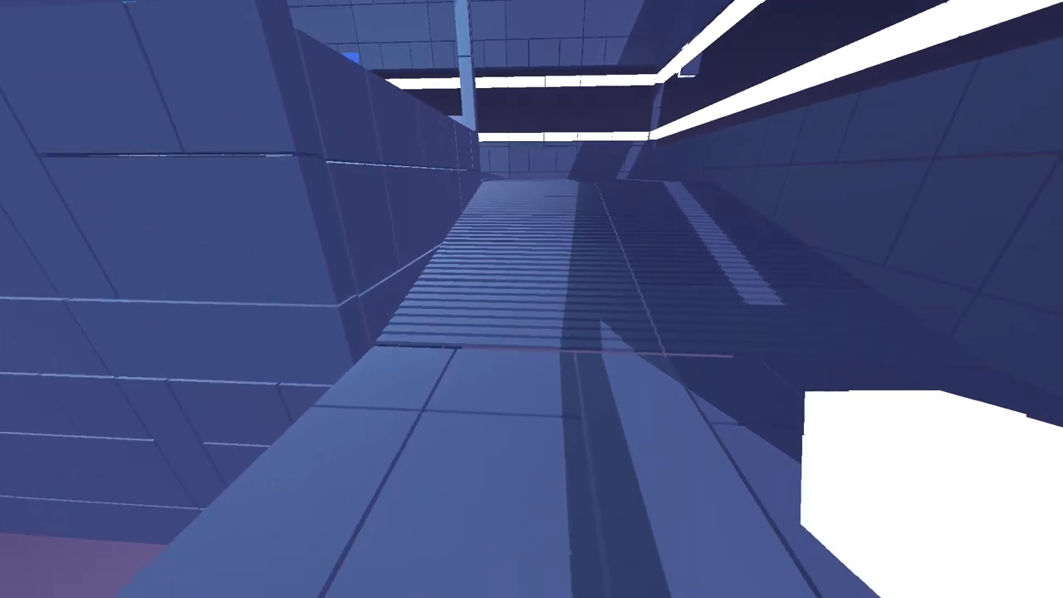
pyautogui.moveTo(531, 299)
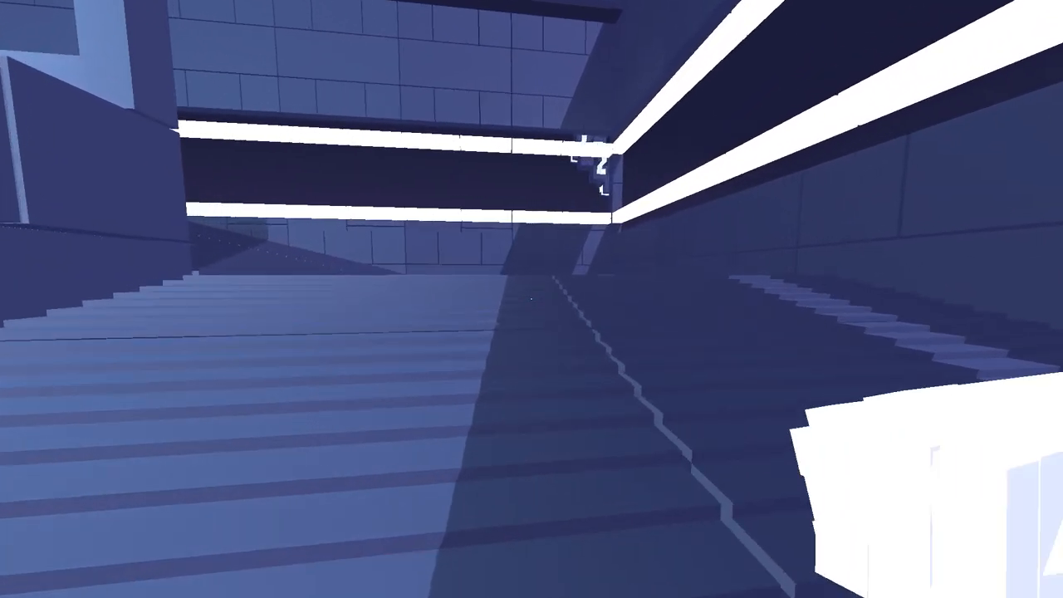
pyautogui.moveTo(532, 299)
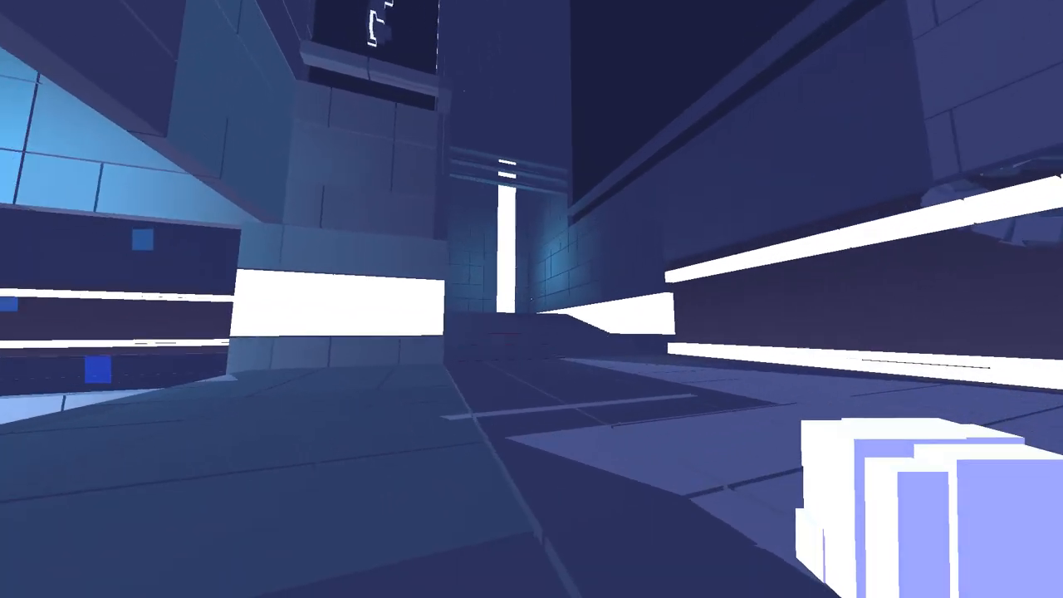
pyautogui.moveTo(532, 299)
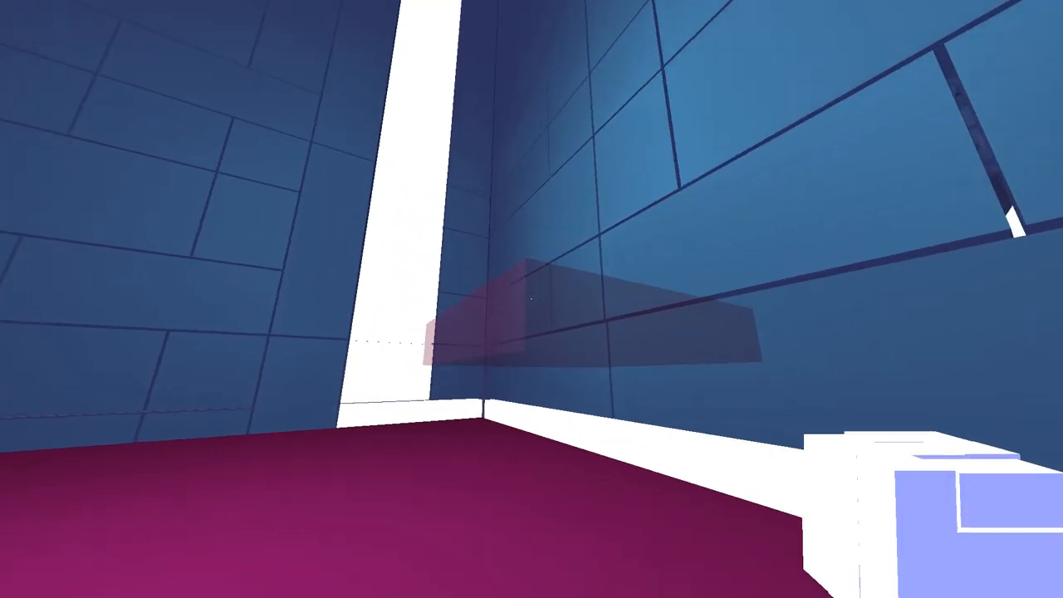
pyautogui.moveTo(531, 299)
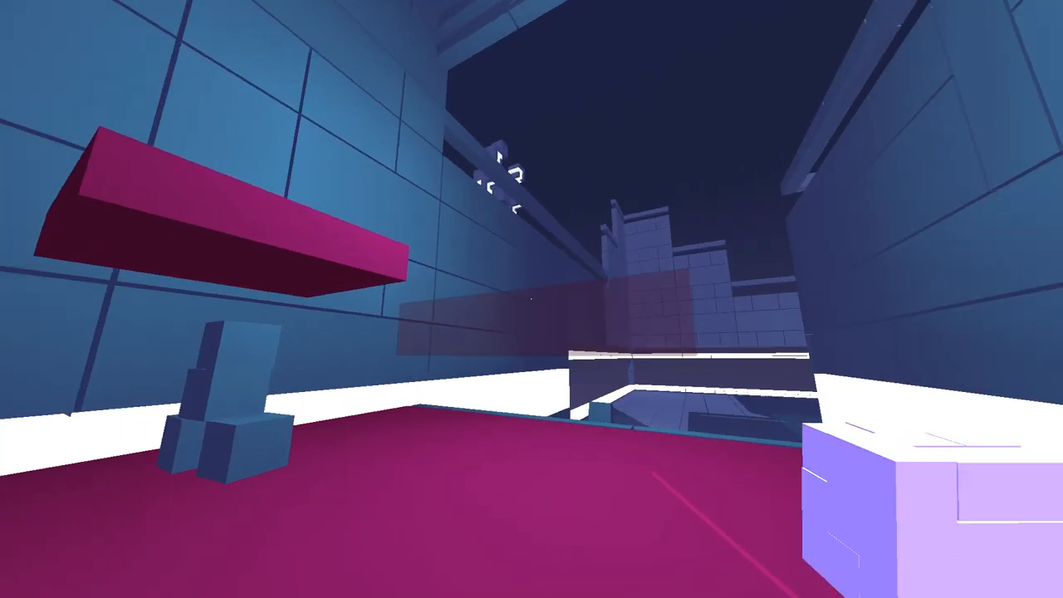
pyautogui.moveTo(532, 299)
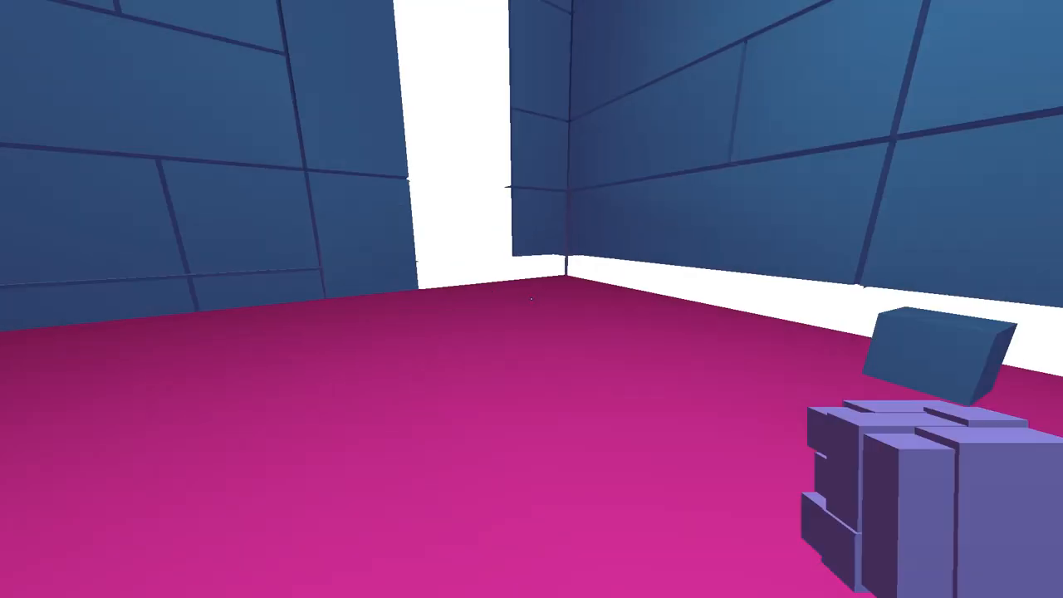
pyautogui.moveTo(531, 299)
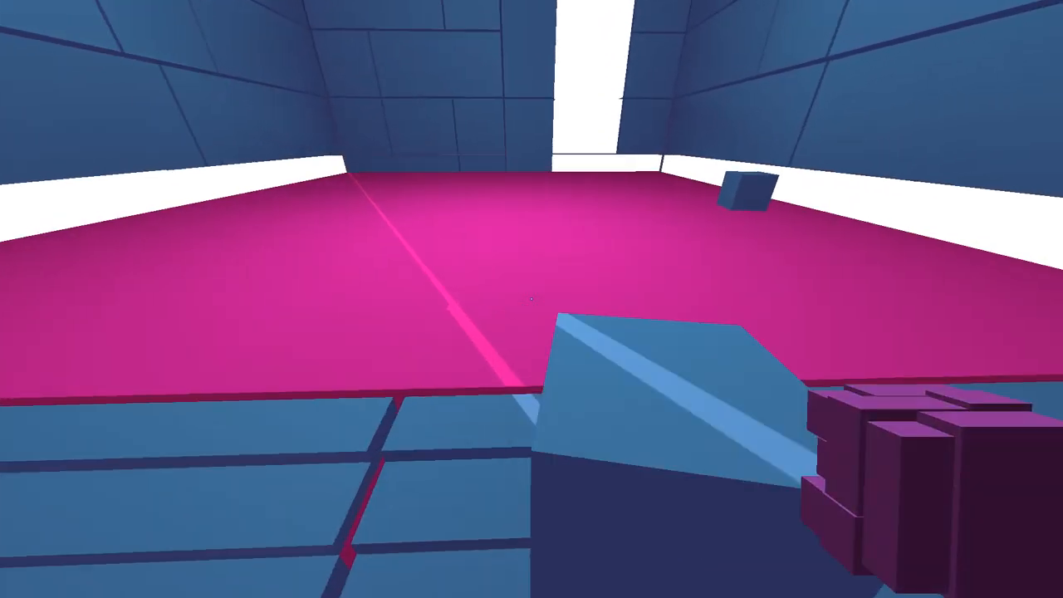
pyautogui.moveTo(531, 299)
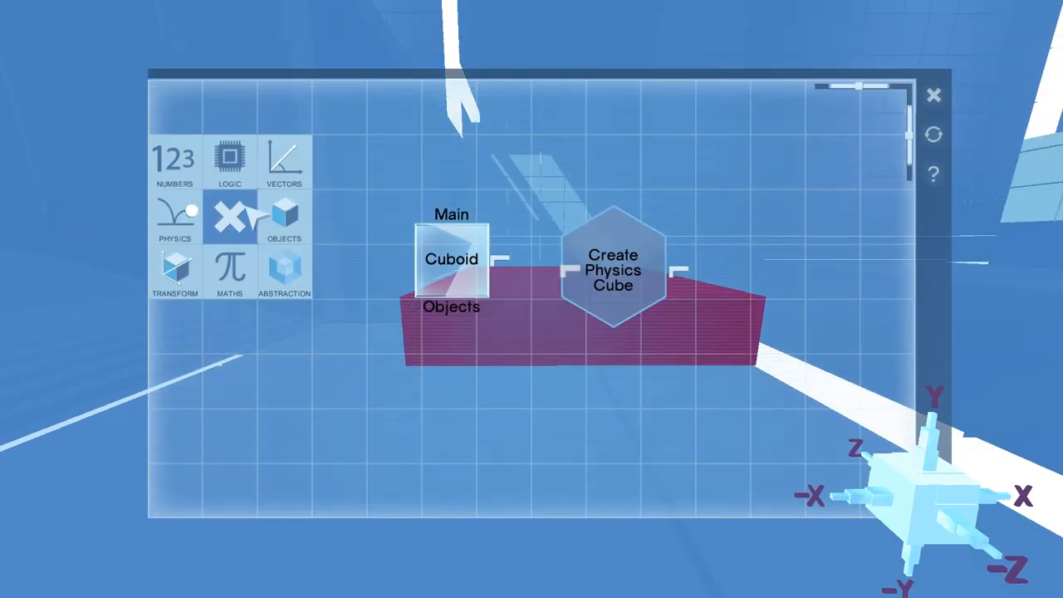
# Leave the program view so the physics cubes spawn into the room.
pyautogui.press('Escape')
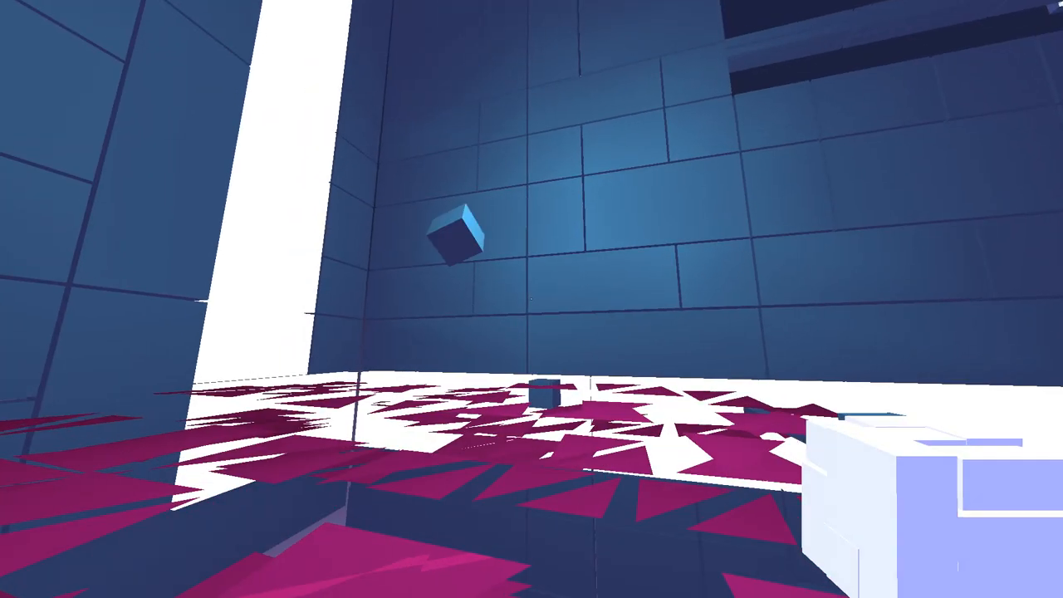
pyautogui.moveTo(531, 298)
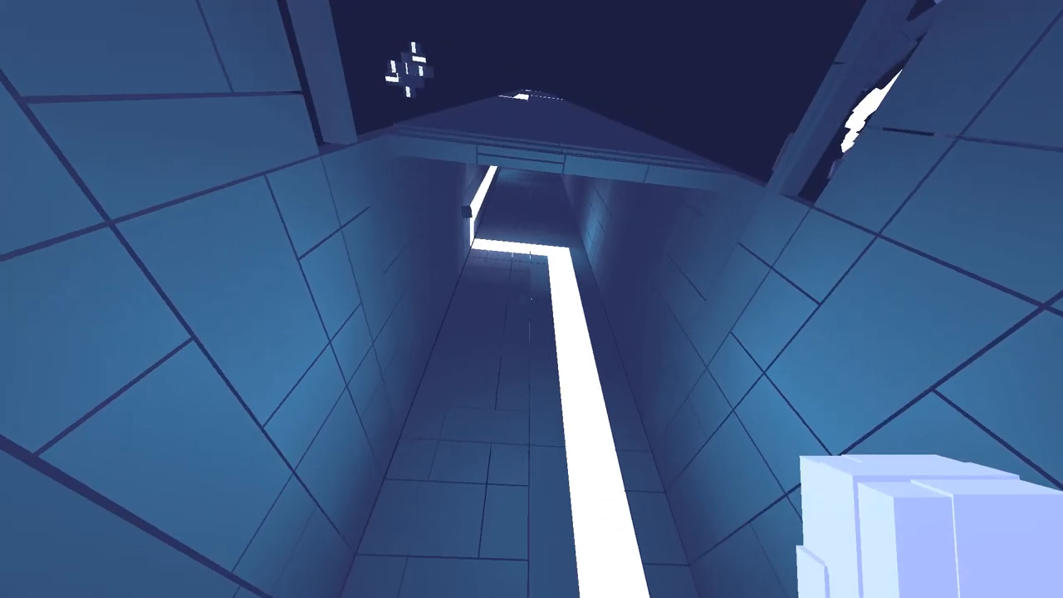
pyautogui.moveTo(532, 298)
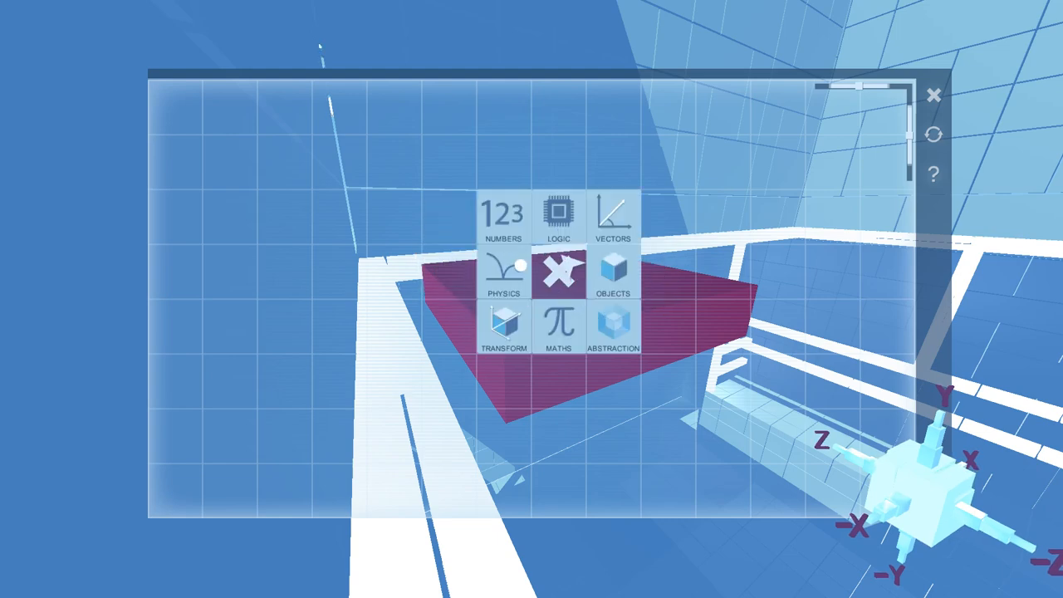
# Add a Twenty number feeding an Along Y vector (0, 20, 0), then browse the Transform nodes.
pyautogui.click(504, 216)
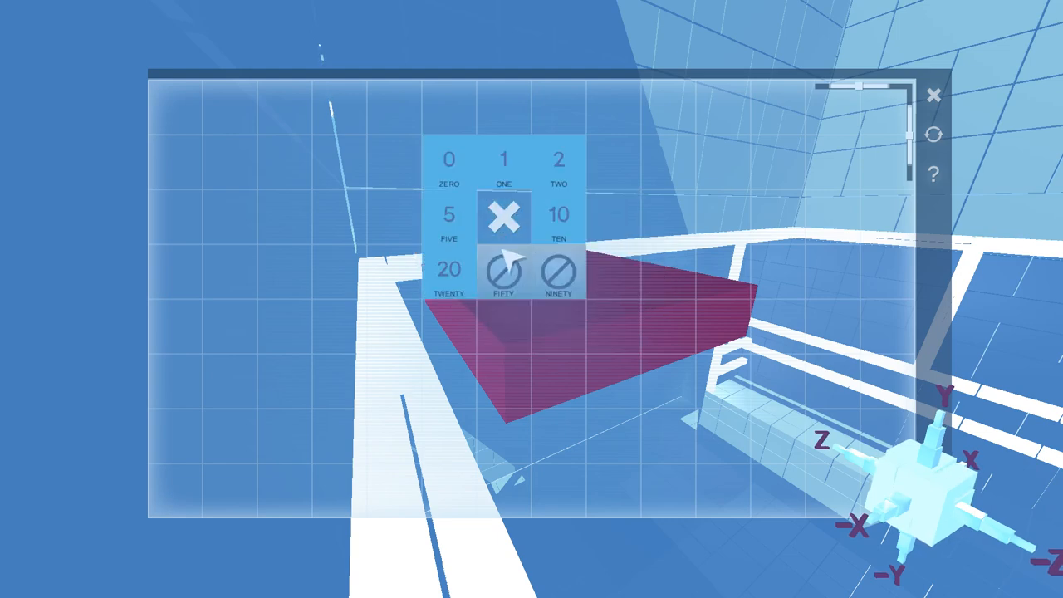
pyautogui.click(448, 274)
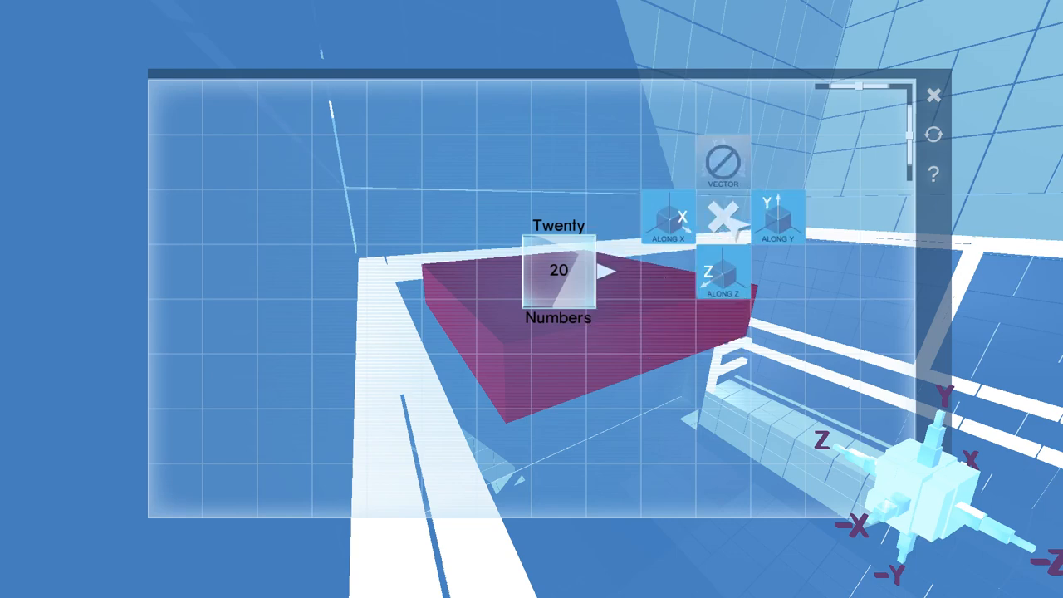
pyautogui.click(777, 217)
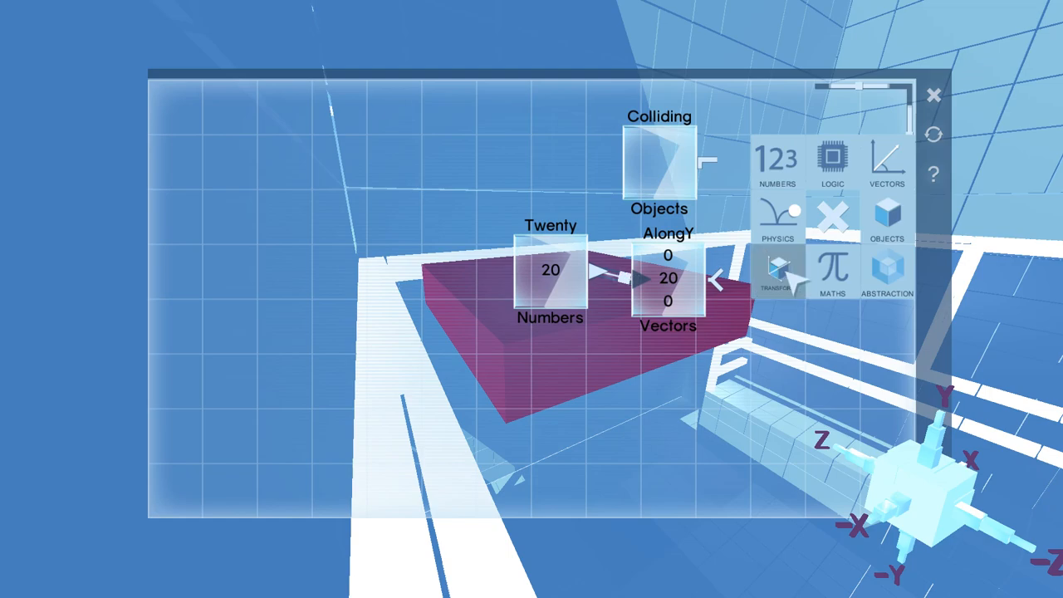
pyautogui.click(777, 219)
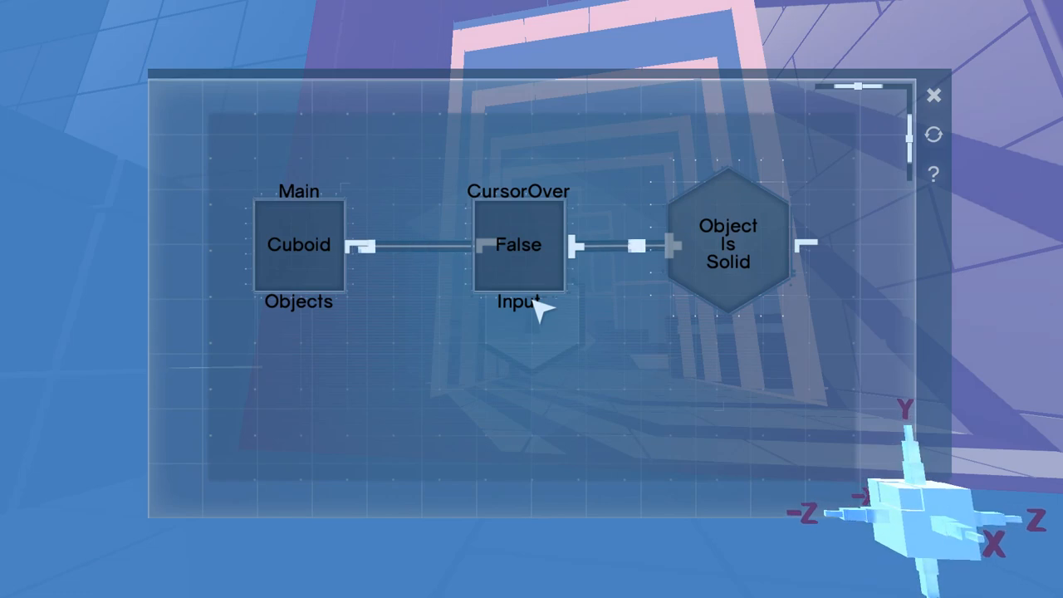
pyautogui.moveTo(589, 315)
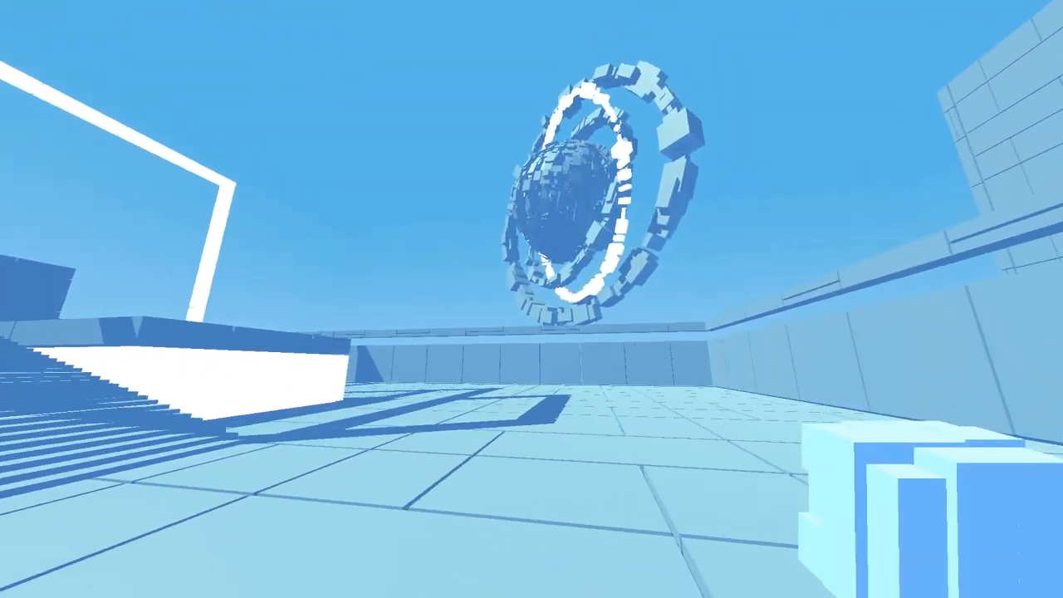
pyautogui.moveTo(531, 298)
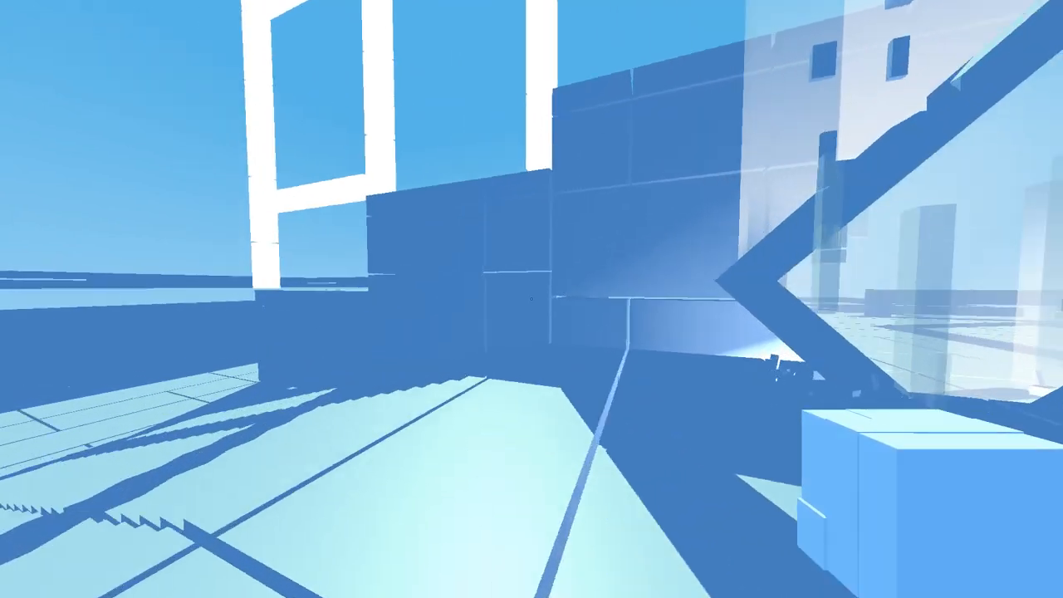
pyautogui.moveTo(531, 299)
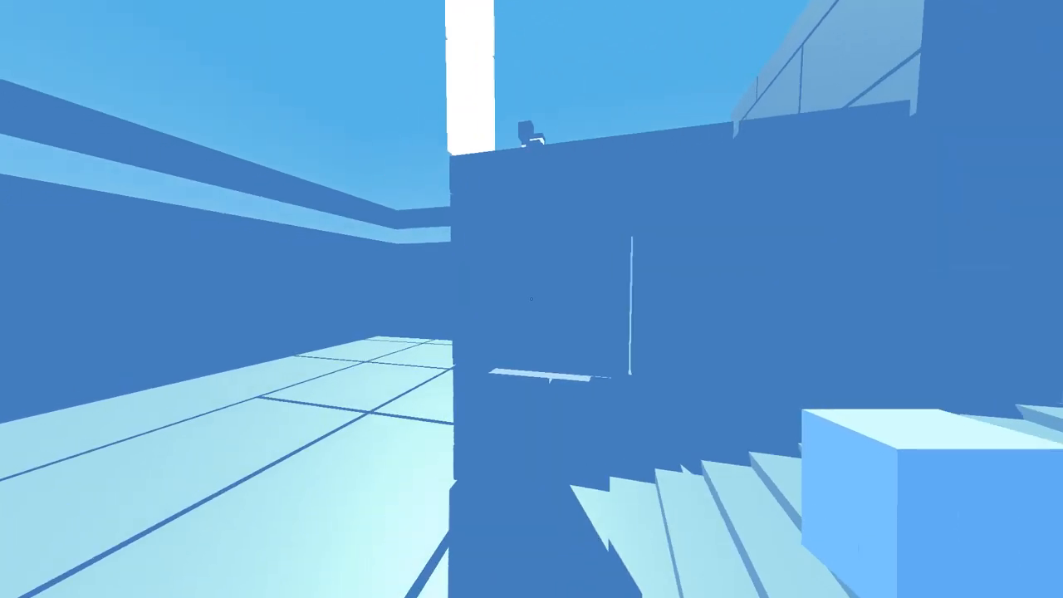
pyautogui.moveTo(532, 299)
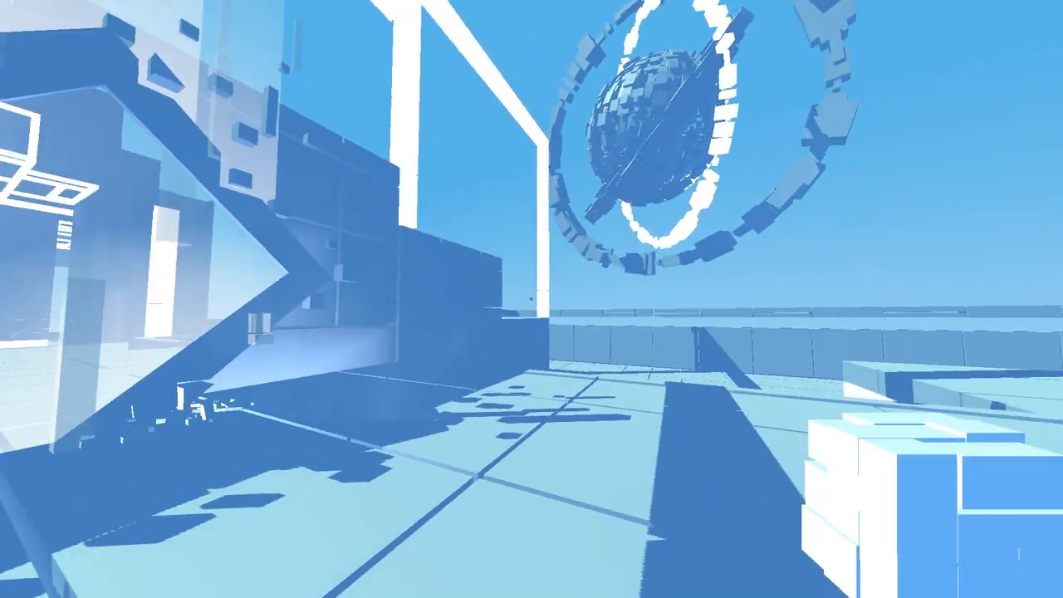